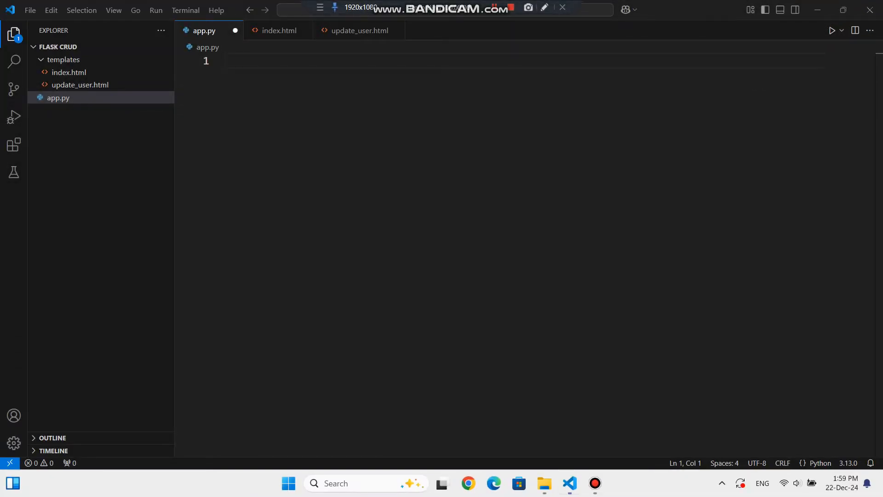
Import Flask, render_template, request, redirect, url_for and sqlite3 in app.py.
type("from f")
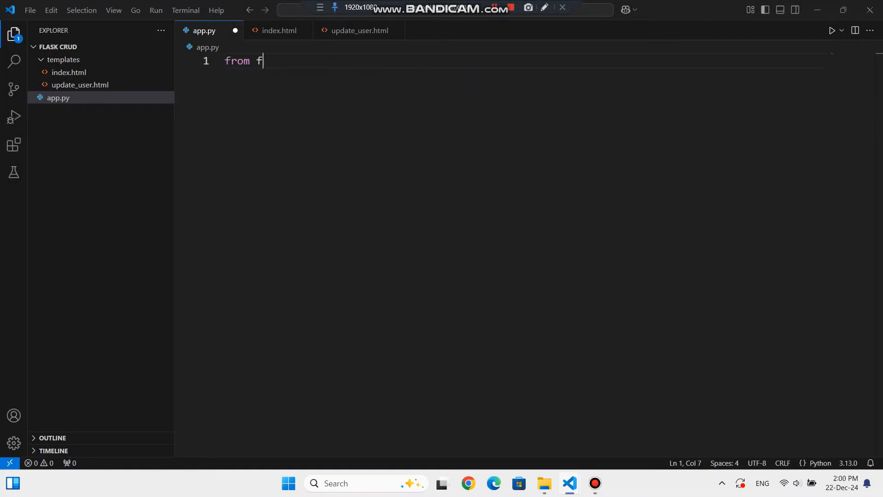
type("lask import Flas")
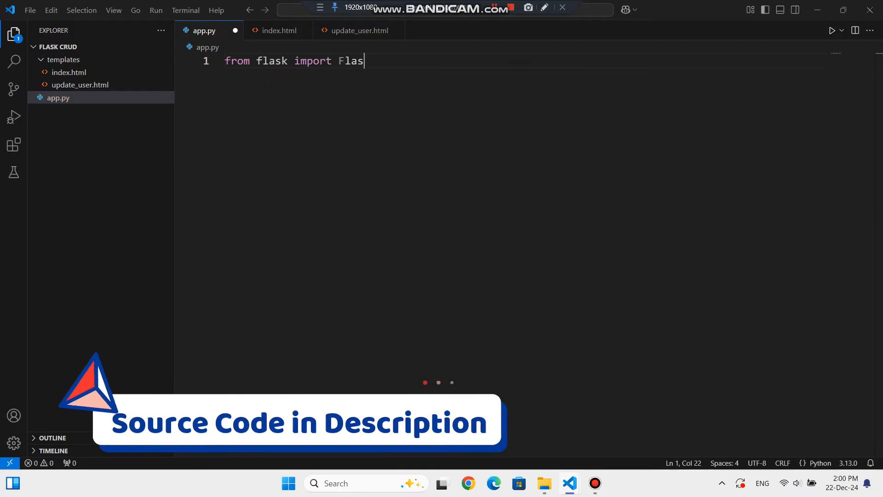
type("k, render_templ")
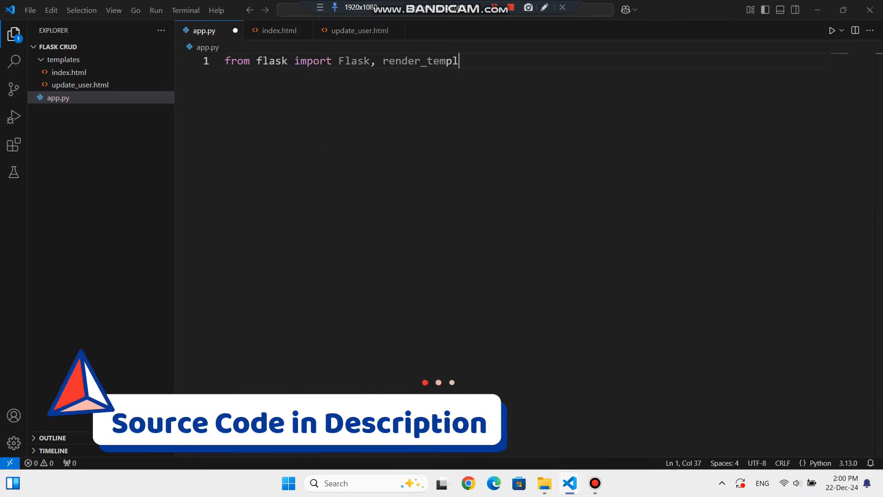
type("ate, request, re")
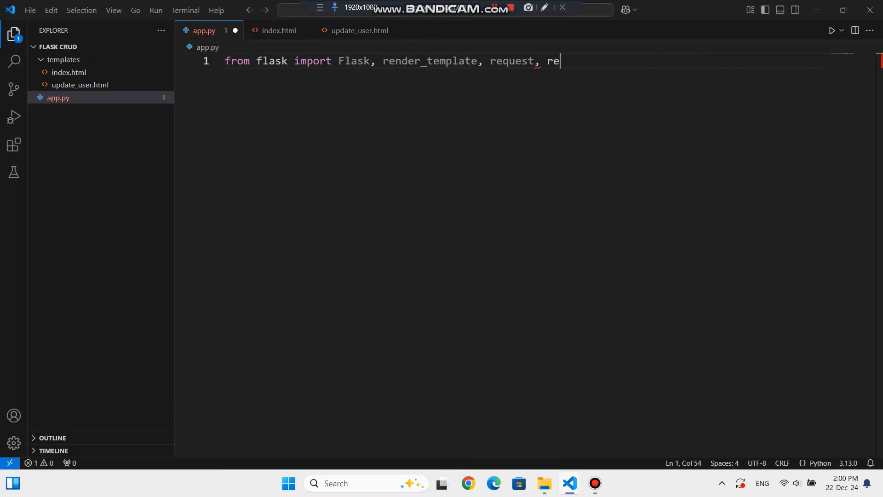
type("direct, url_for")
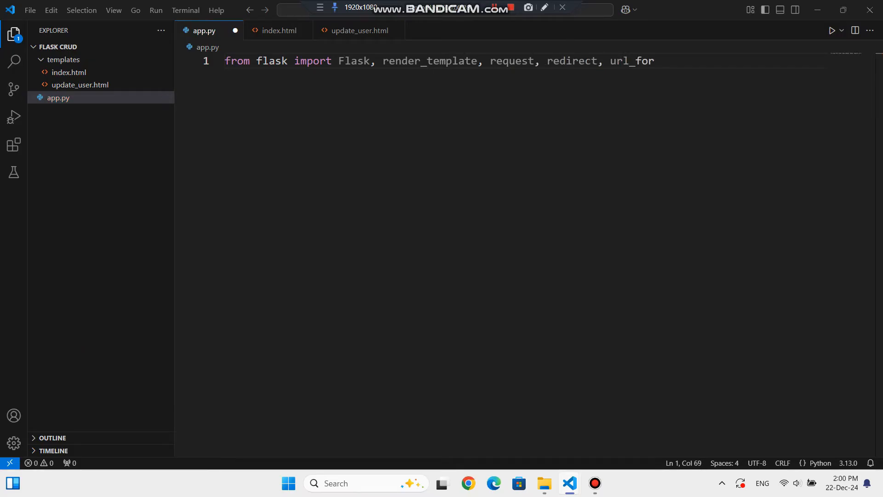
type("import sqlite3")
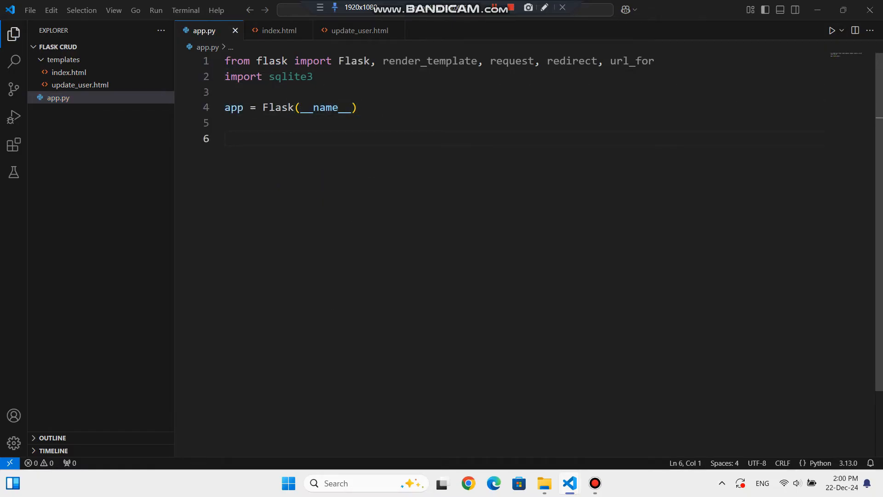
Set DB_path to "D:\Flask CRUD\example.db" and begin a database setup comment.
type("DB_path =")
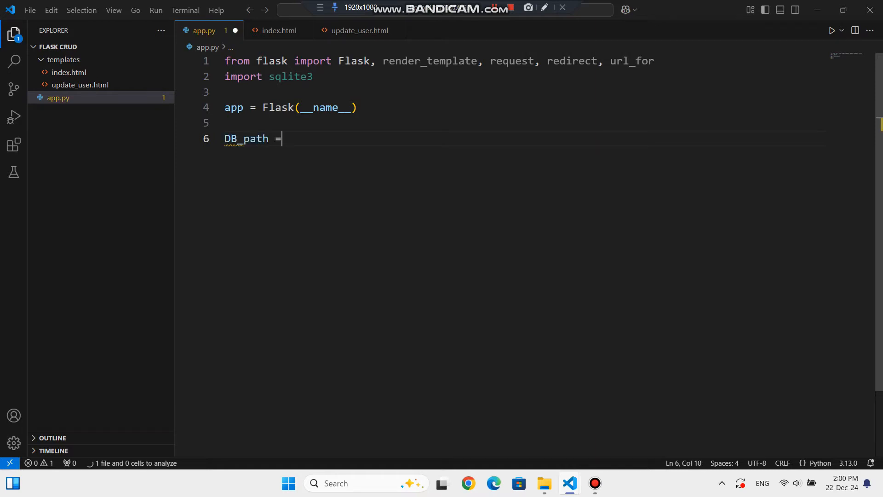
type("f\"D:\\Flask CRUD\\example.db\"")
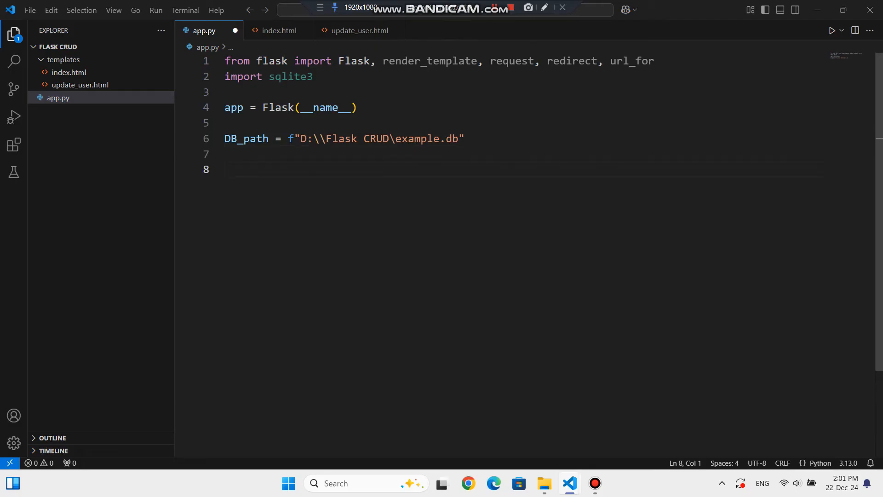
type("# Database setup")
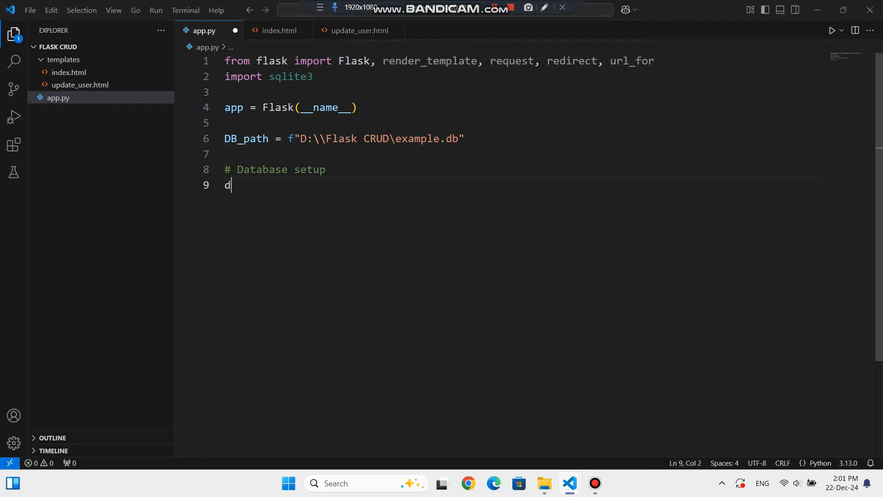
Define init_db() connecting to DB_path, creating a cursor and an execute call with a triple-quoted string.
type("ef init_db():")
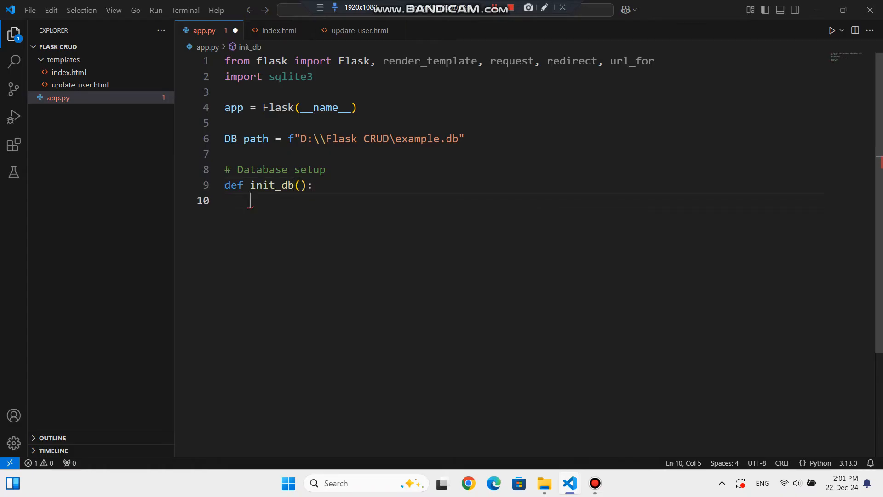
type("conn =sqlite3")
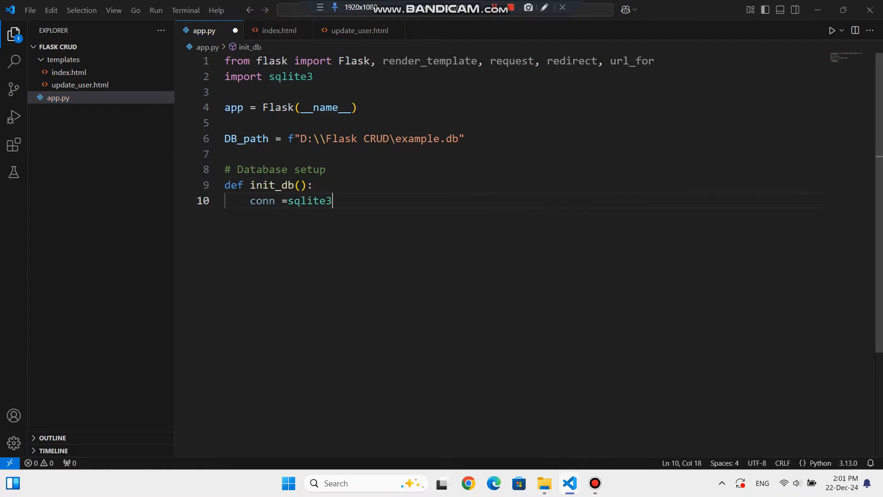
type(".connect(DB_path)")
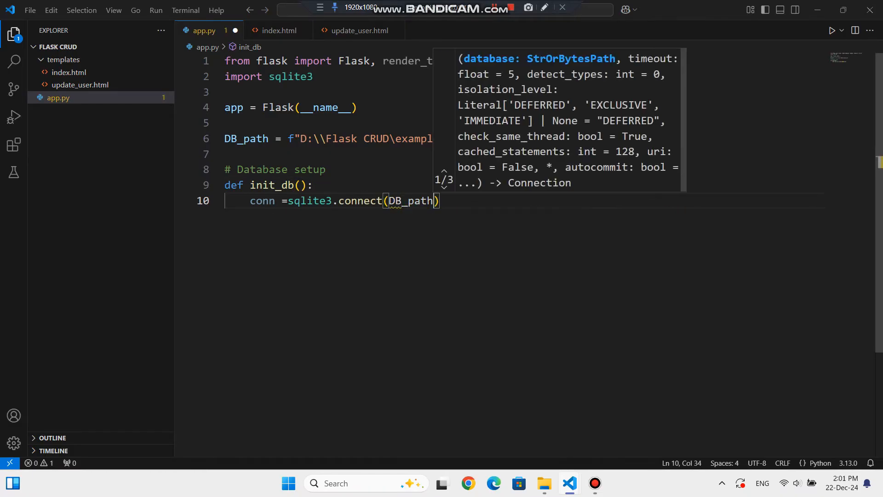
type("cursor")
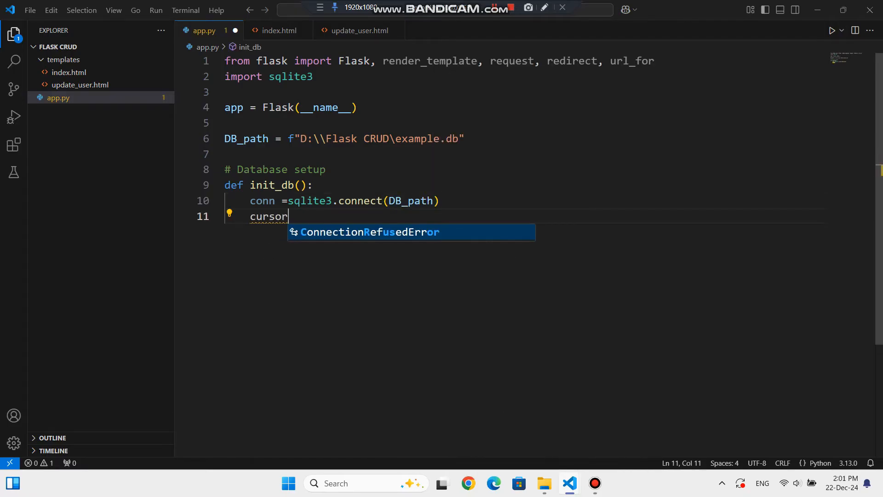
type("= conn.cursor(")
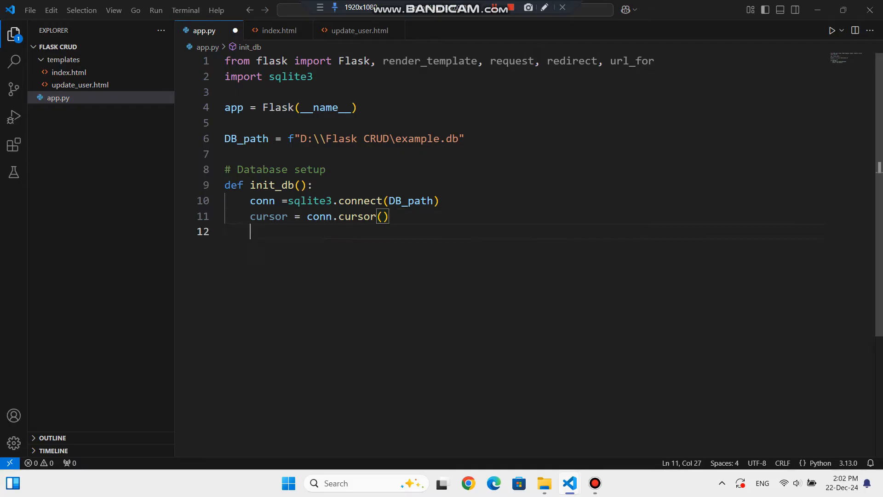
type("cursor.execute(")
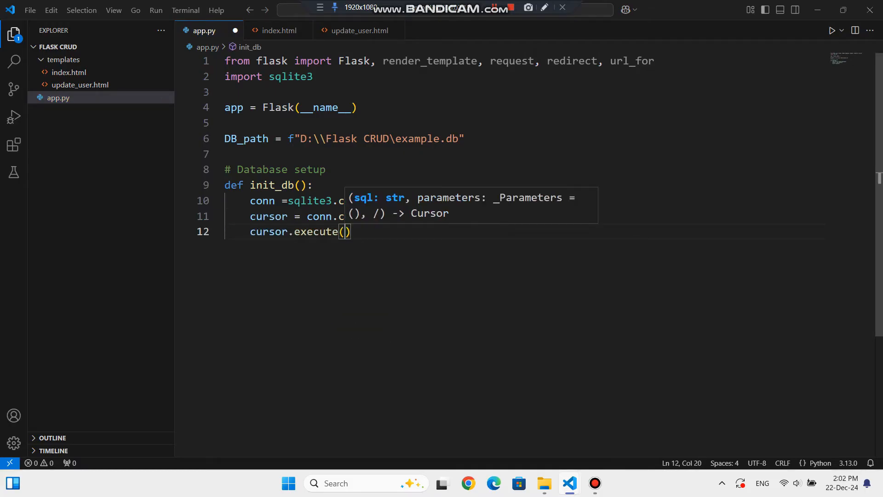
type("''''''")
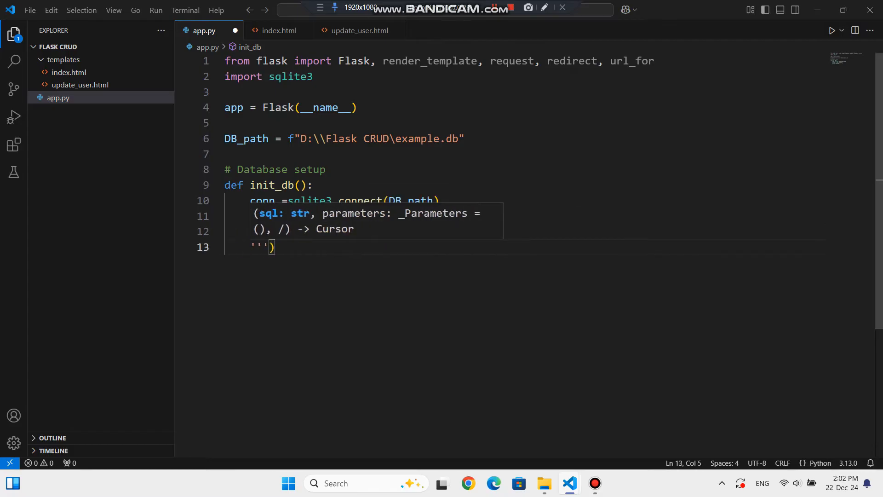
Write CREATE TABLE IF NOT EXISTS users with id, name, age columns, then commit and close.
key("Enter")
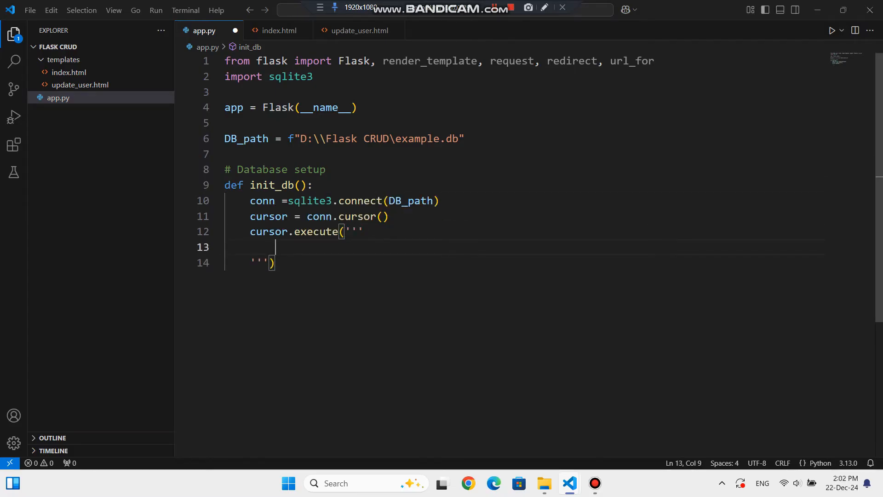
type("CREATE TABLE IF NOT")
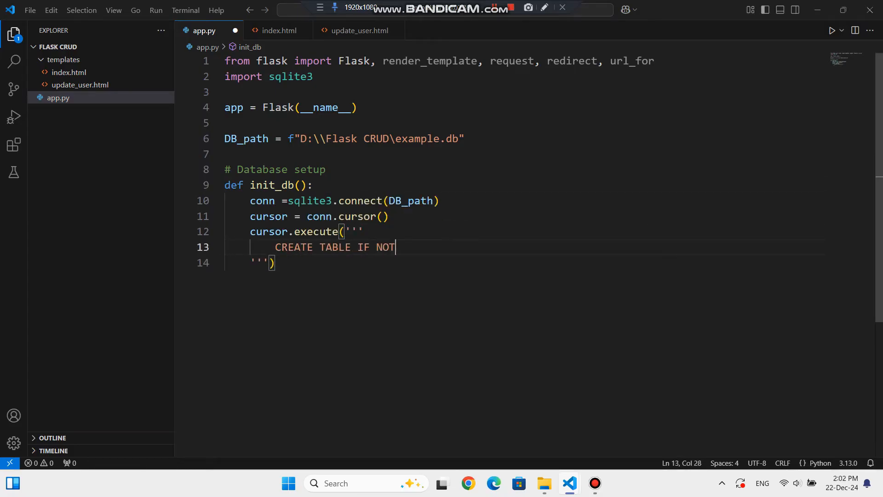
type("EXISTS")
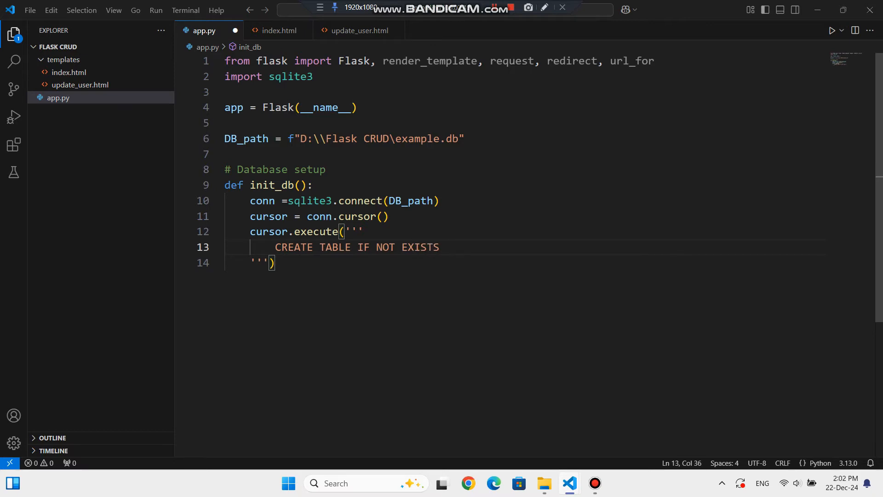
type("users")
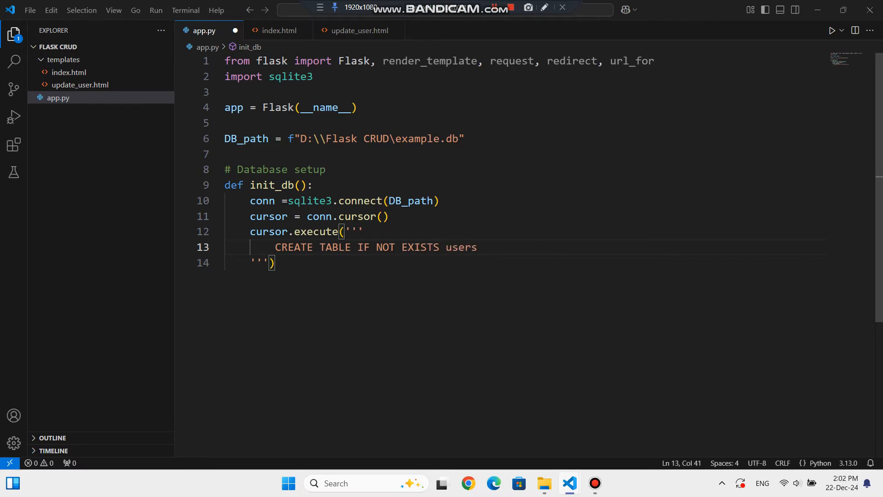
key("enter")
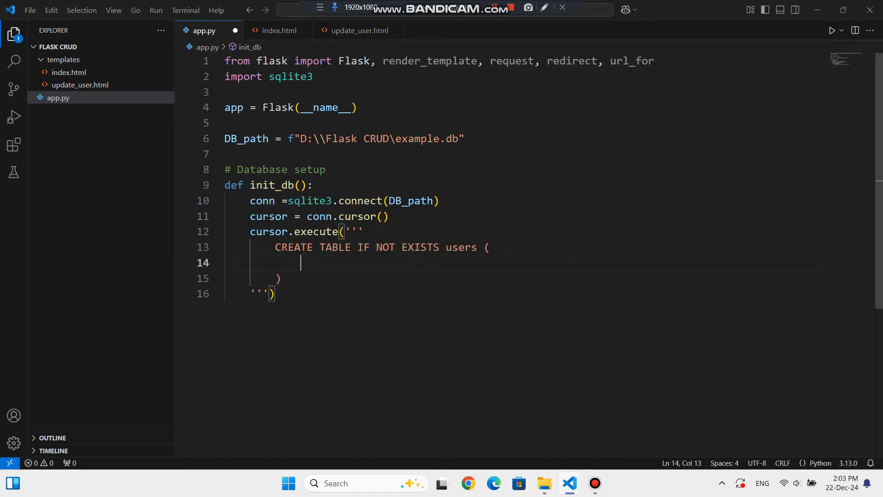
type("id INTEGER PRI")
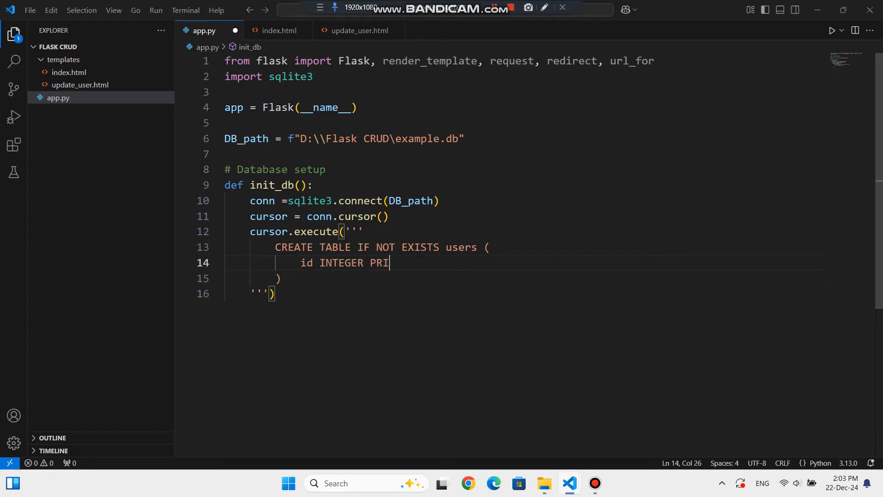
key("enter")
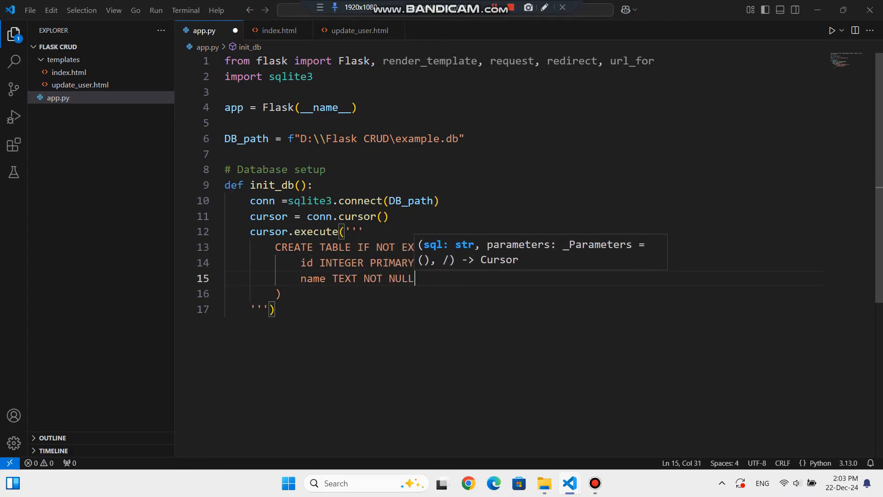
type("age INTEGER NOT NULL")
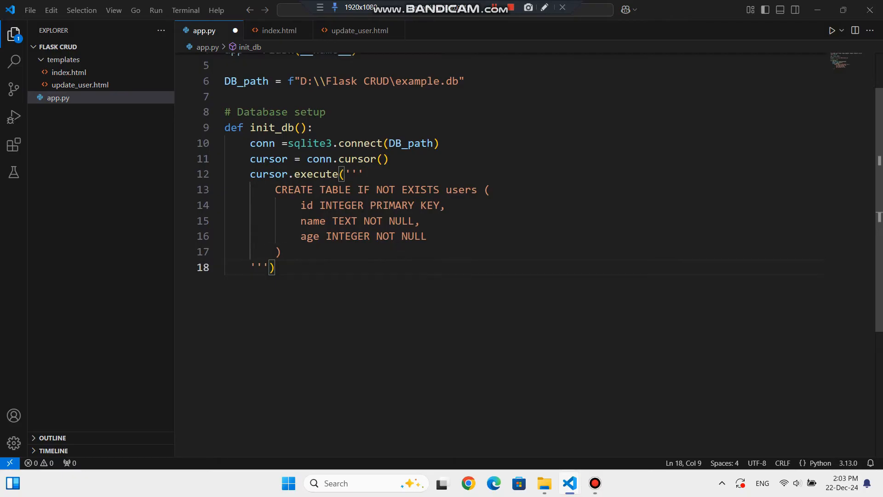
type("conn.commit(")
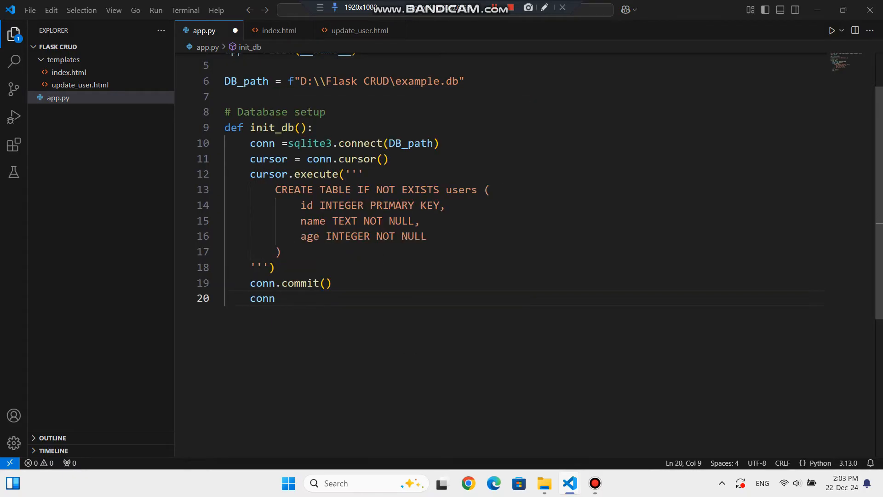
type(".close()")
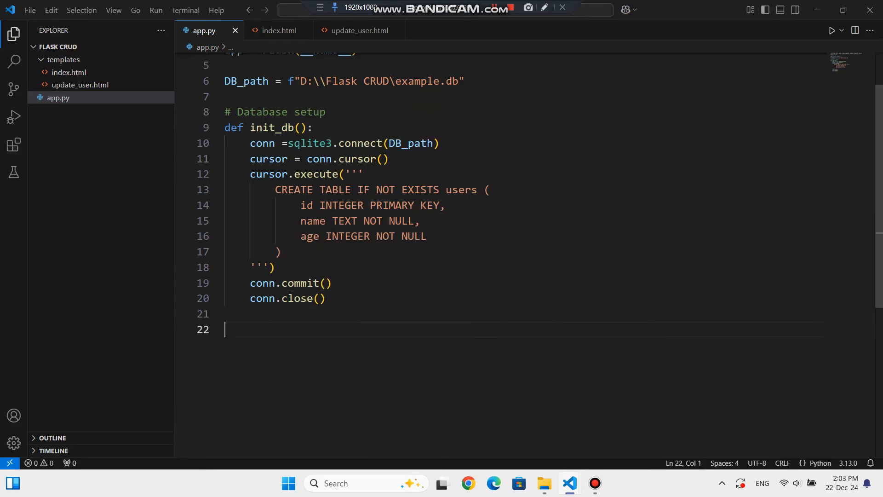
type("# G")
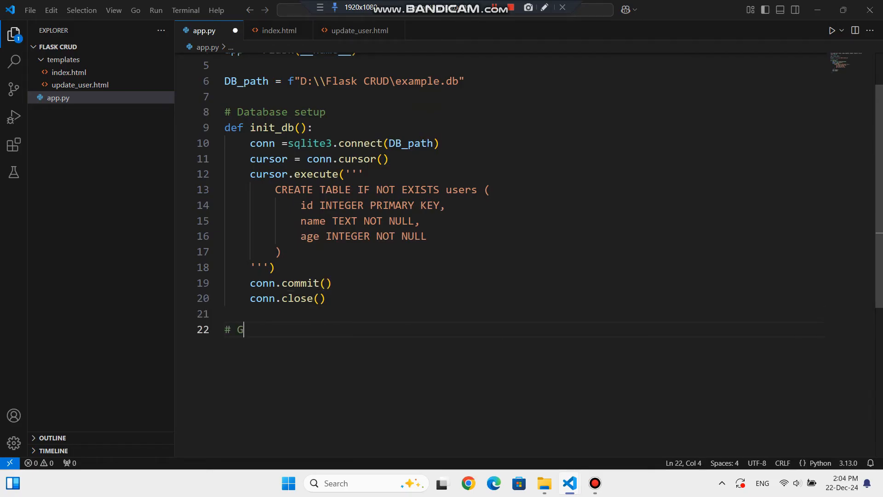
Add a 'Get all users from the database' comment and get_users() connecting to DB_path.
type("et all users from the databse")
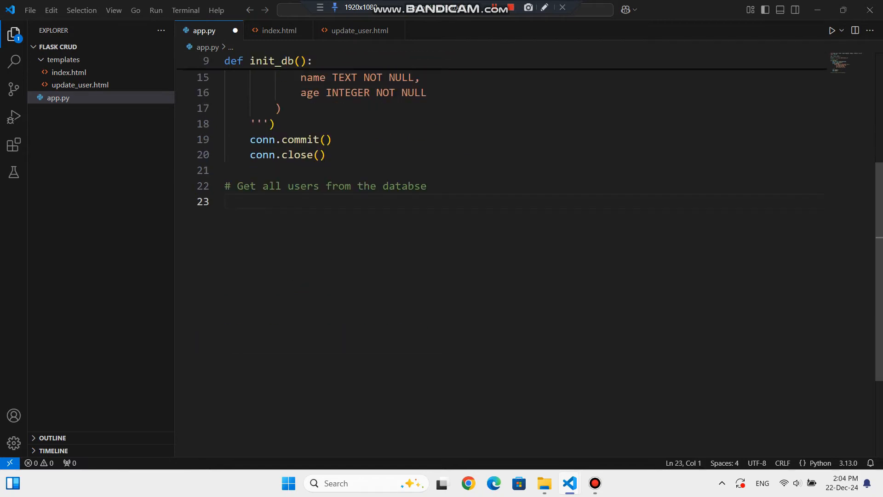
type("def")
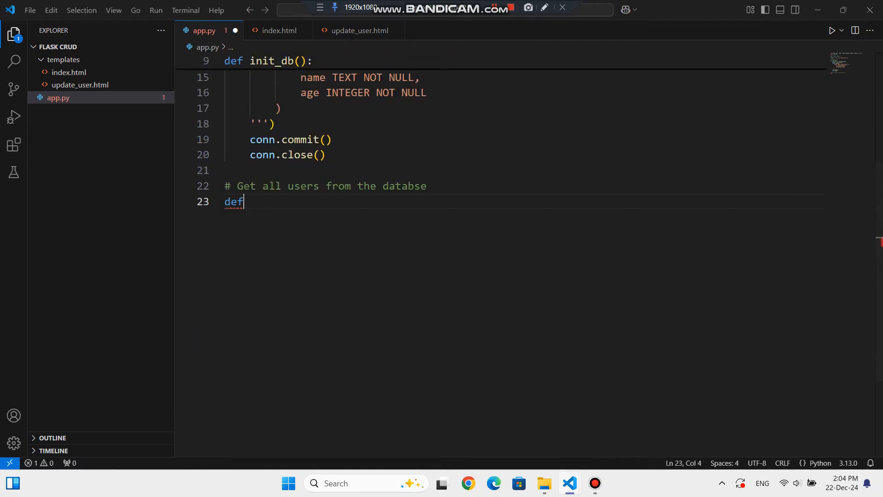
type("get_")
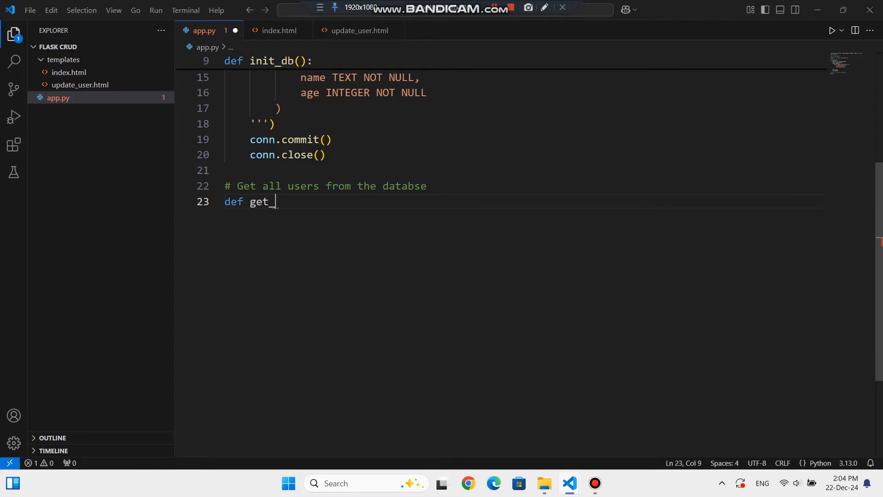
type("users():")
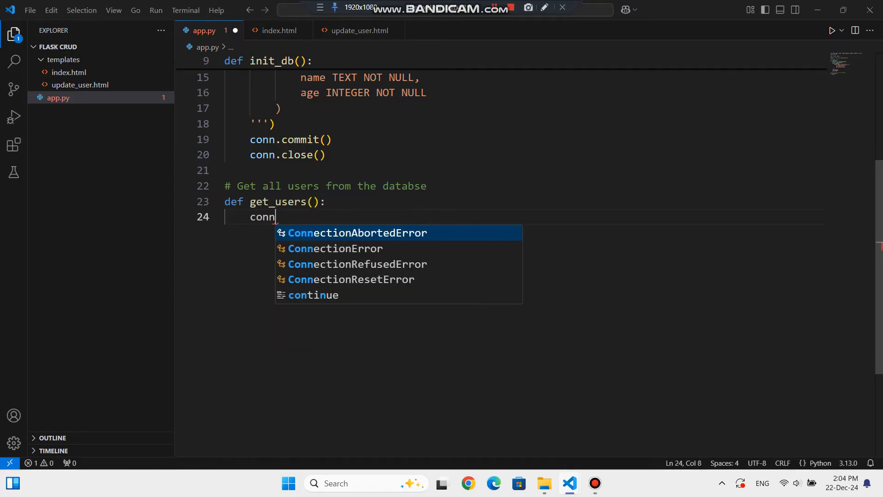
type("=sqlite3")
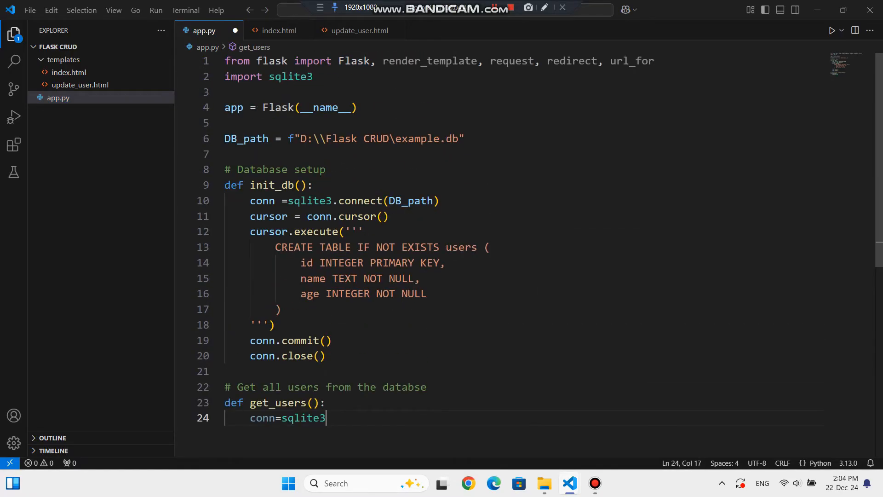
type(".connect(")
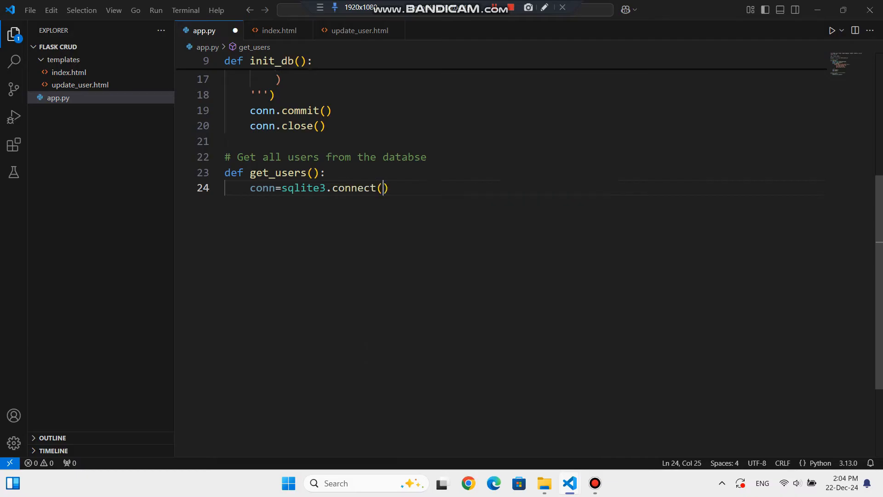
type("DB_path)")
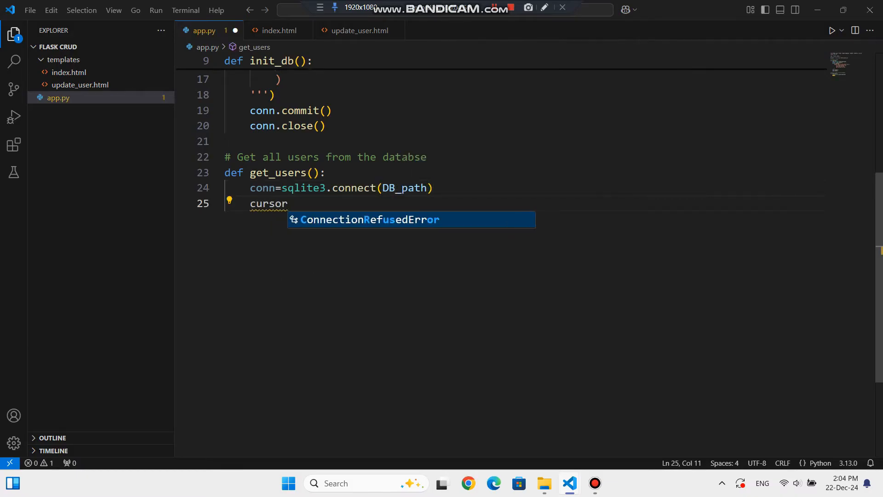
Execute SELECT * FROM users, fetch all rows, close the connection and return them.
type("=conn.cursor")
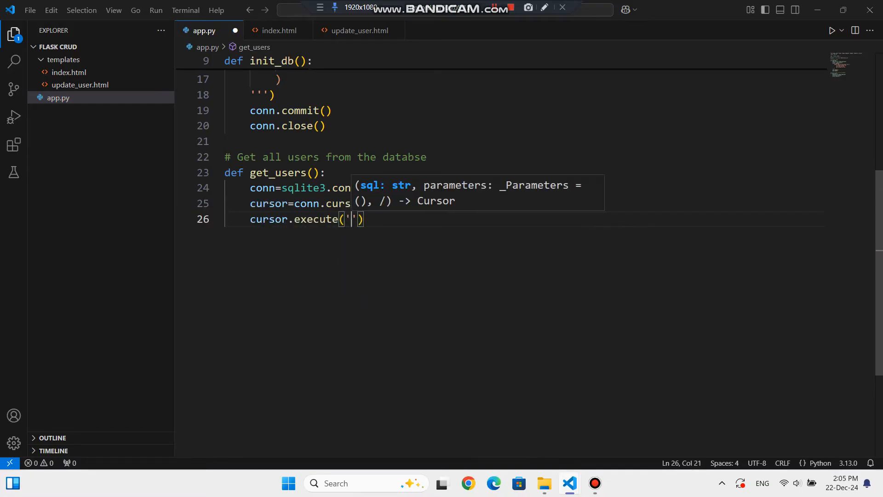
type("SELECT * FROM users")
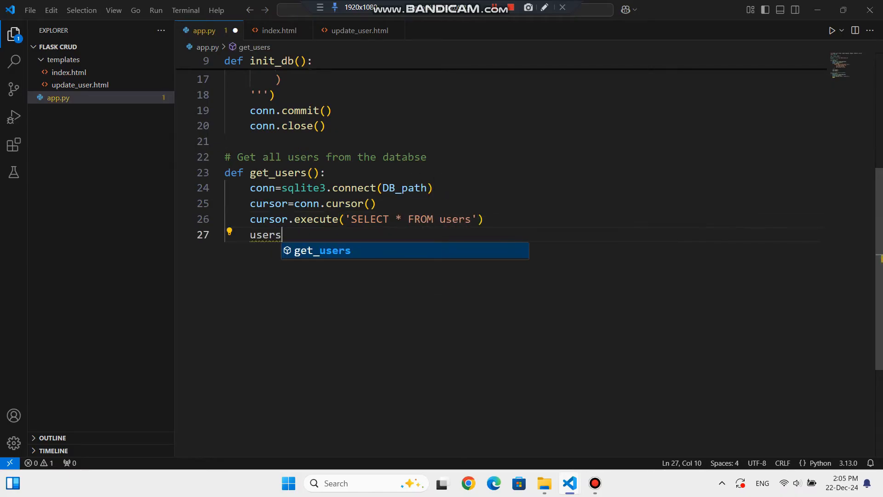
type("= cursor.fetchall")
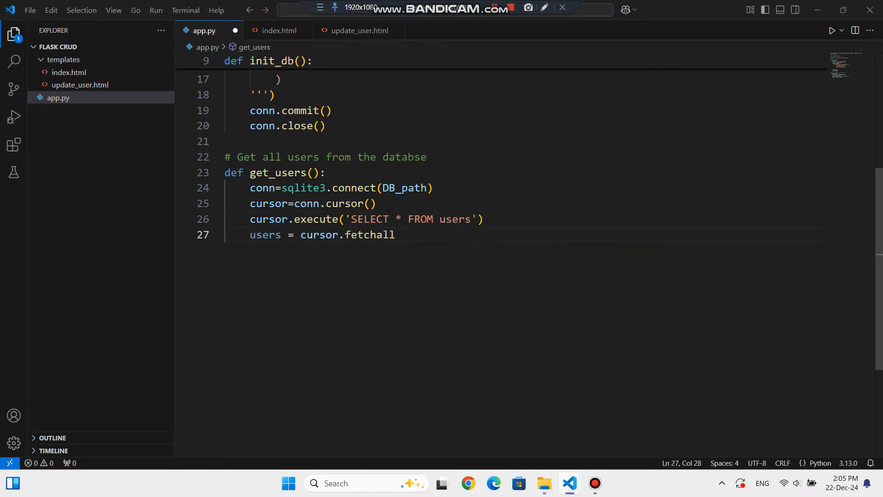
type("conn.close")
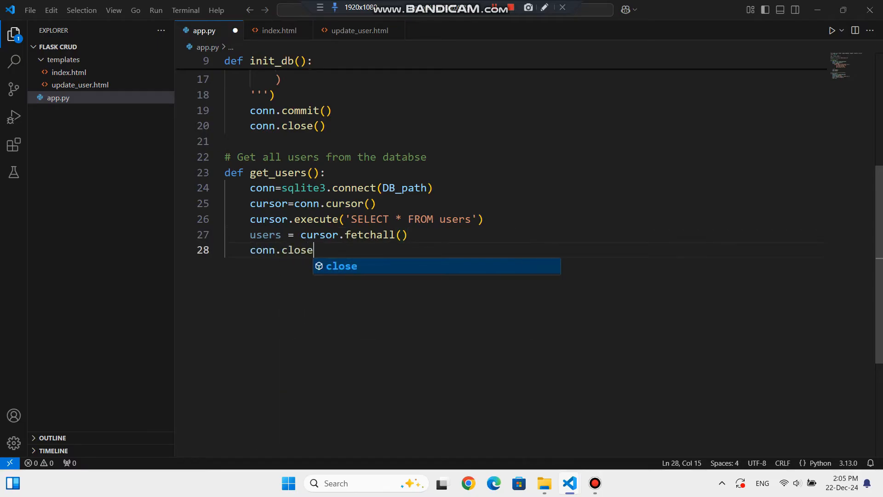
type("()")
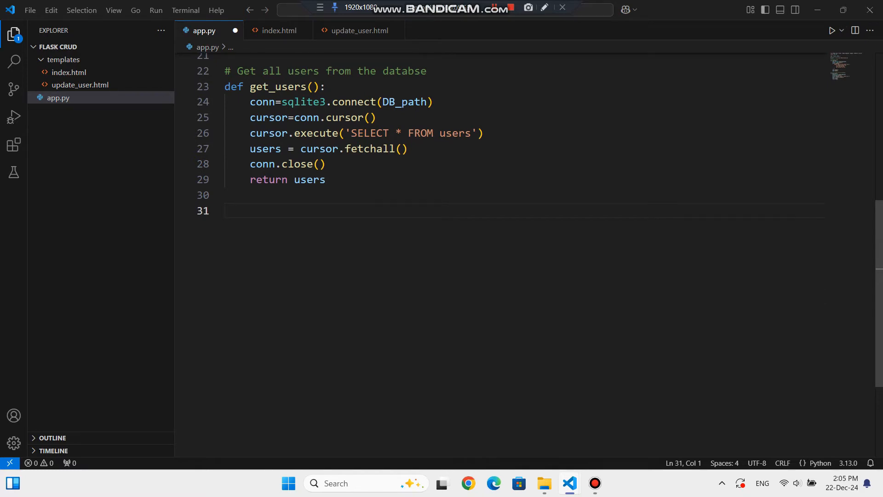
scroll("up", 3)
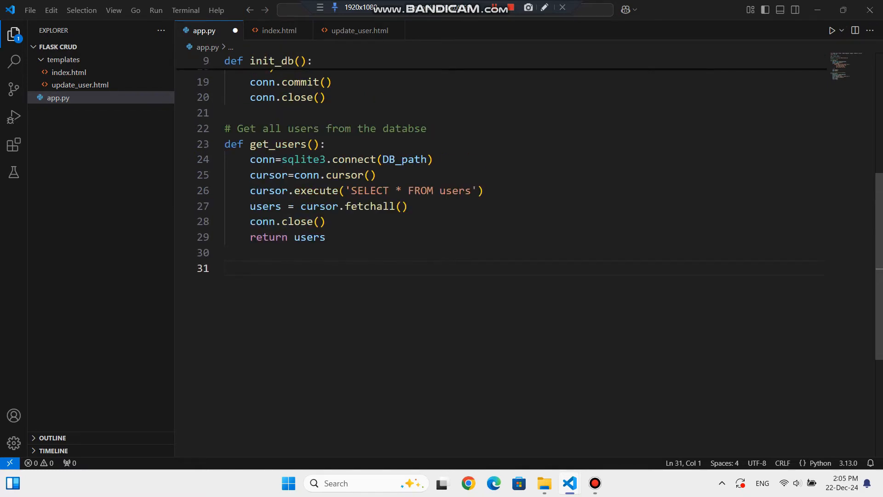
Write add_user(name, age) running INSERT INTO users (name, age) VALUES (?, ?), then closing.
type("# A")
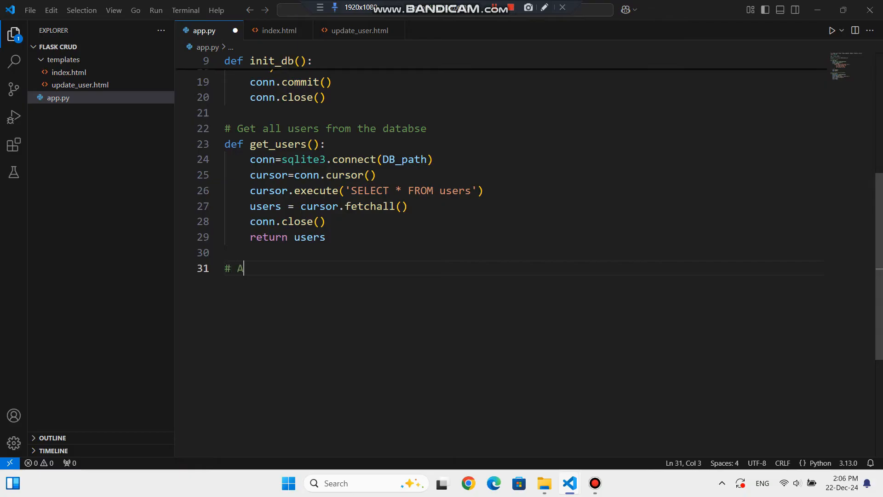
type("dd a user to the database")
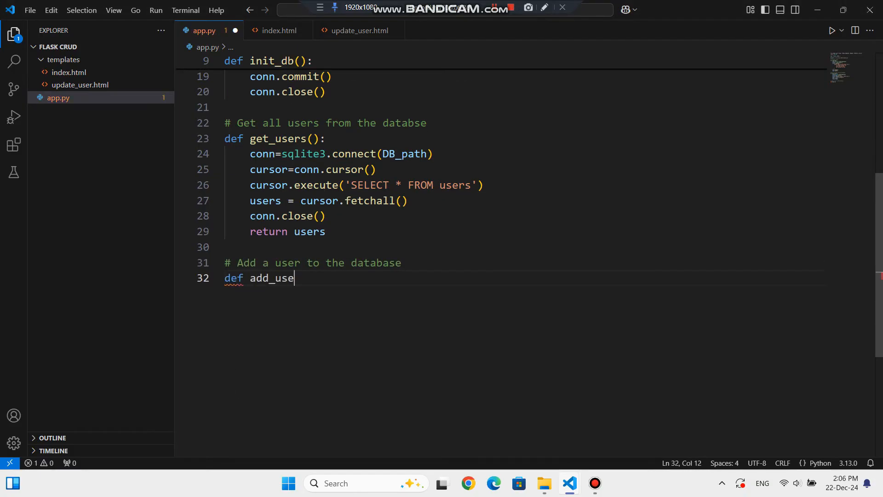
type("r(name, age):")
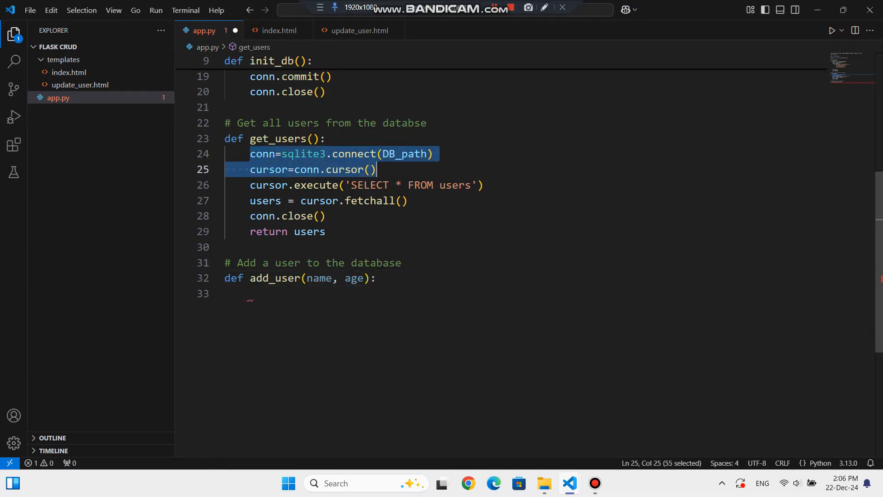
type("conn=sqlite3.con")
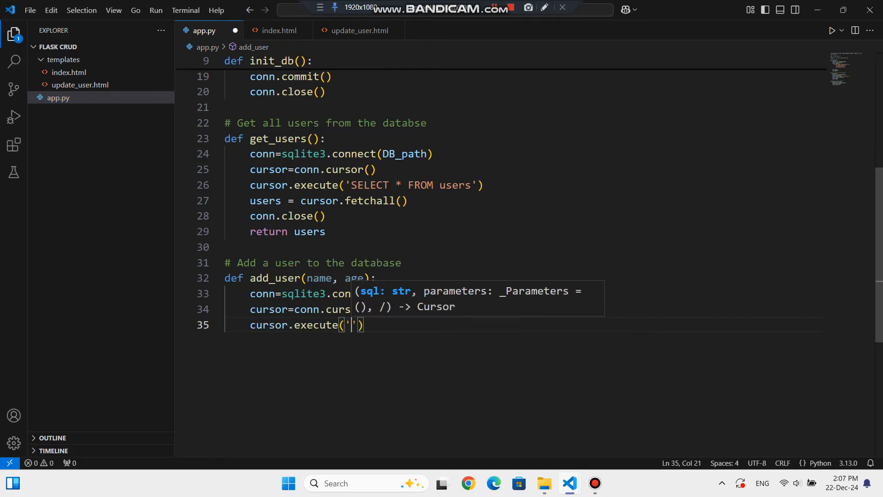
type("INSERT INTO users")
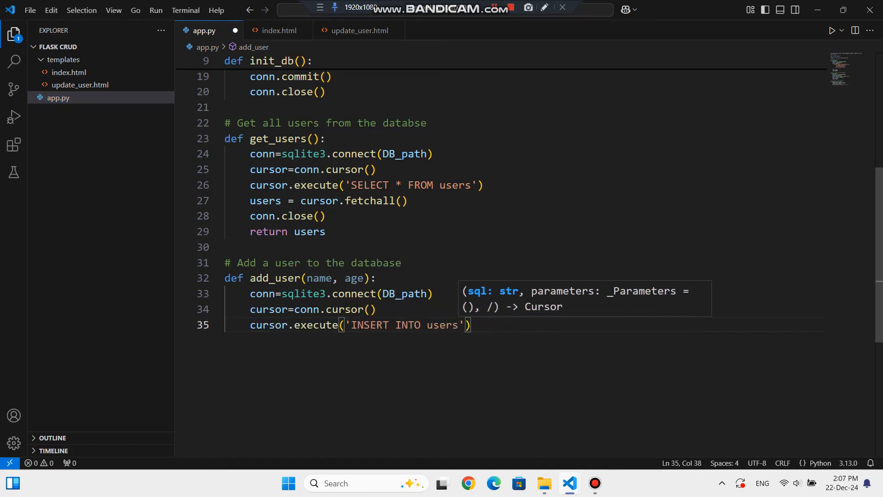
type("(name, age) VALUE")
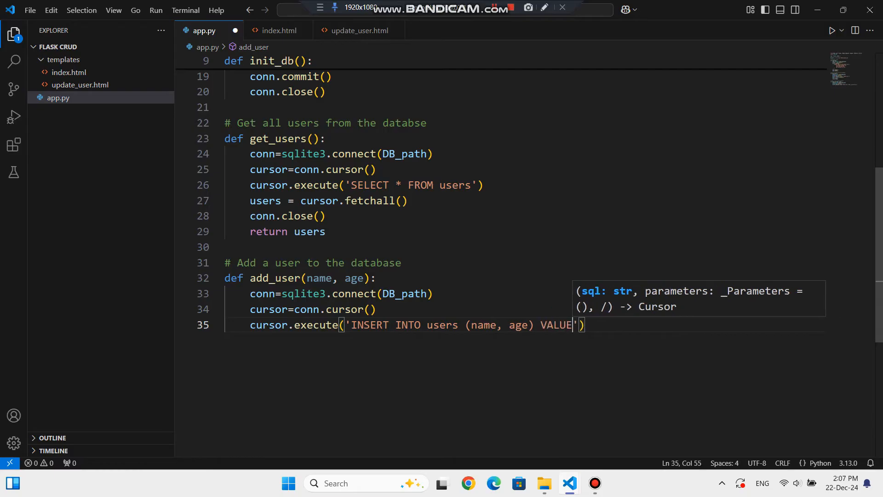
type("S (?, ?)")
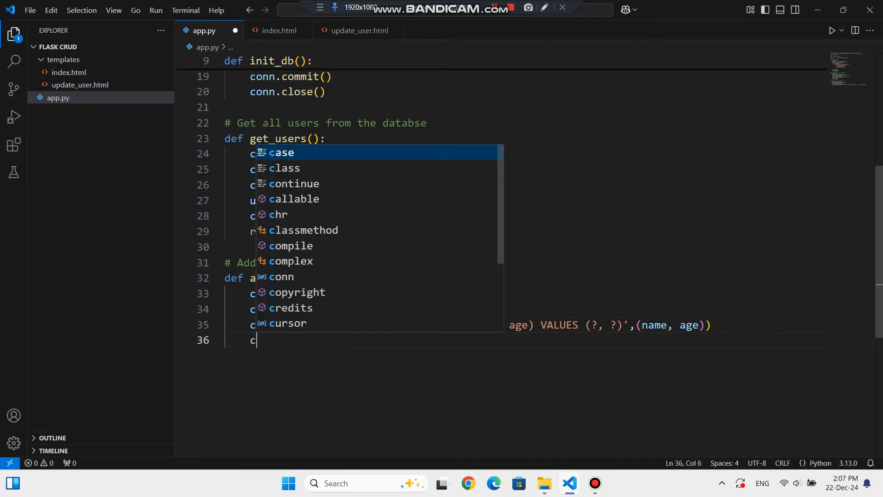
type("conn.close(")
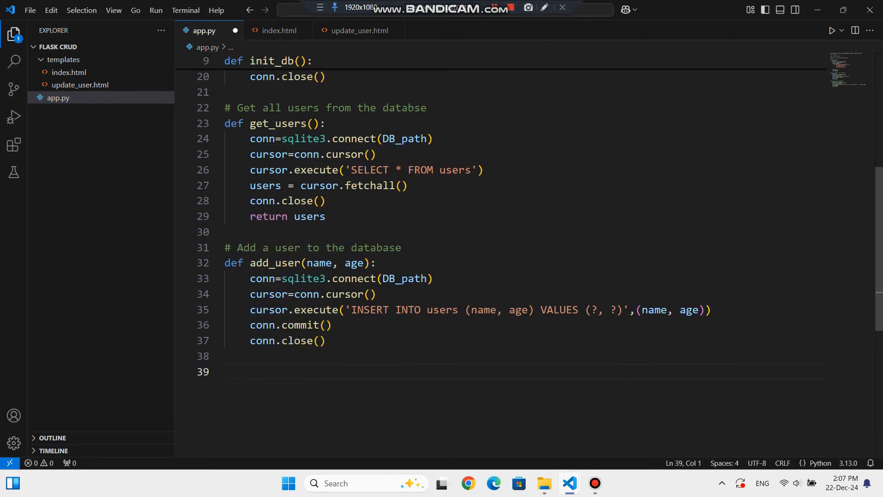
scroll("down", 3)
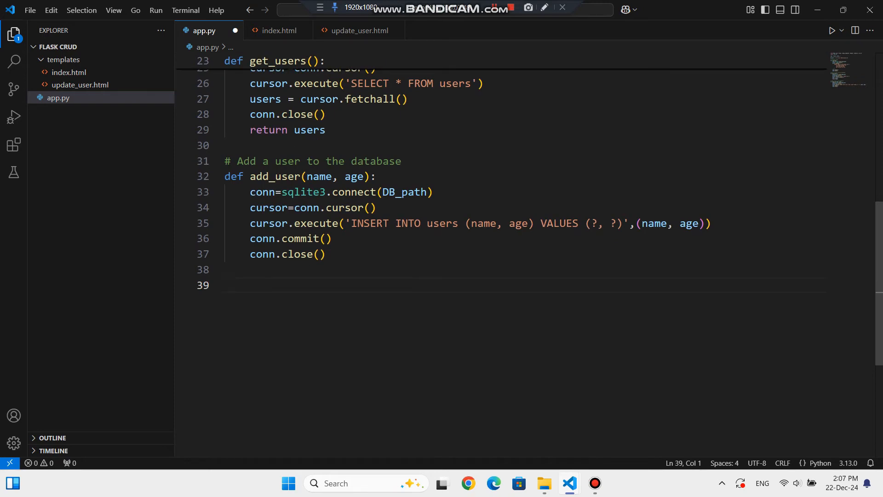
type("# Update user's details")
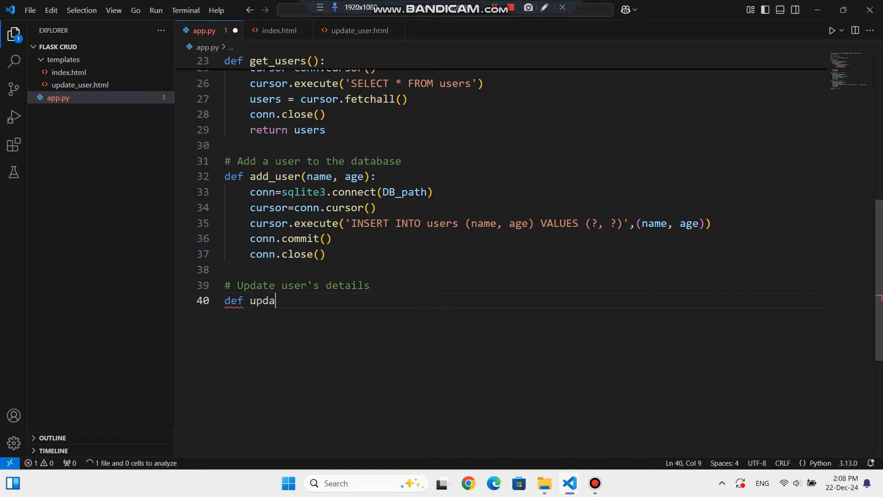
Define update_user(id, name, age) executing UPDATE users SET name = ?, age = ? WHERE id = ?
type("te_user(id, name, age):")
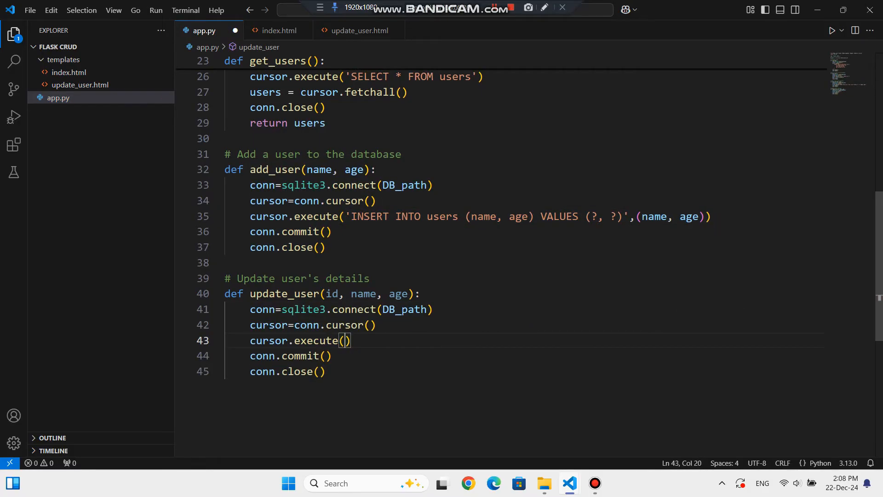
type("'UP'")
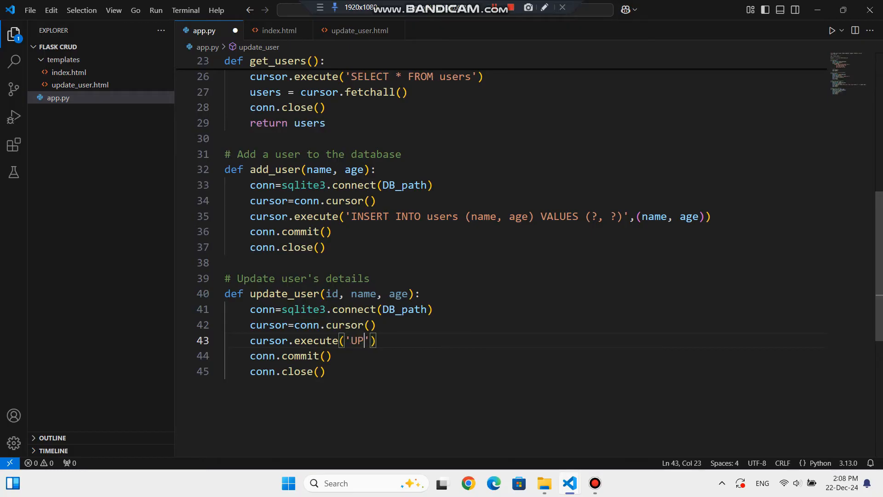
type("DATE users SET name = ?,")
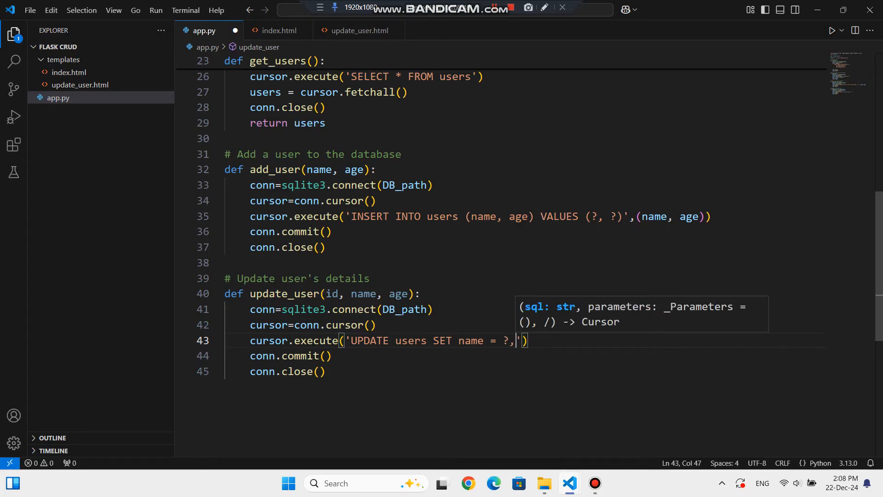
type("age = ?")
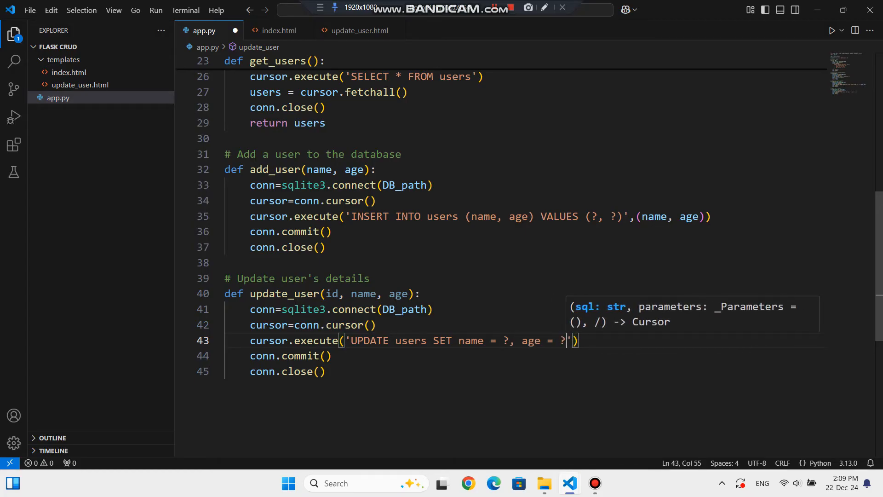
type("WHERE id = ?")
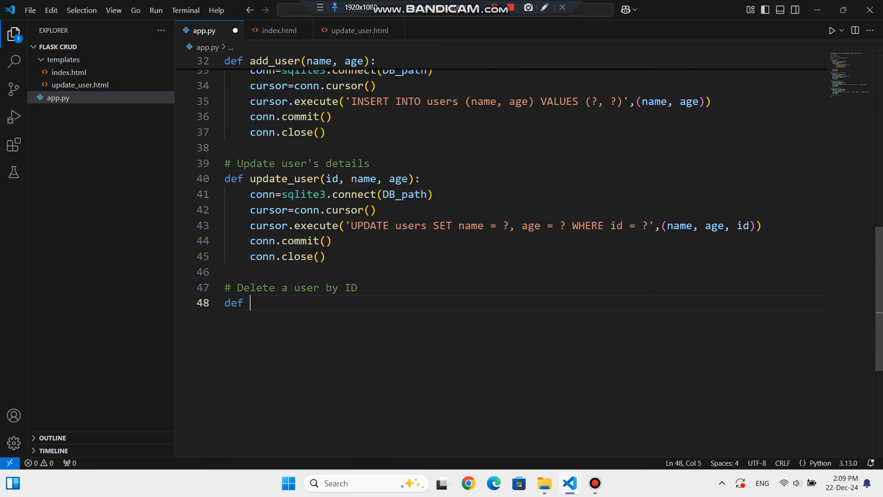
Define delete_user(id) executing DELETE FROM users WHERE id = ? with the given id.
type("delete_user(id:")
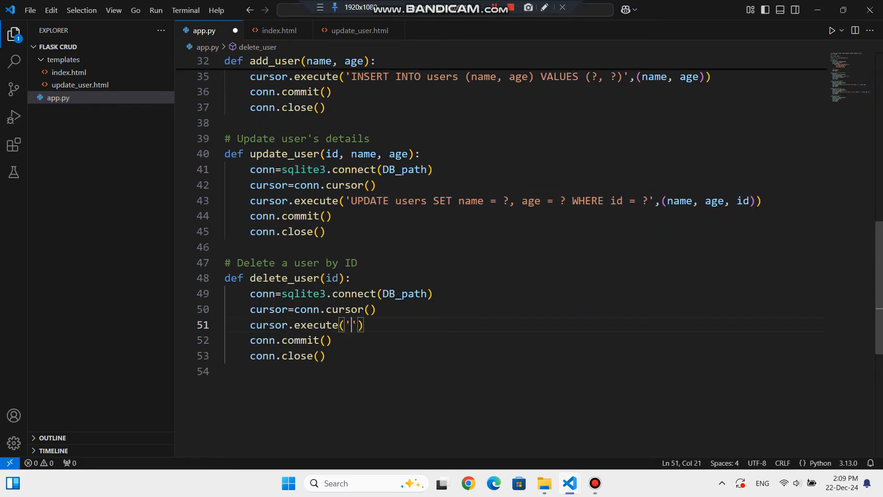
type("DELETE FROM users")
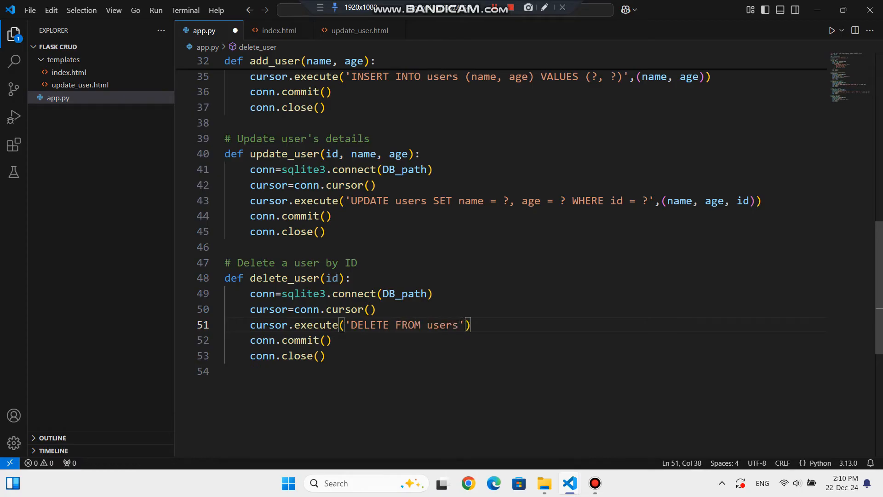
type("WHERE id = ?")
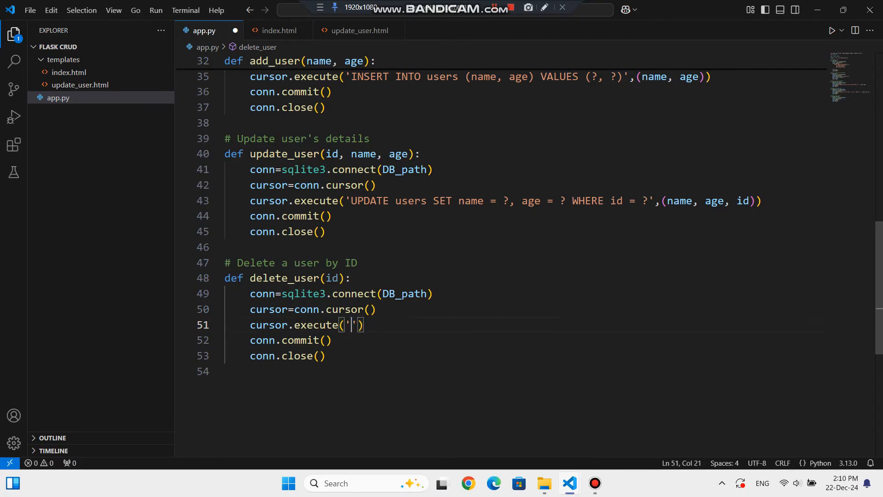
type("DELETE FROM users WHERE id = ?")
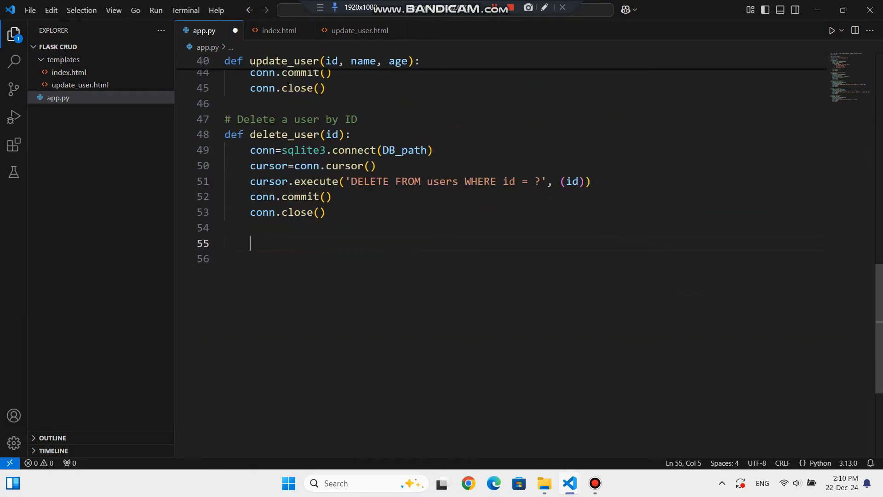
type("#")
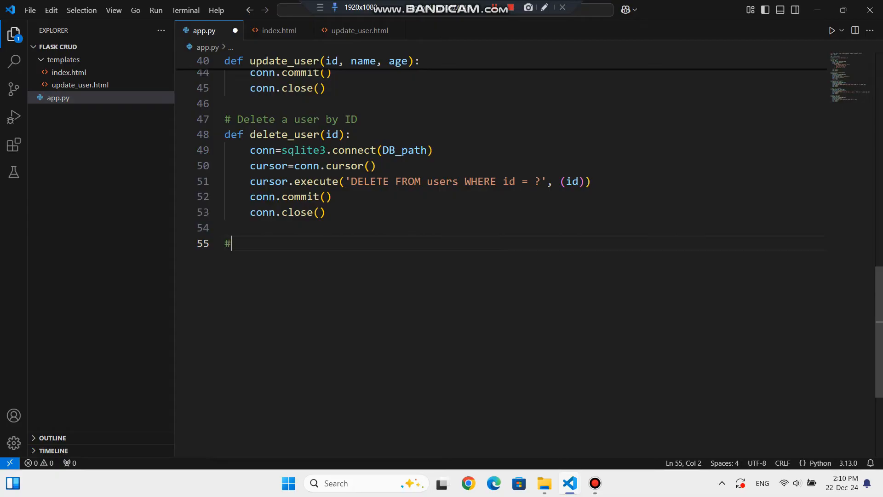
type("Home page to list us")
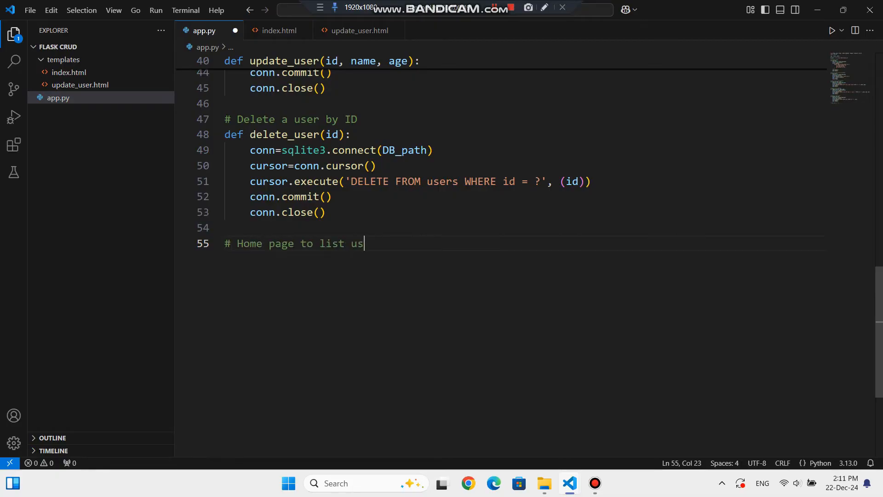
type("ers and show for")
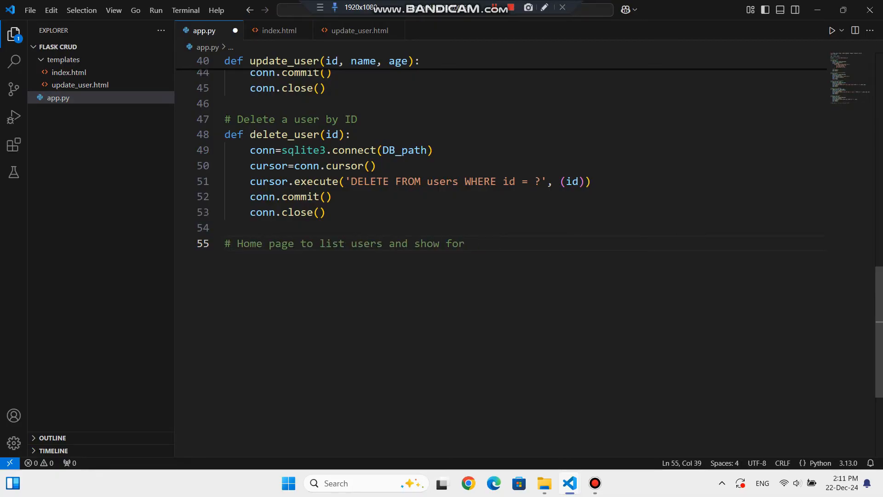
type("form to add a new user")
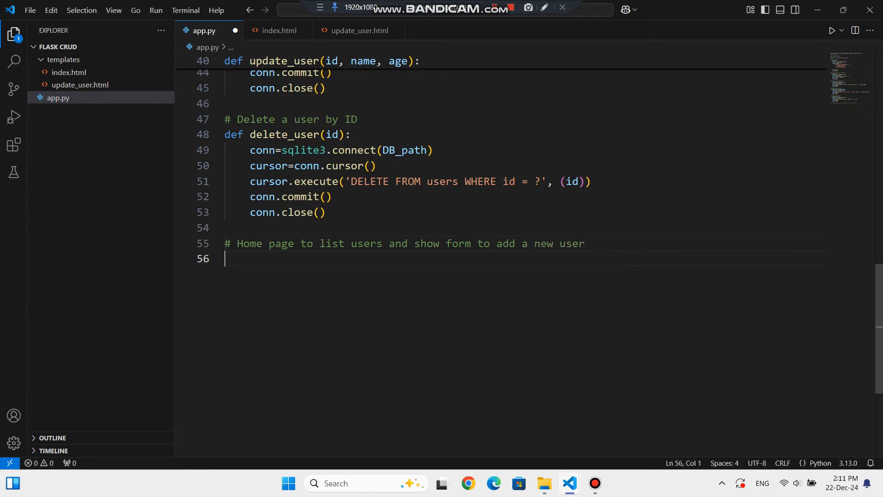
type("@app.ro")
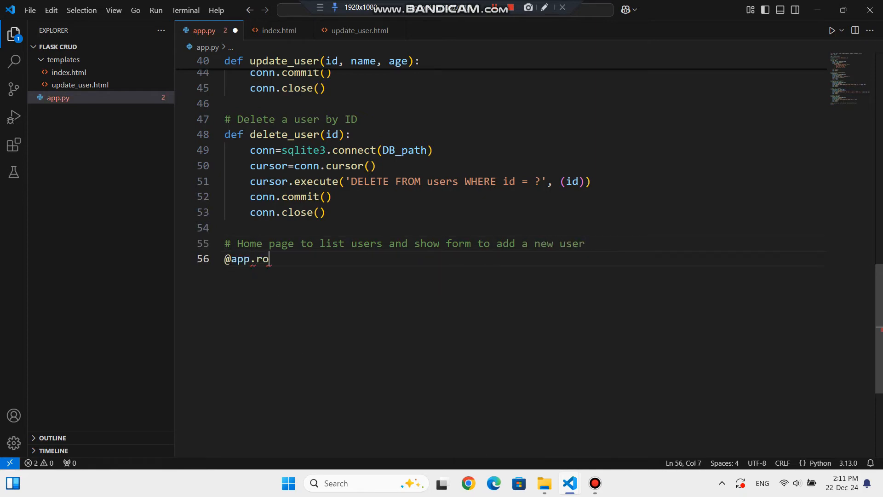
type("ute('/')")
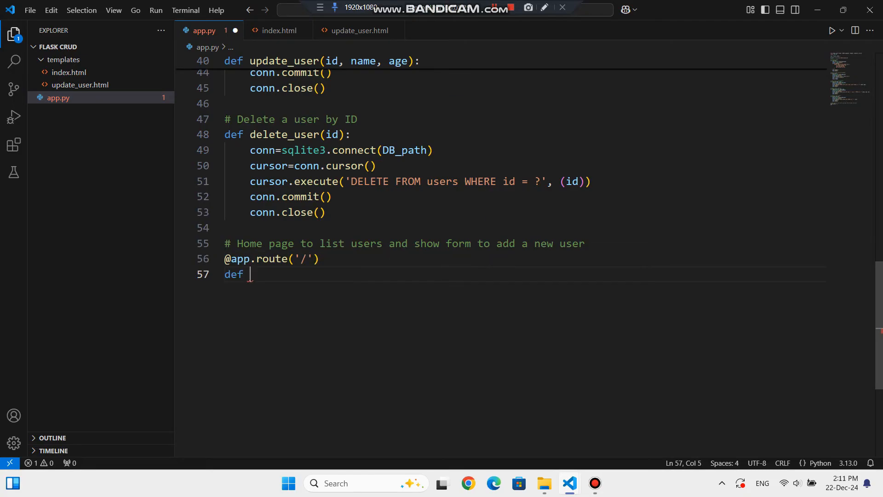
type("index():")
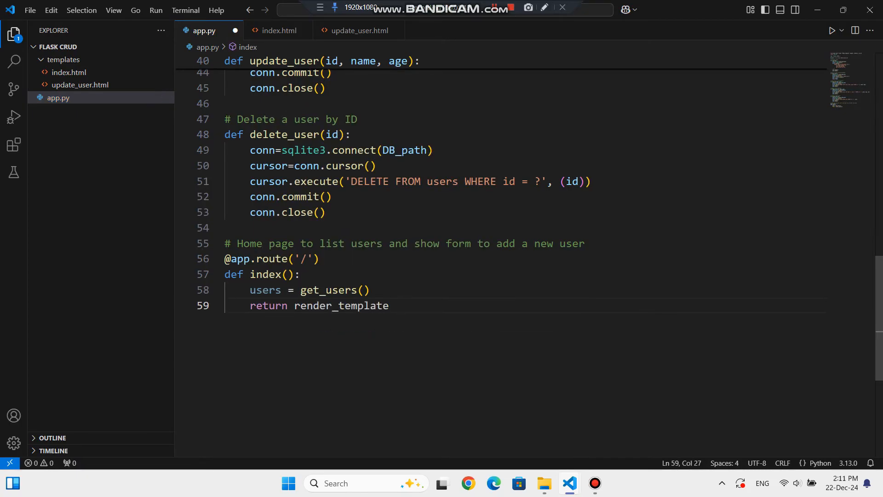
type("('index.html')")
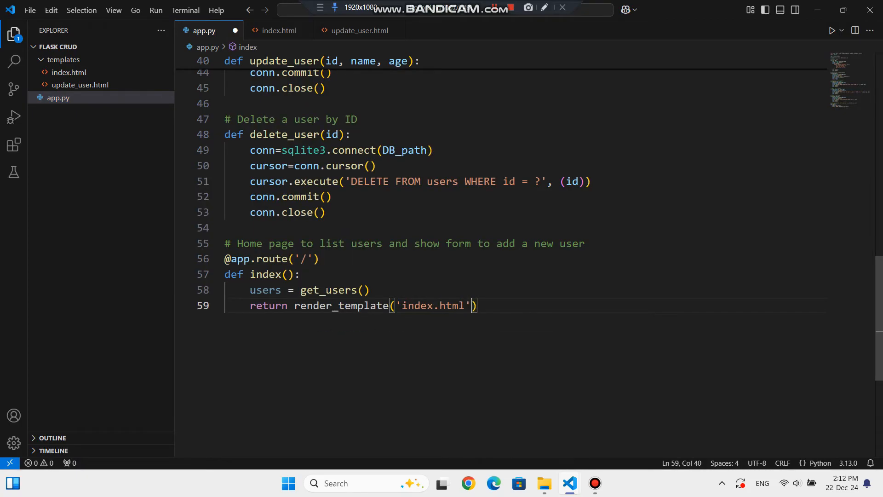
type(",users=users")
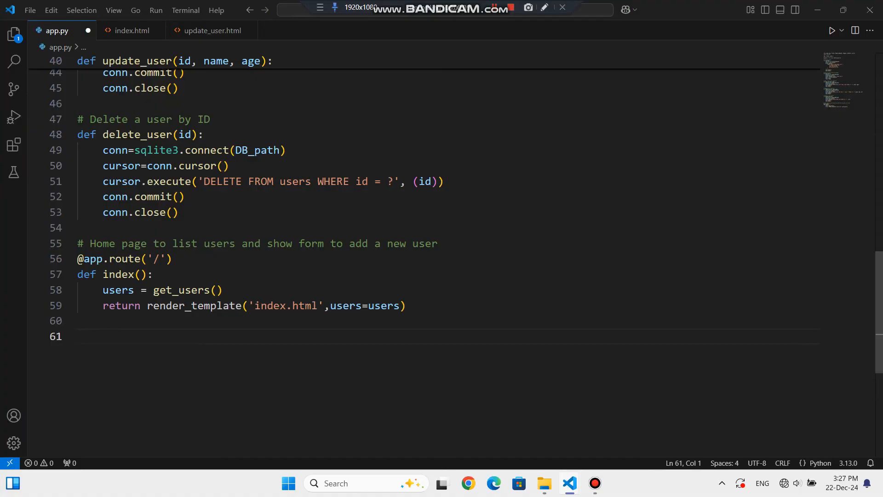
Add the 'Add user via POST request' comment, a POST '/add_user' route and add_user_route().
type("# Add us")
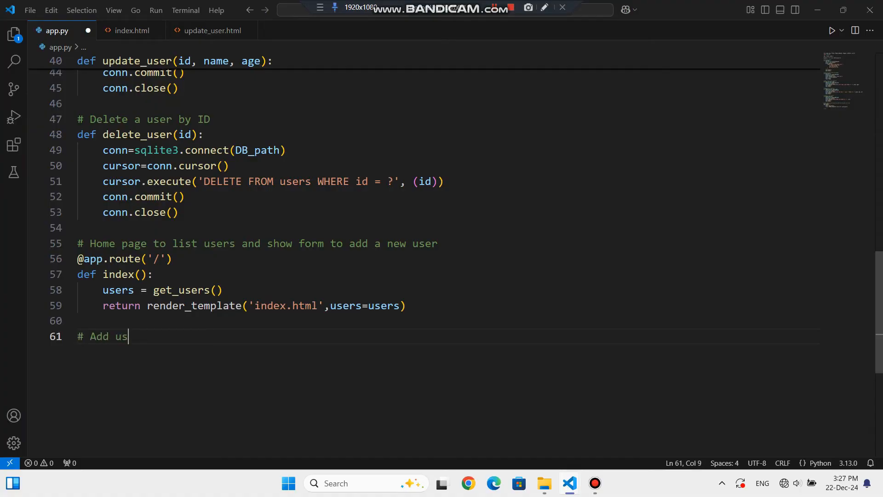
type("er via POST request")
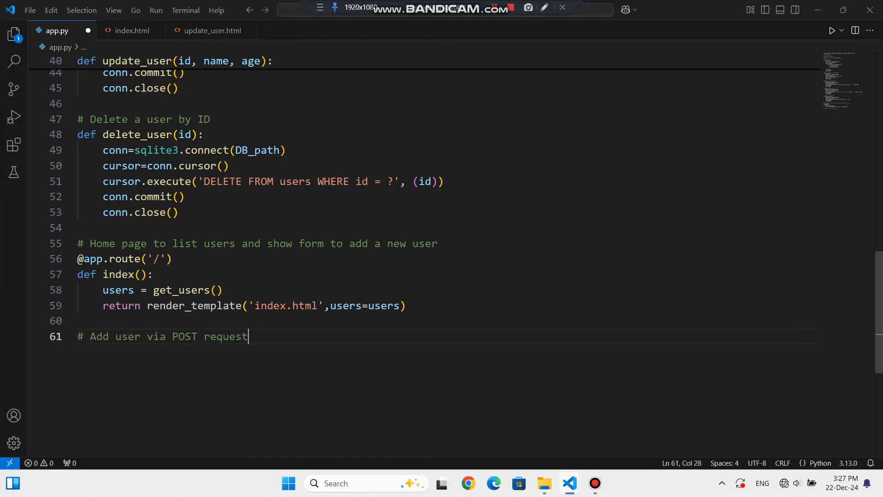
type("@")
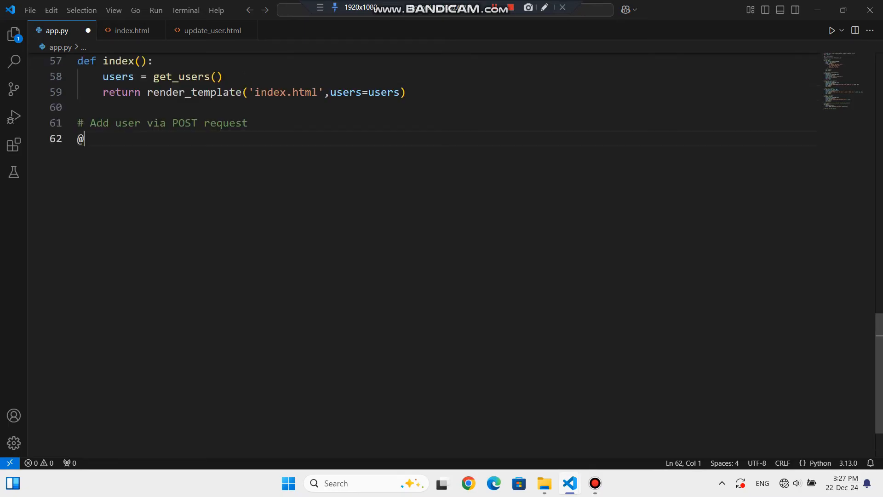
type("app.route()")
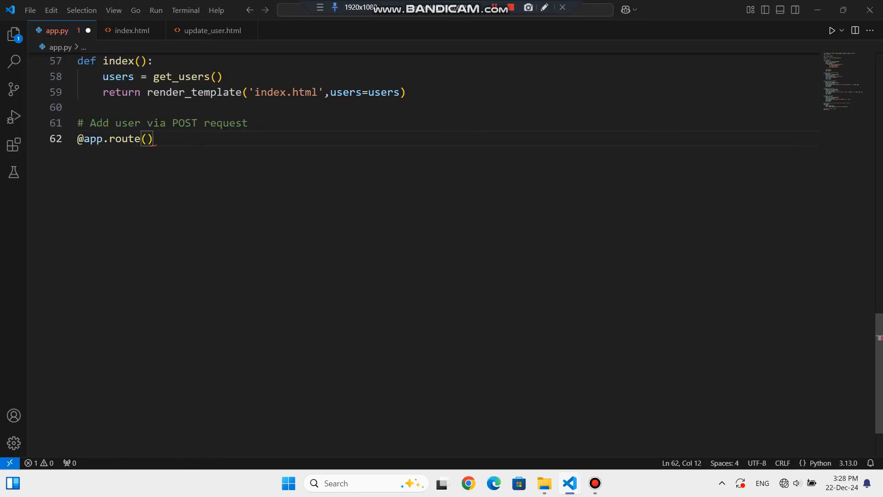
type("'/add_user', meth")
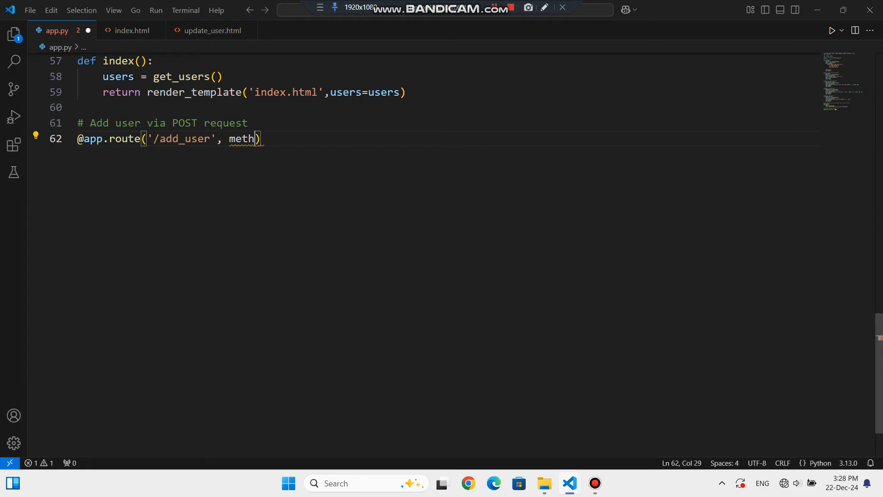
type("ods=['POST'")
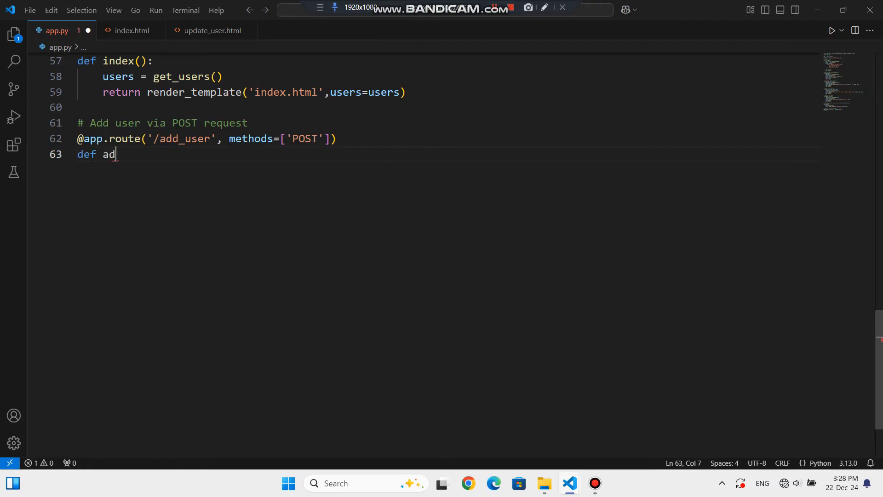
type("d_user_route():")
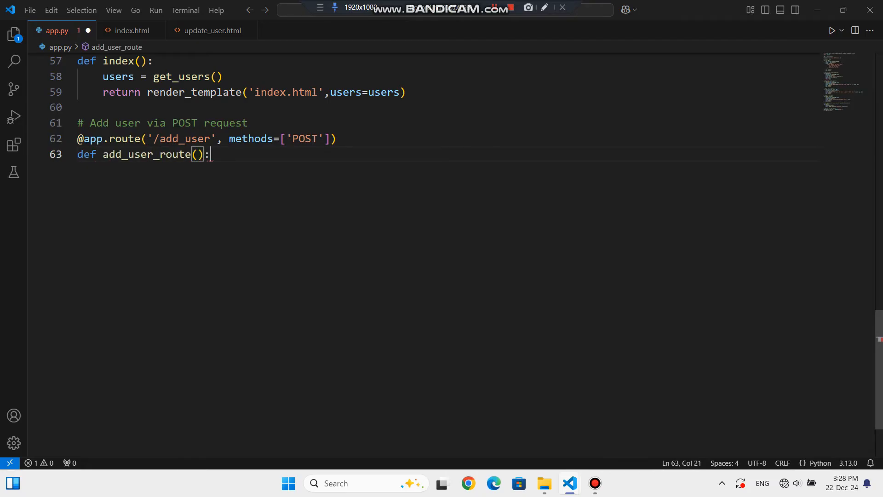
Read name and age from the request form and redirect to url_for('index').
type("name = request.f")
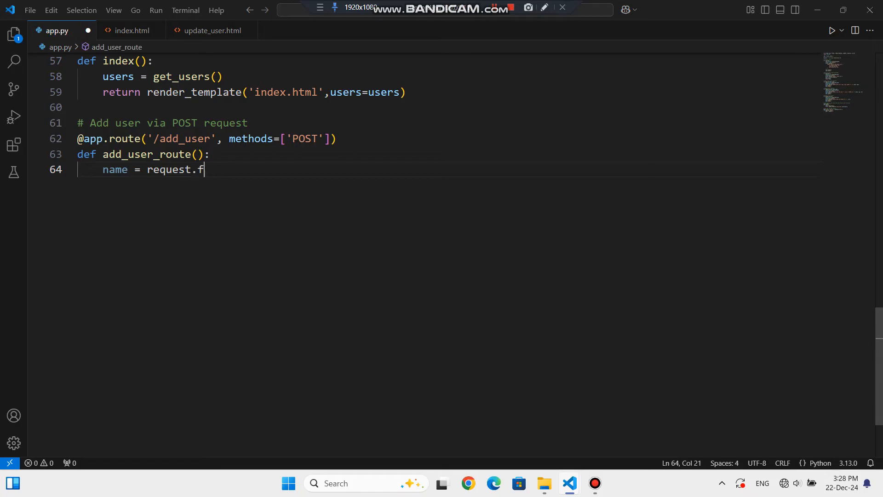
type("orm['name']")
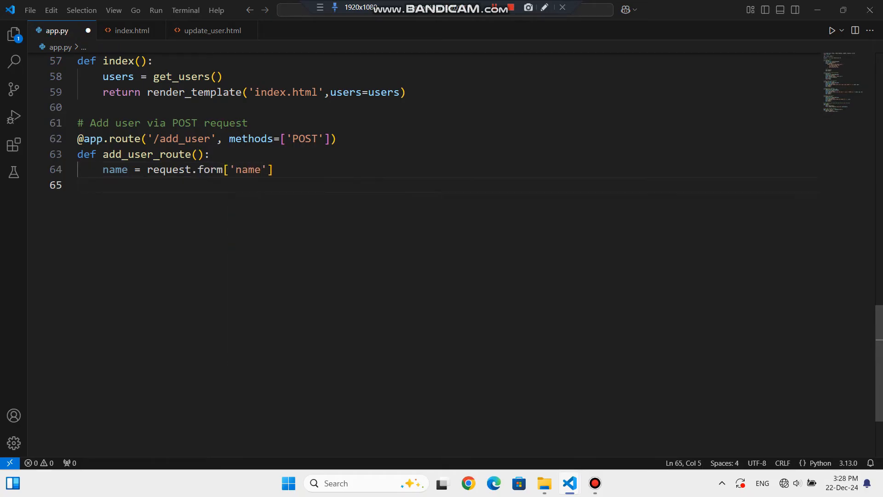
type("age = request['a']")
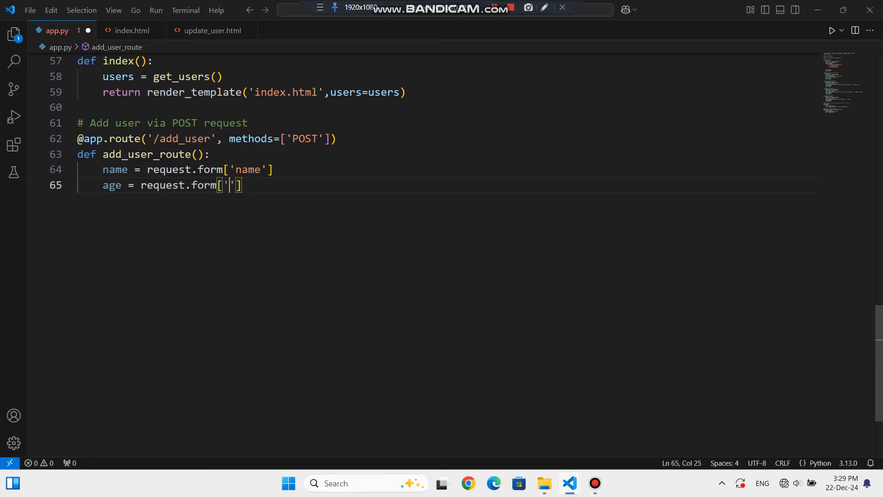
type("age']")
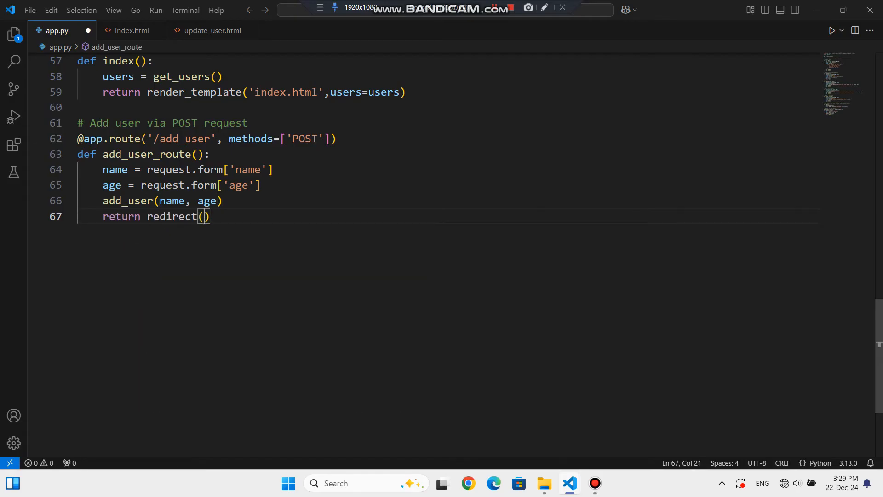
type("url_for('index'")
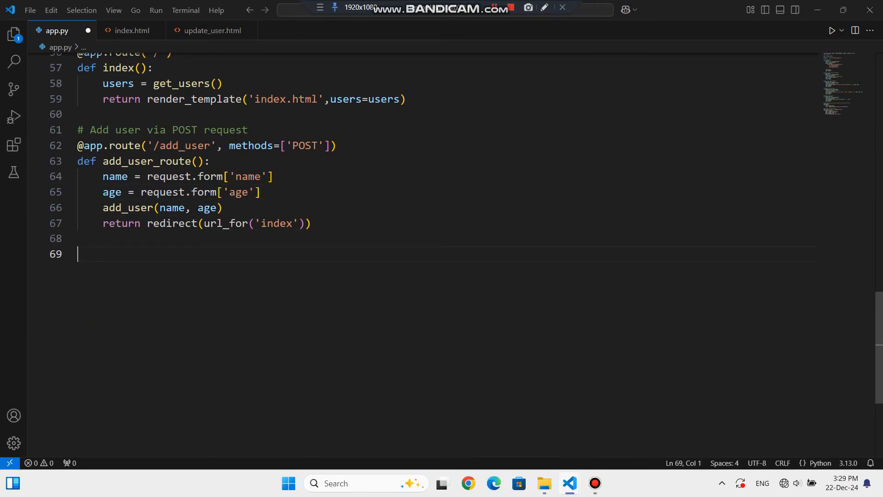
Declare the '/update_user/<int:id>' route with GET and POST methods and update_user_route(id).
type("# Update user via POST")
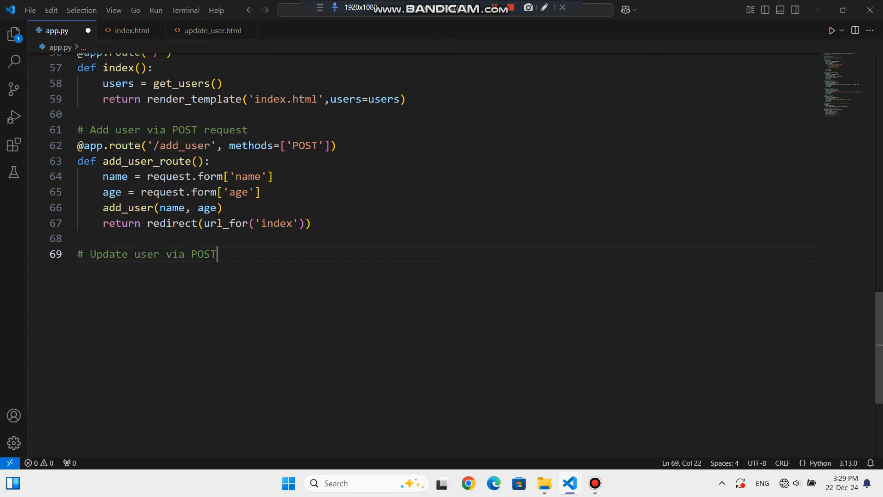
type("request")
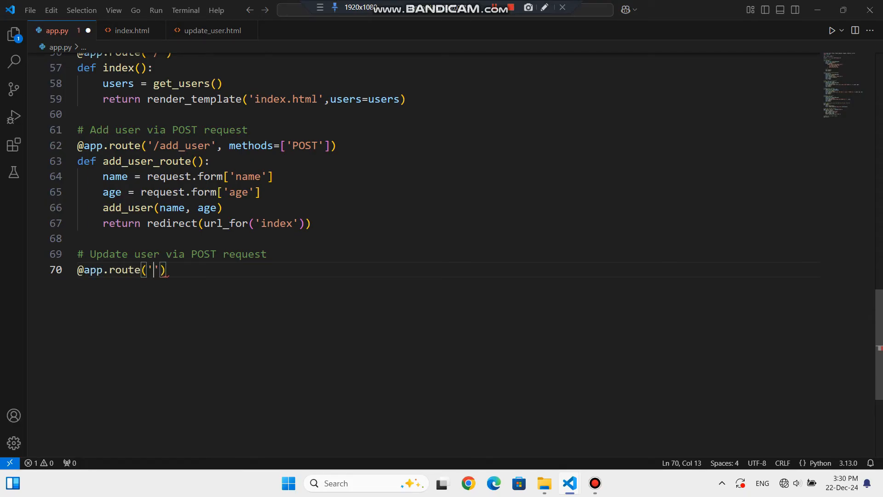
type("/update_user/")
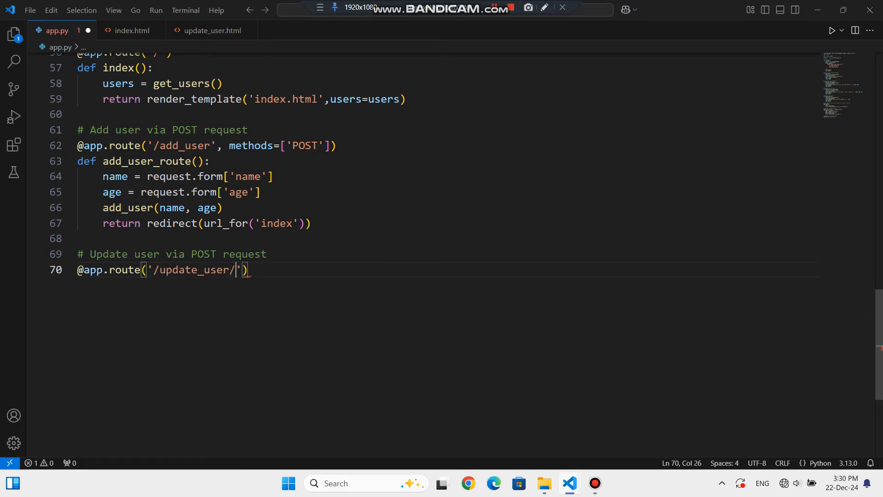
type("<in>")
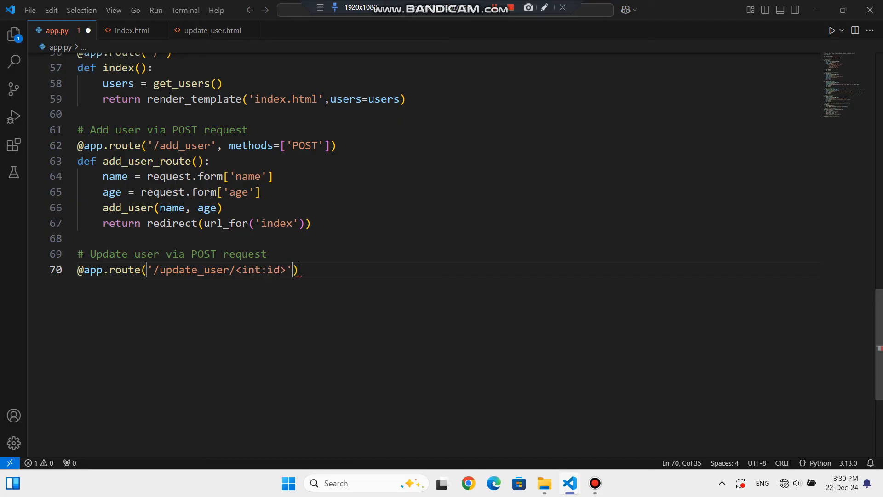
type(", methods=[]")
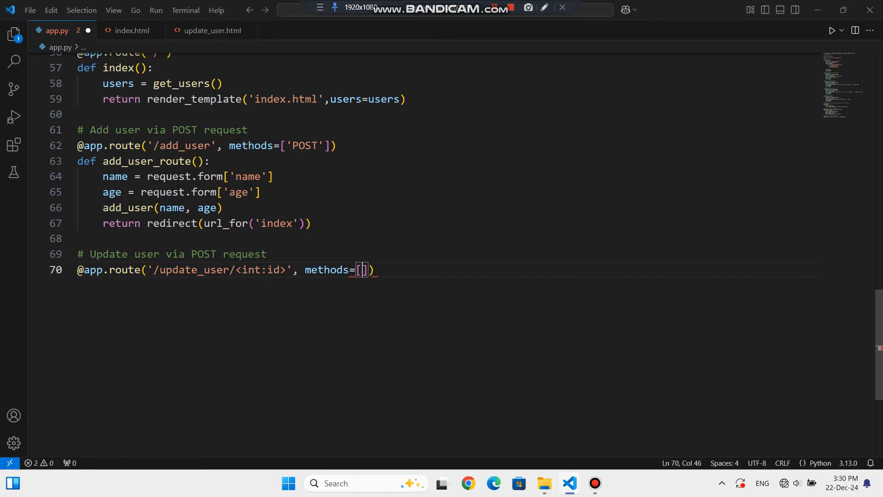
type("'GET', 'POST")
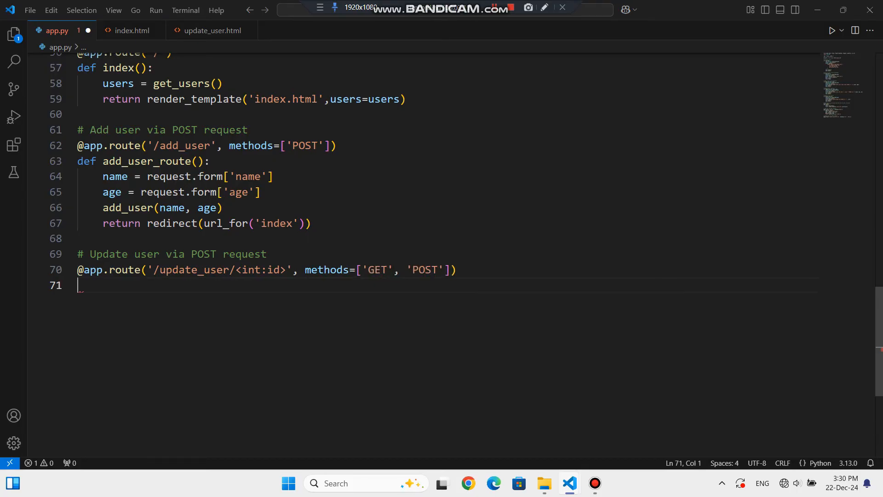
type("def update_user_route")
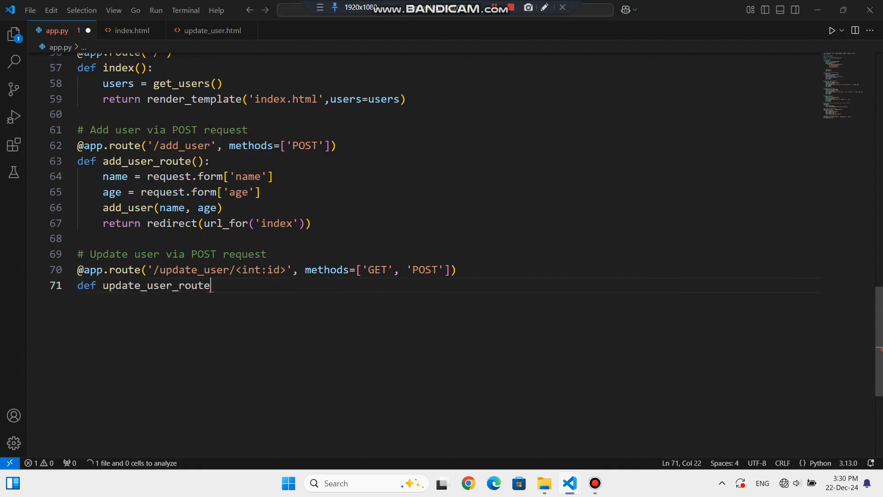
type("(id):")
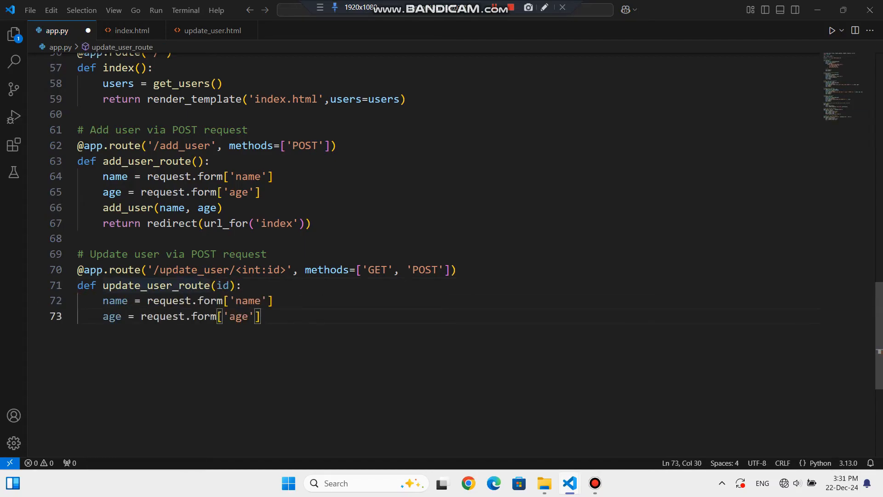
Call update_user(id, name, age) and return a redirect to url_for('index').
type("update_user(")
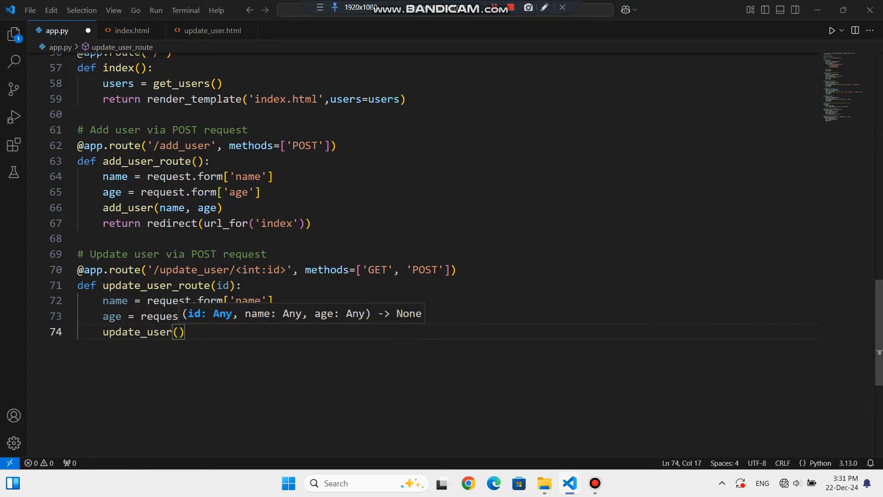
type("id, name, age")
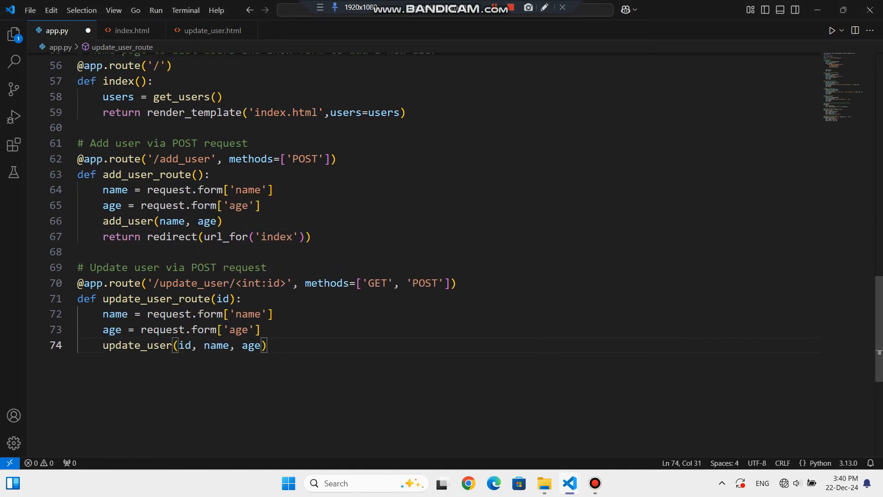
key("Return")
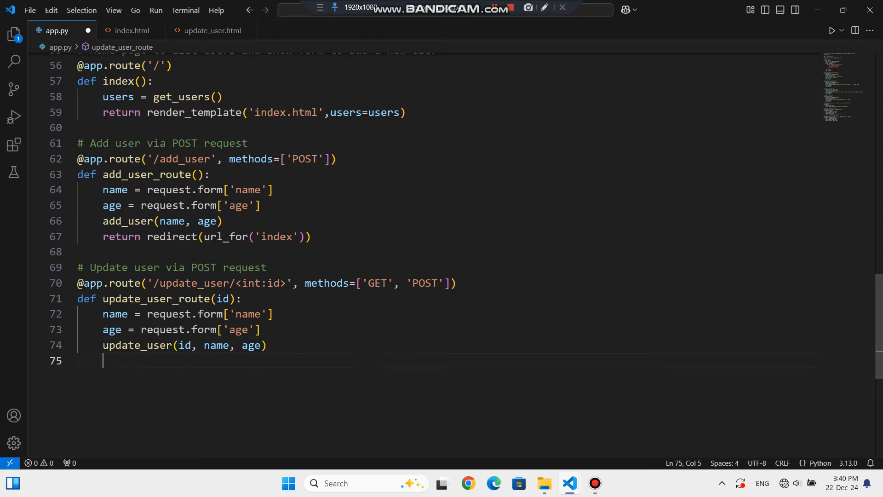
type("return redirect(url_for")
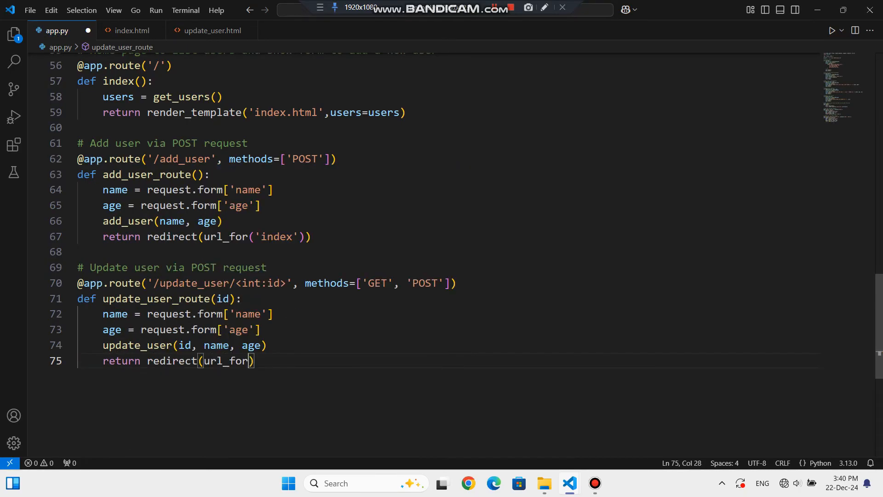
type("'inde'")
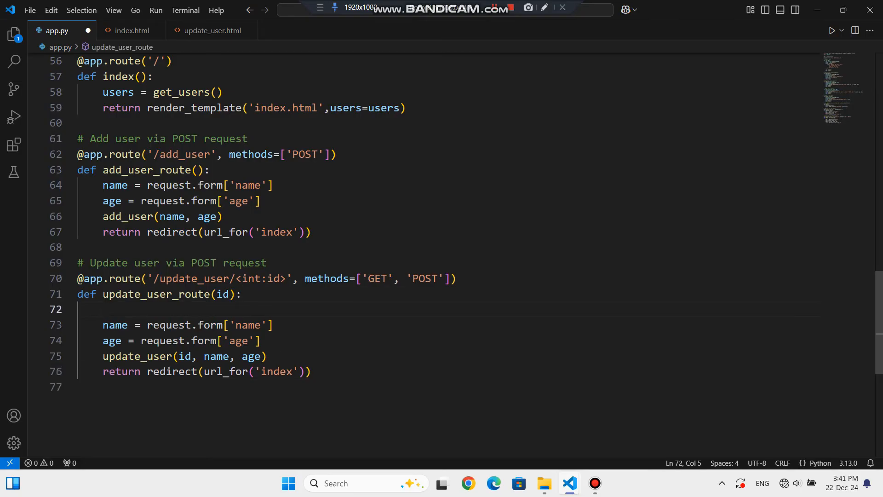
Add the if request.method == 'POST' branch, a pre-fill comment, a DB_path connection and cursor.
type("if request.")
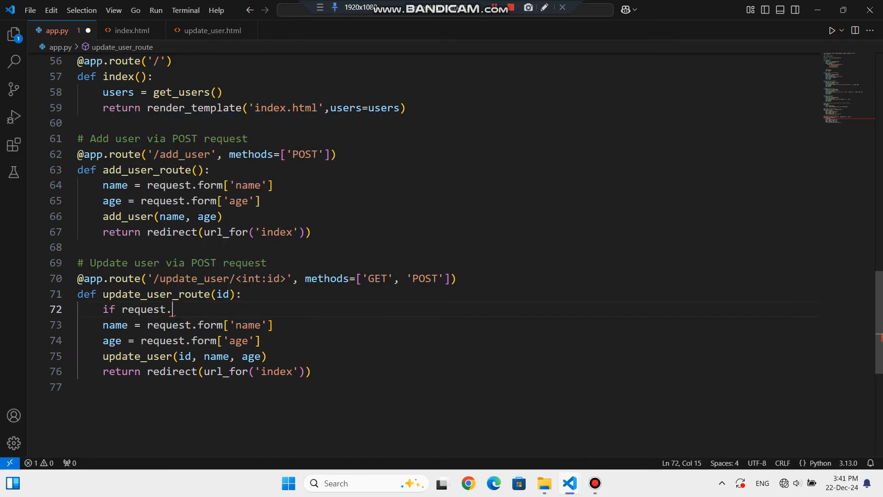
type("method ==")
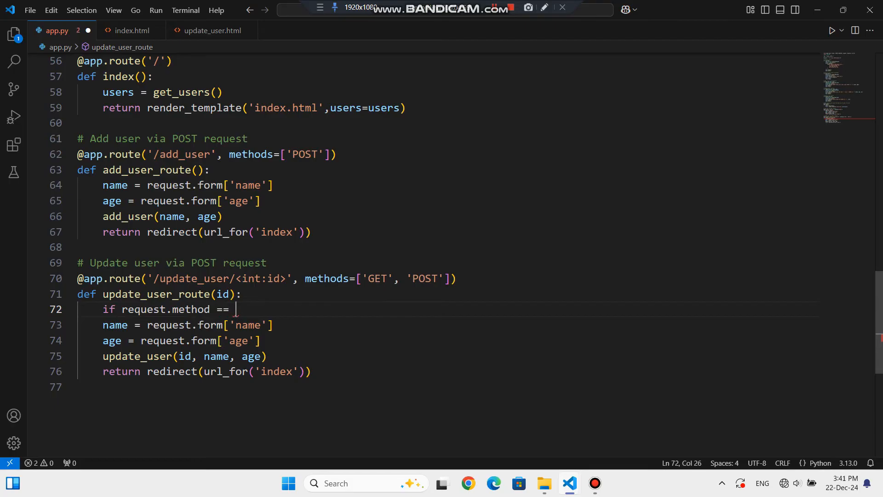
type("'POST':")
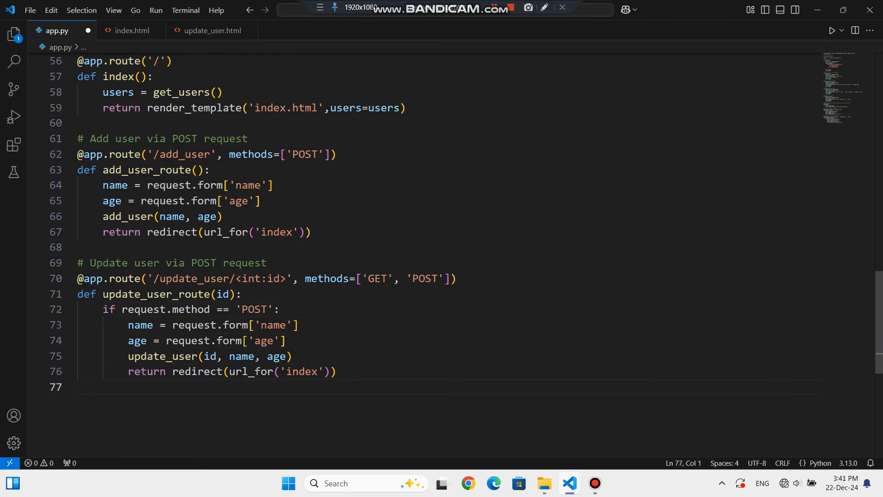
type("# P")
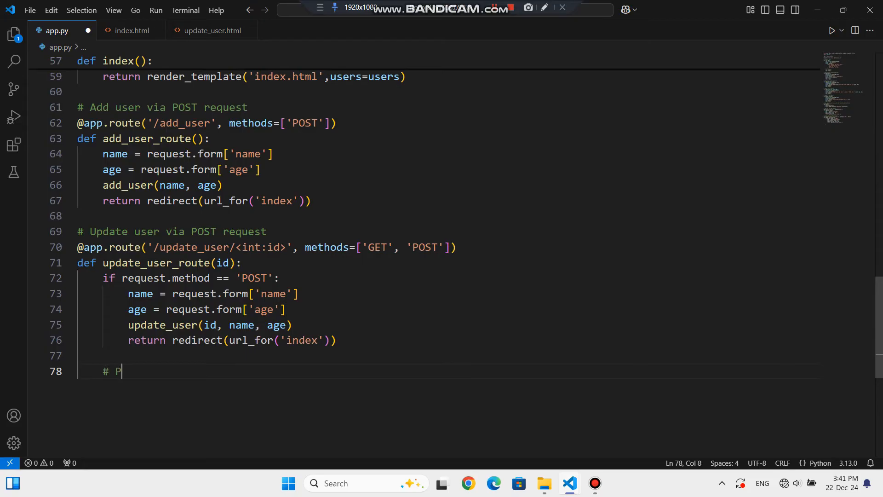
type("re-fill form with")
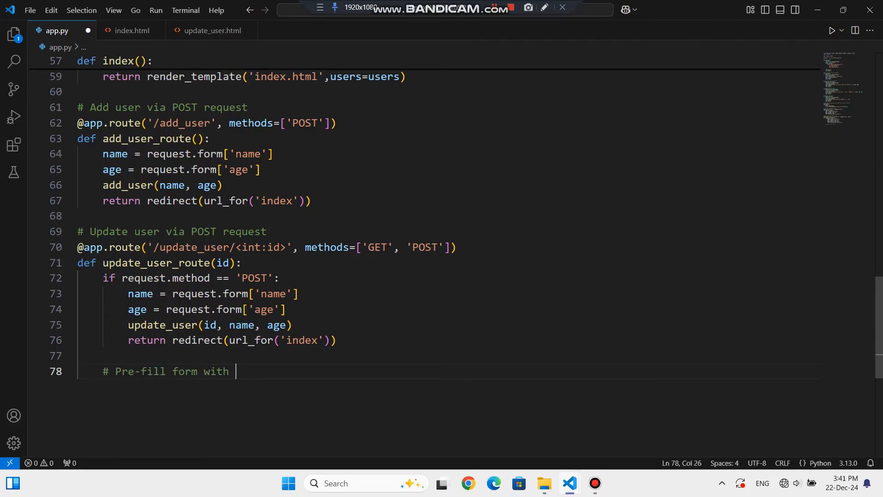
type("conn = sqlite3.connect")
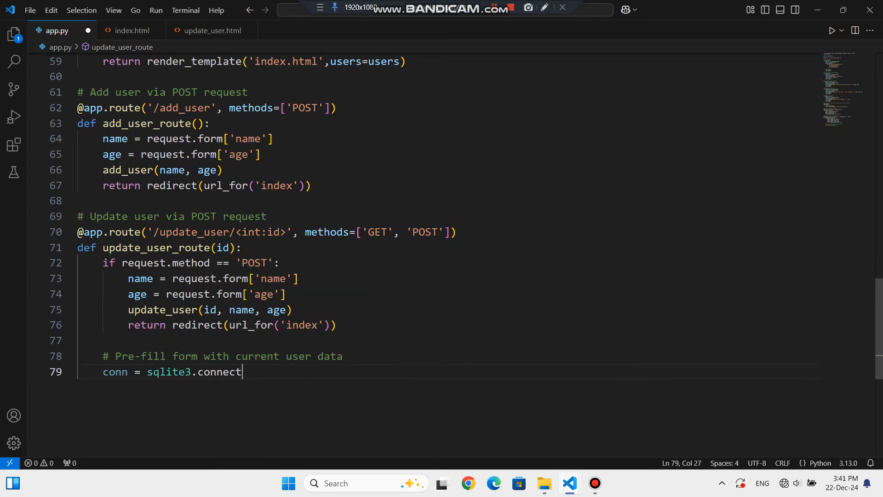
type("(DB_path)")
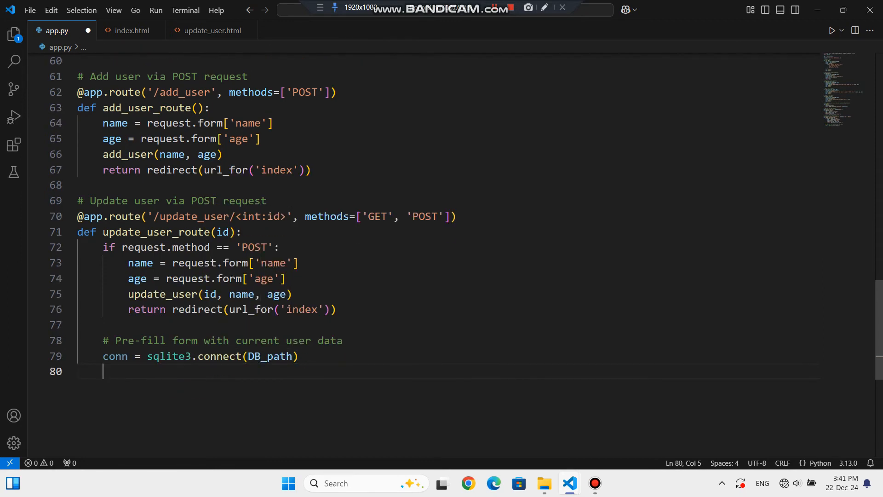
type("cursor")
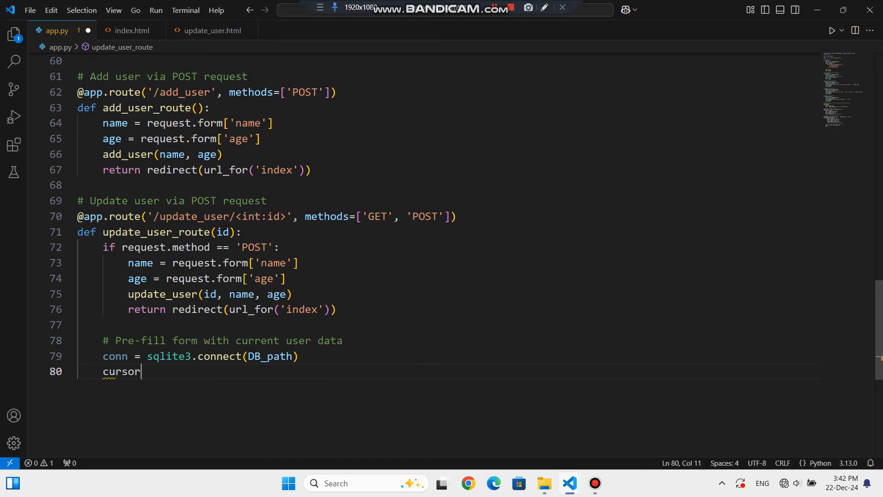
type("= conn.cursor()")
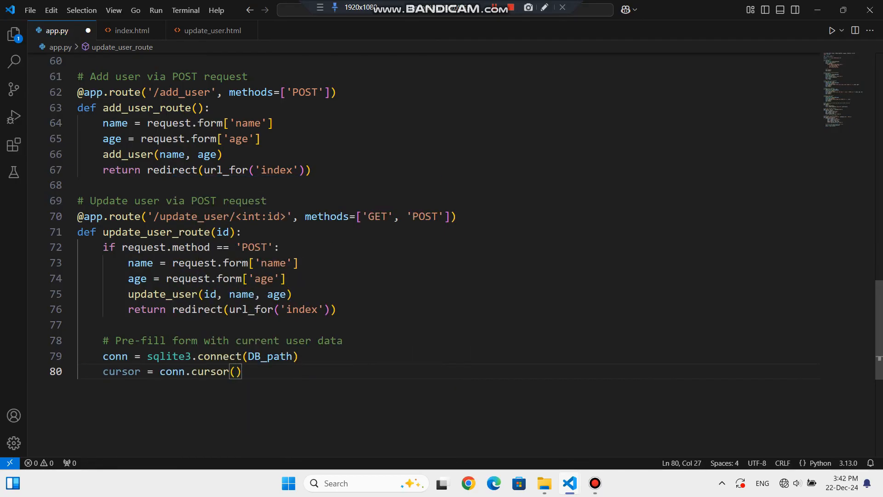
Select the user by id, fetch one, close, and render update_user.html with user.
type("cursor/e")
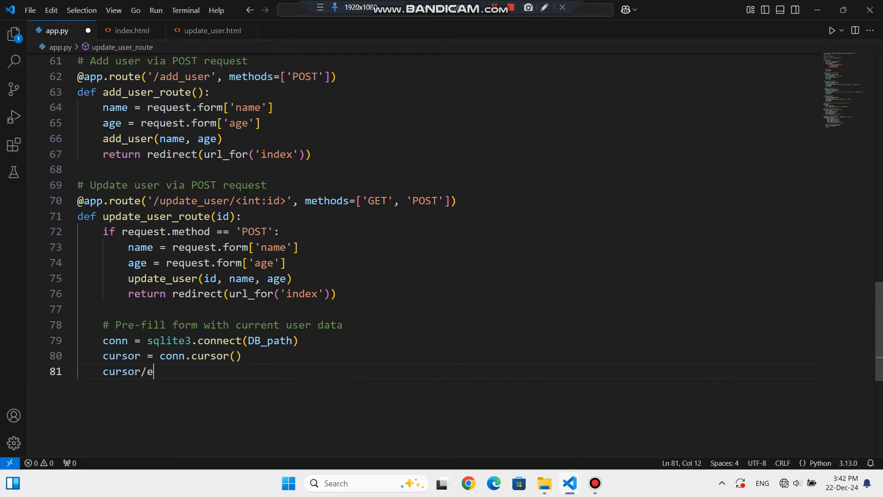
type(".execute('S'")
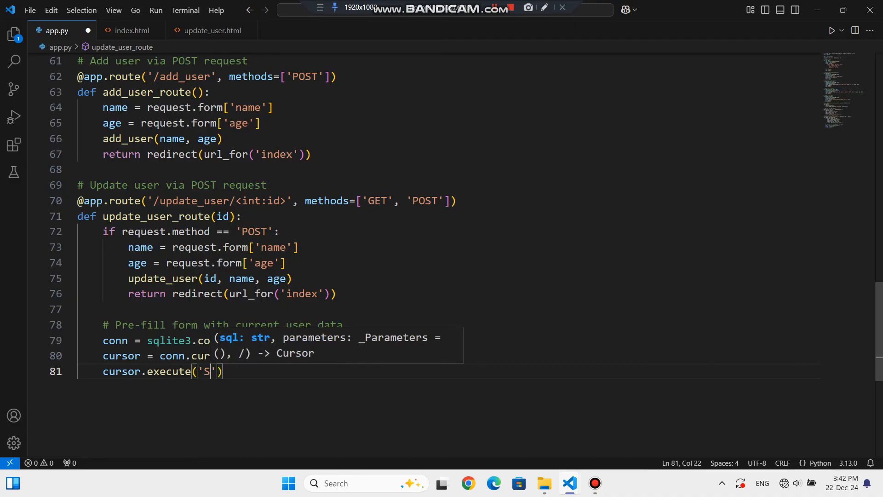
type("ELECT * FROM users WHERE id")
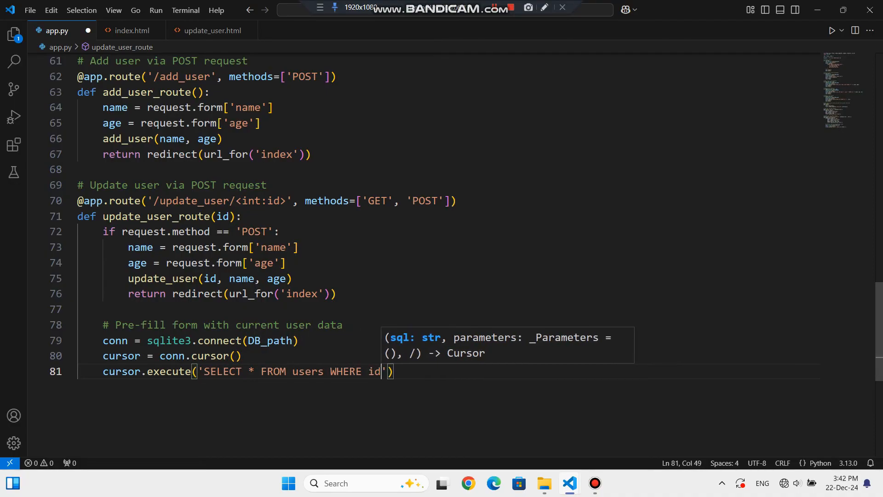
type("= ?',(id")
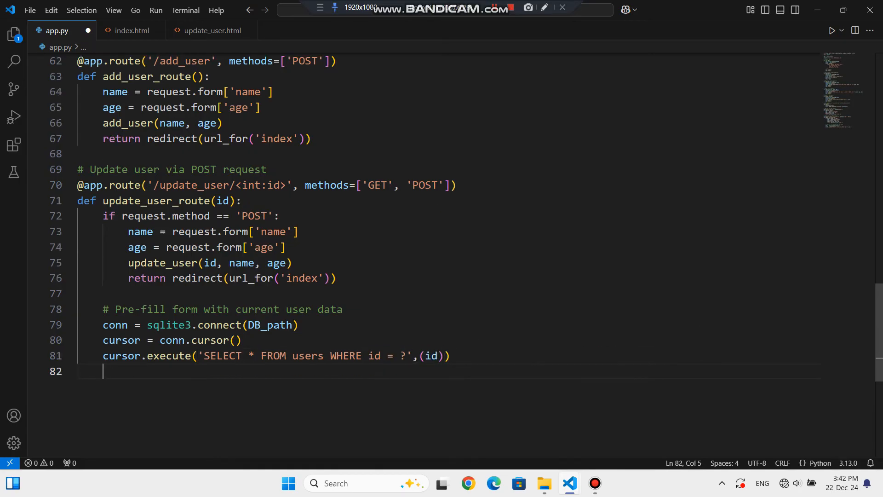
type("user = user.fetch")
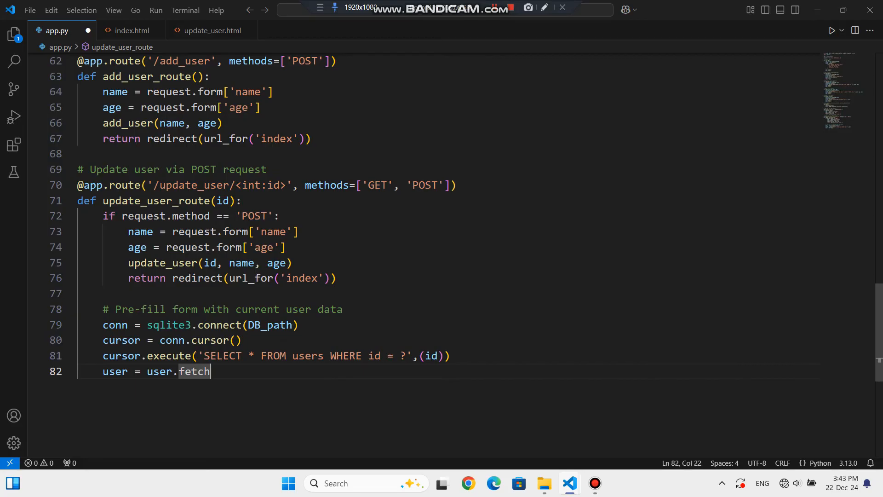
type("on")
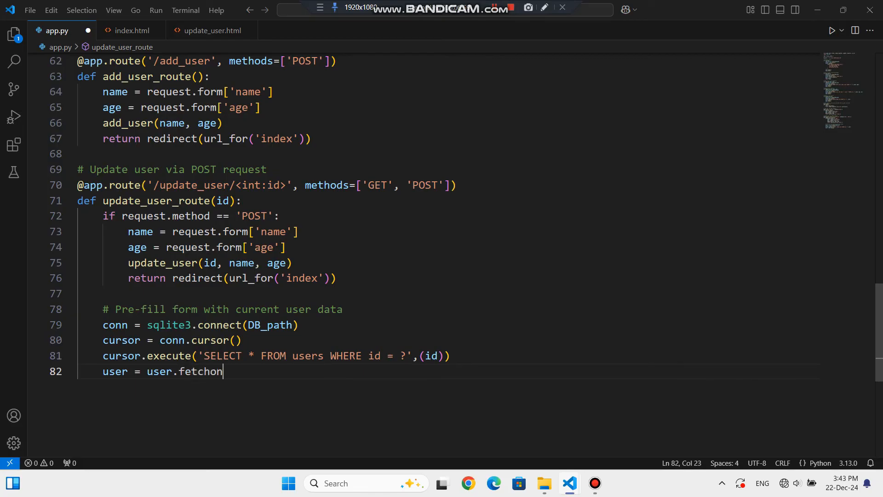
type("conn.close(")
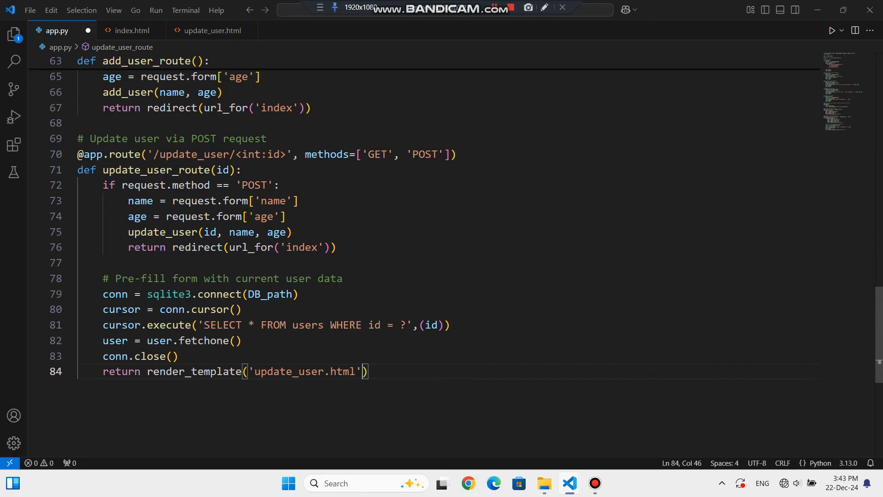
type(", user=user")
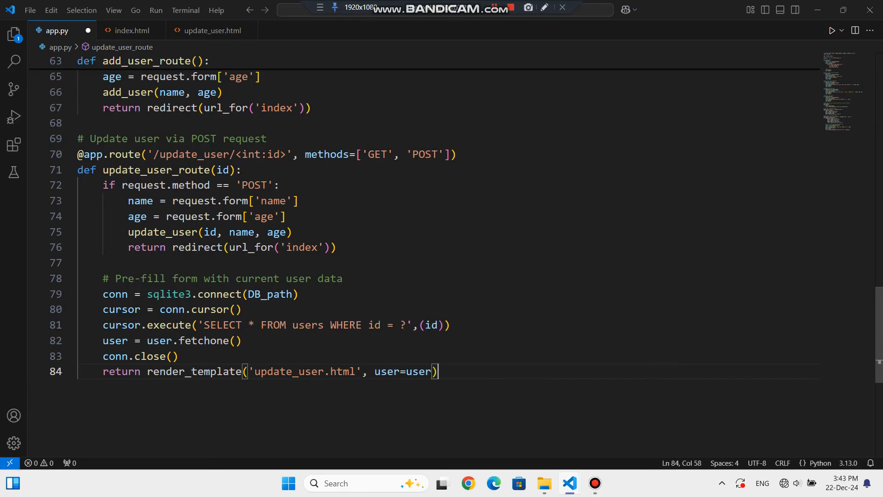
scroll("up", 3)
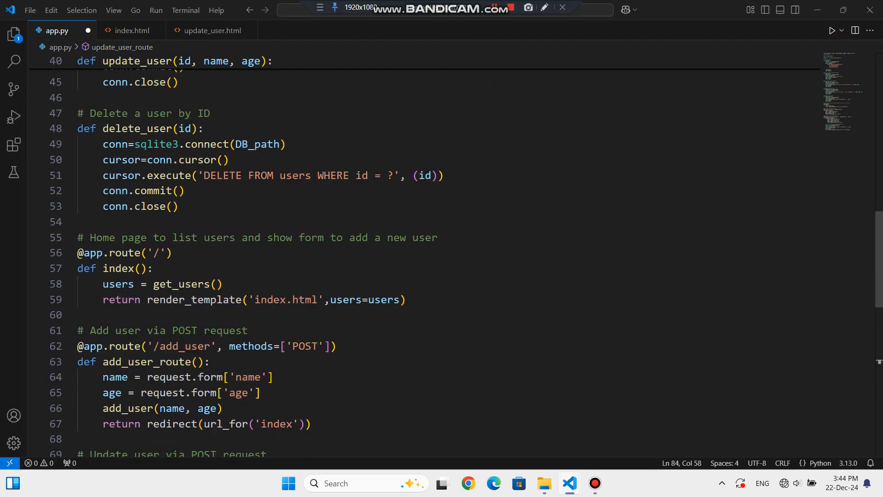
scroll("down", 3)
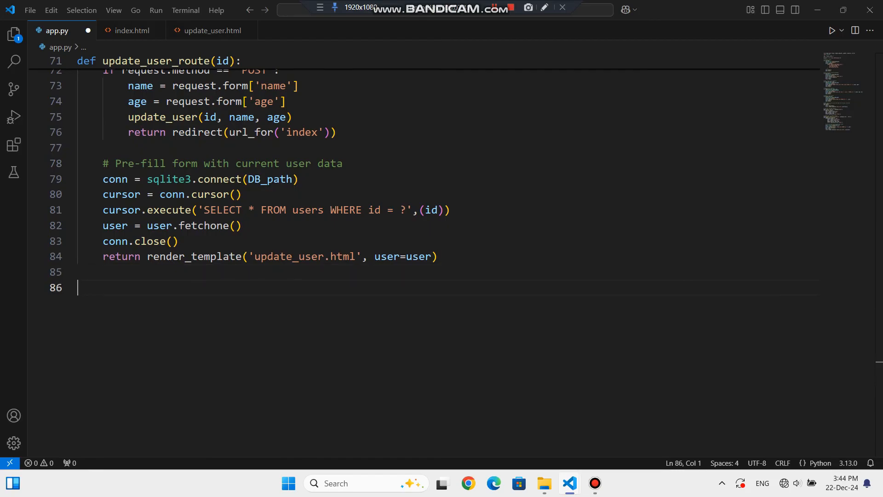
scroll("up", 3)
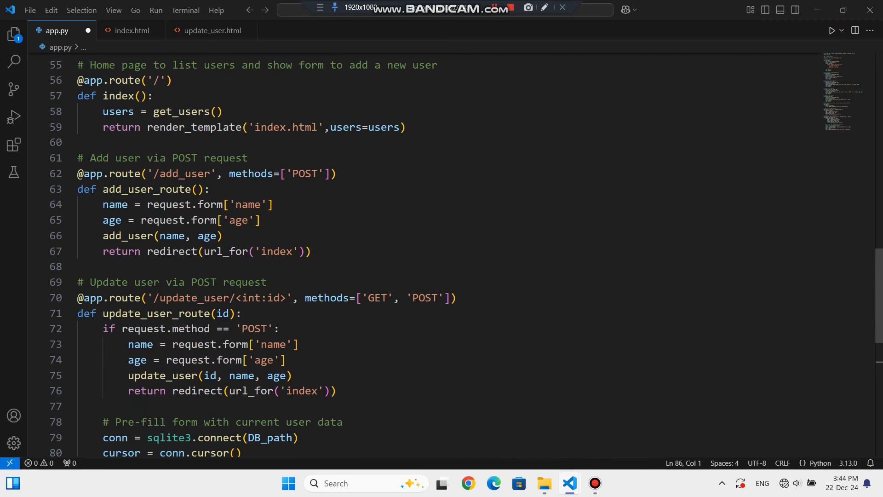
scroll("down", 3)
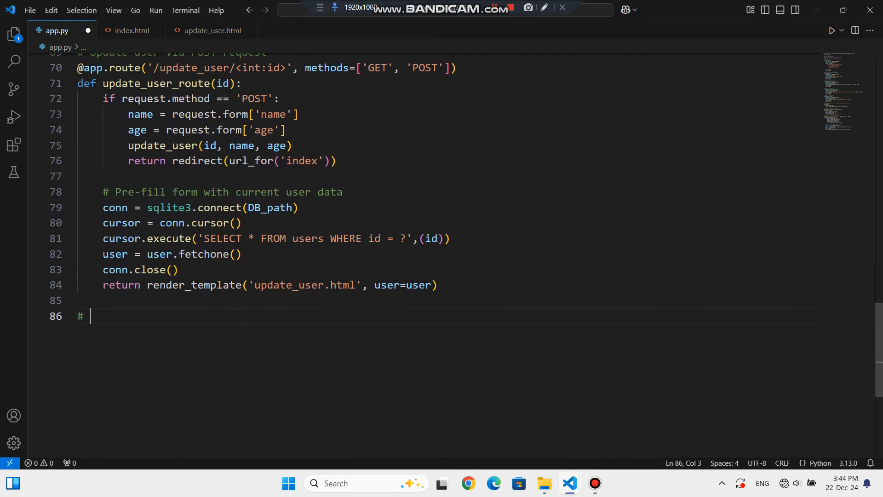
Add a '# Delete user via GET request' route at /delete_user/<int:id> that deletes the user and redirects to index.
type("Delete user via")
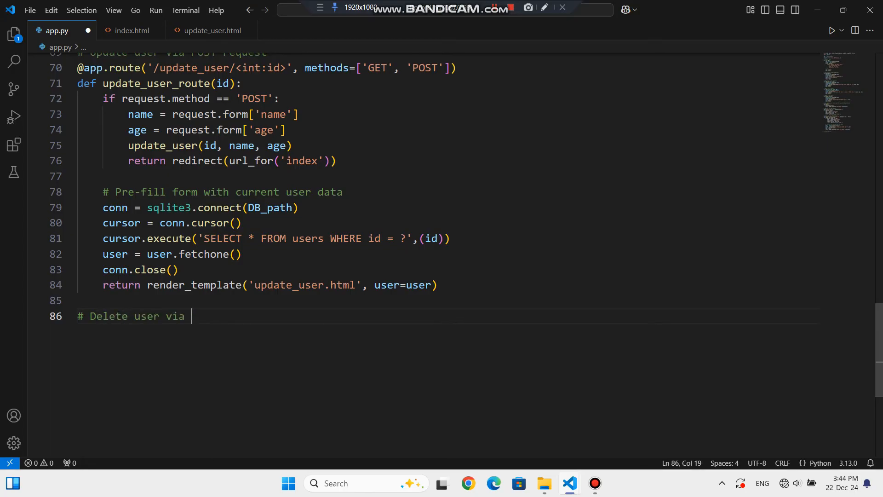
type("GET request")
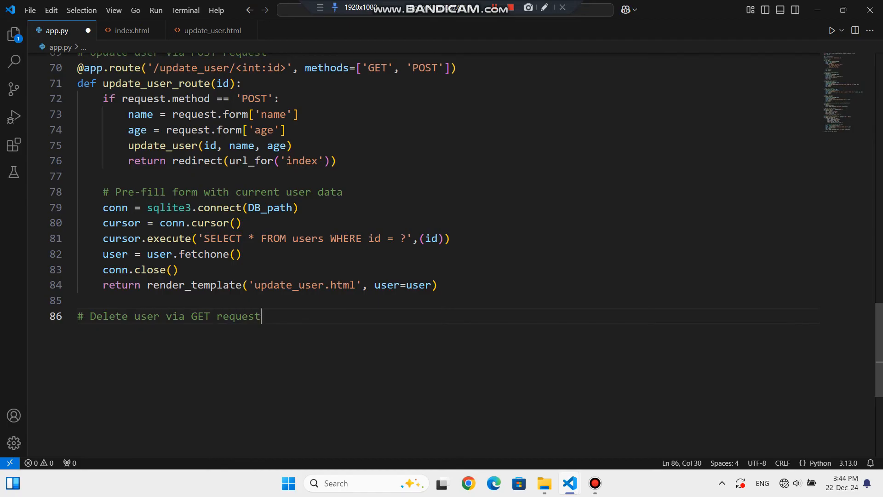
scroll("up", 3)
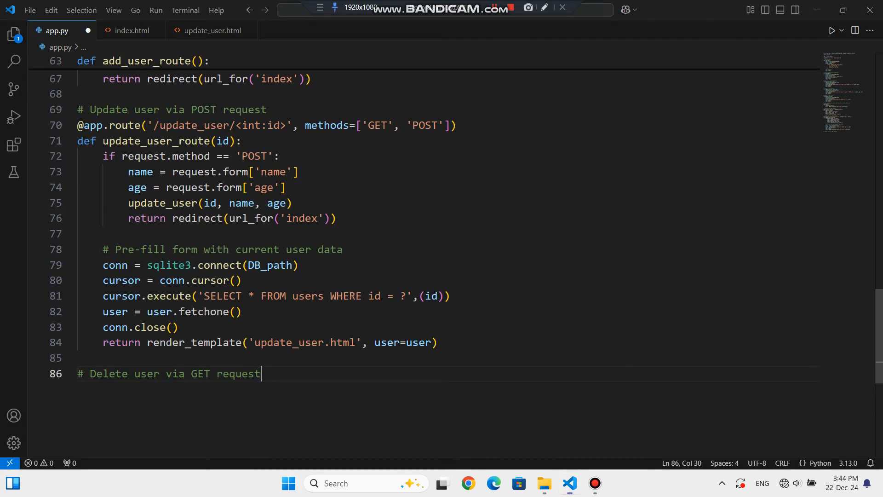
type("@app.rou")
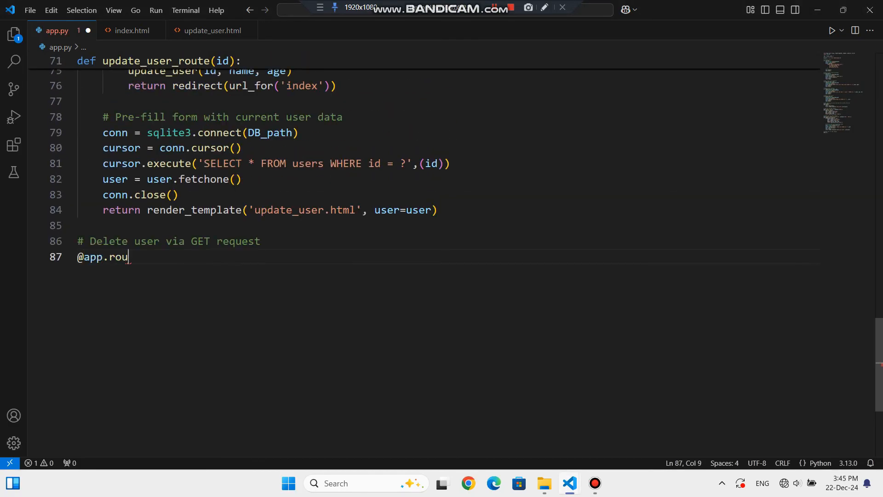
type("te('/delete')")
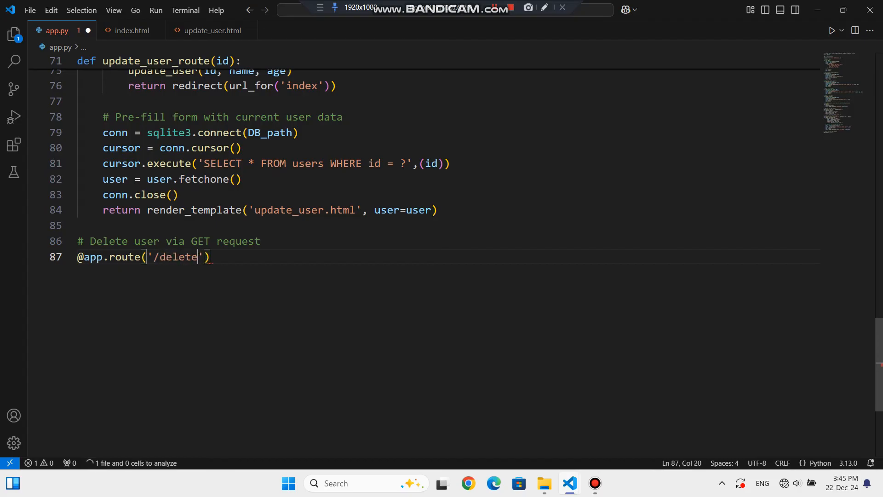
type("_user/")
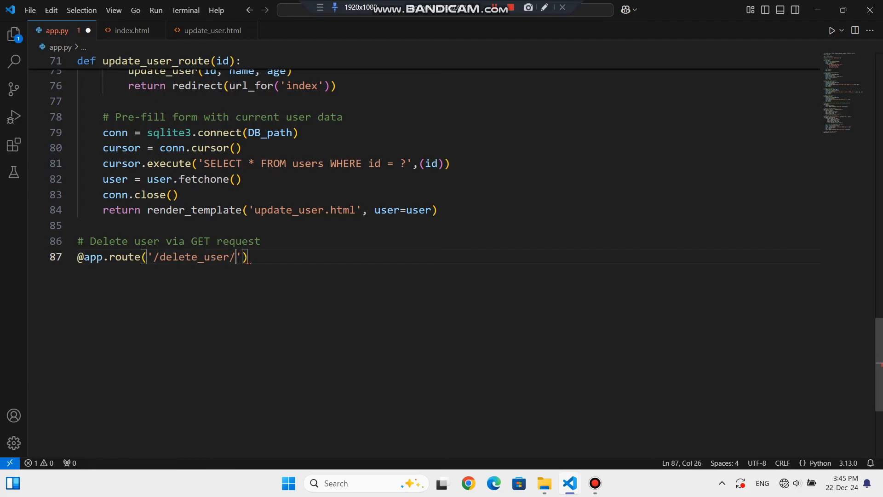
type("<int:id>")
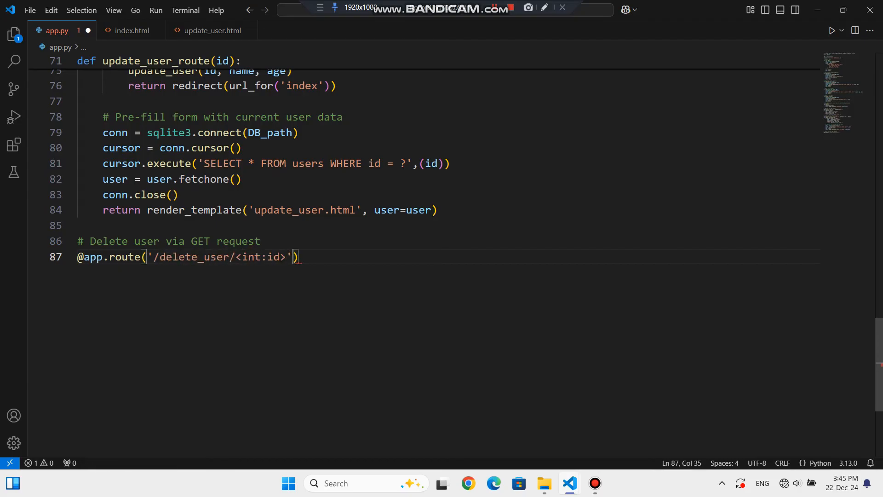
type(",methods=['GET")
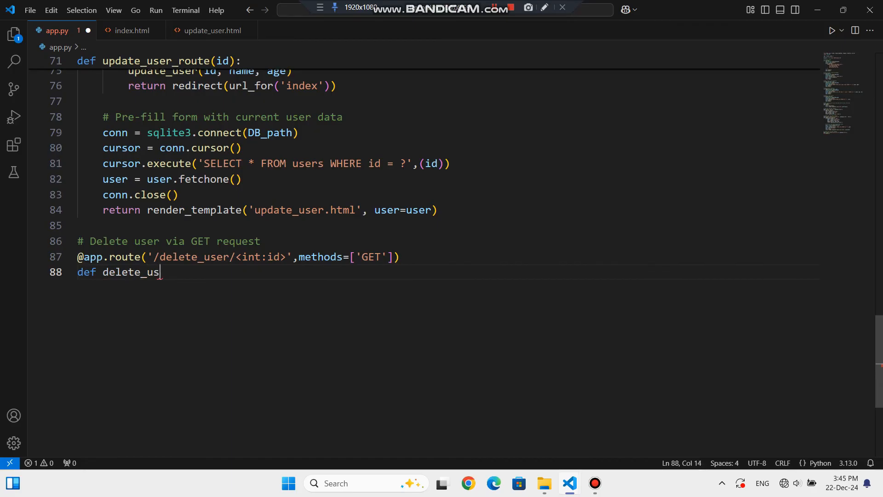
type("er_route(id):")
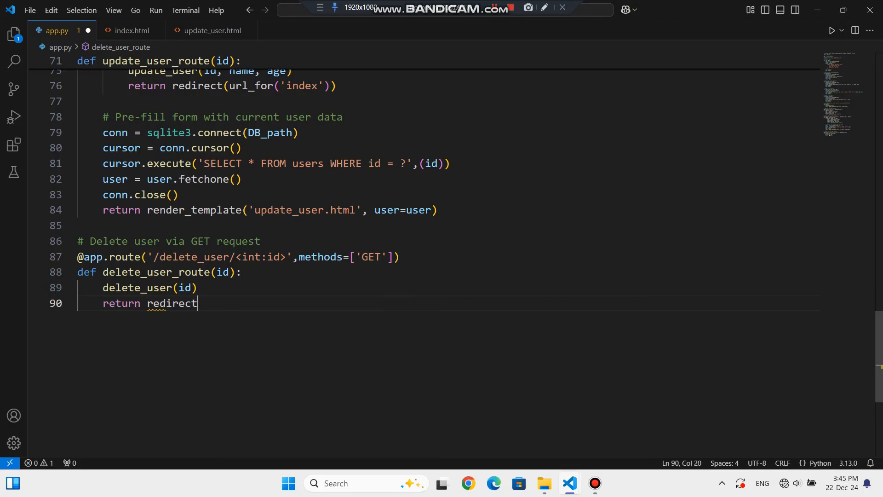
type("(url")
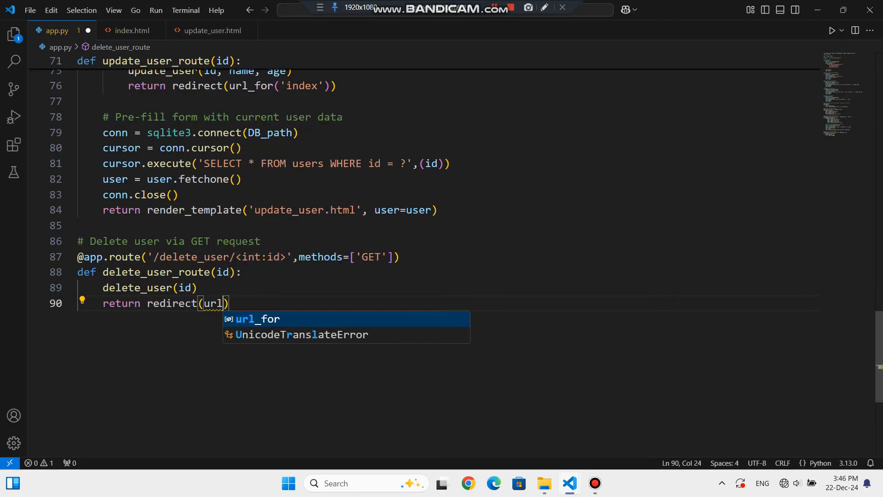
type("_for('index')")
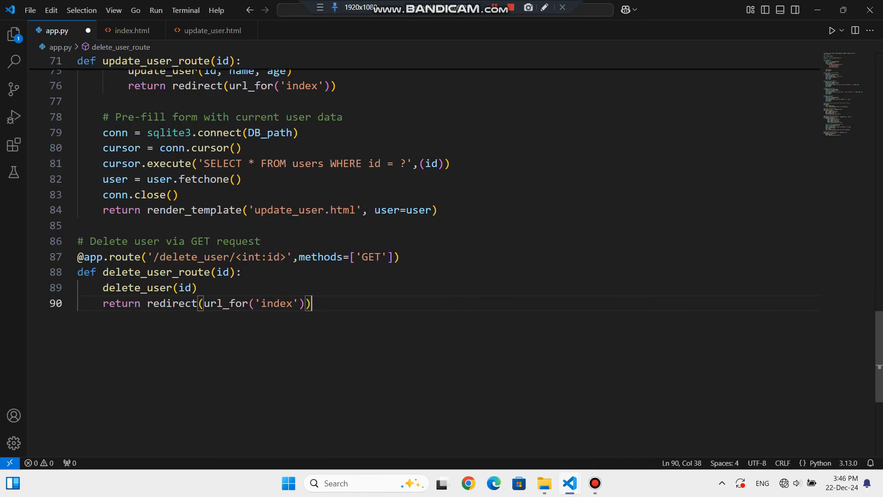
Append an if __name__ == '__main__': block calling init_db() and app.run(debug=True).
type("if")
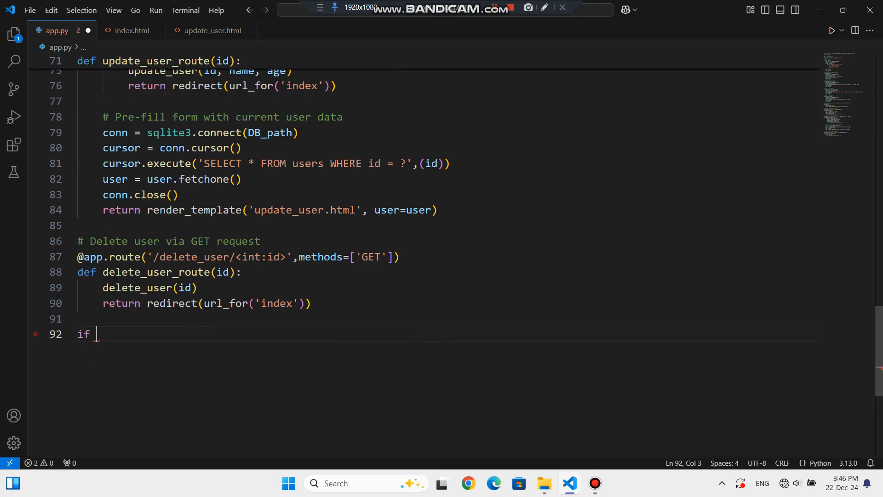
type("__name__ ==")
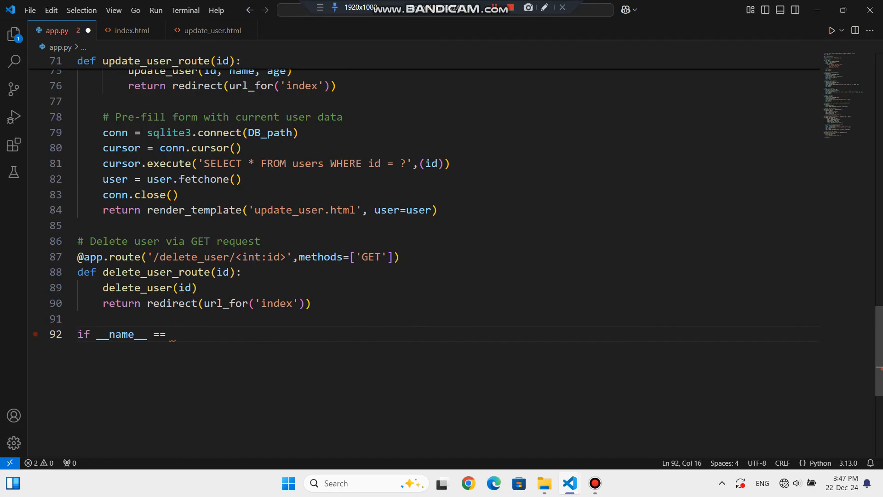
type("'__main'")
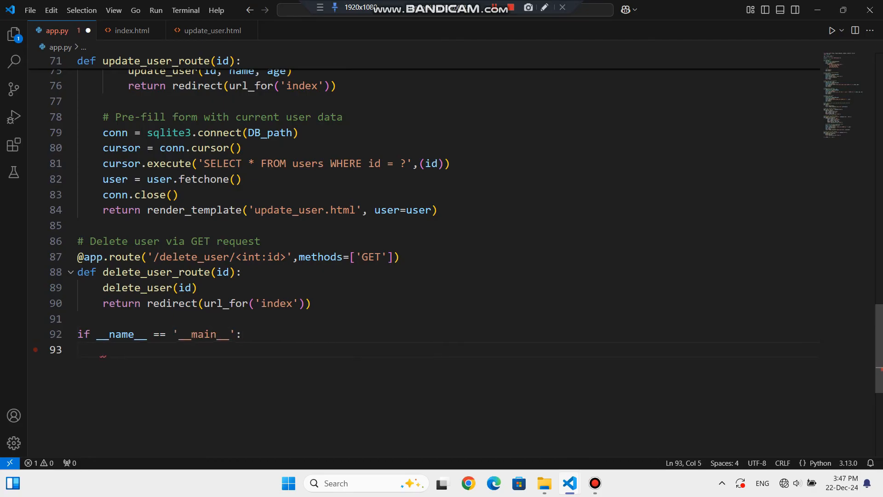
type("init_db()")
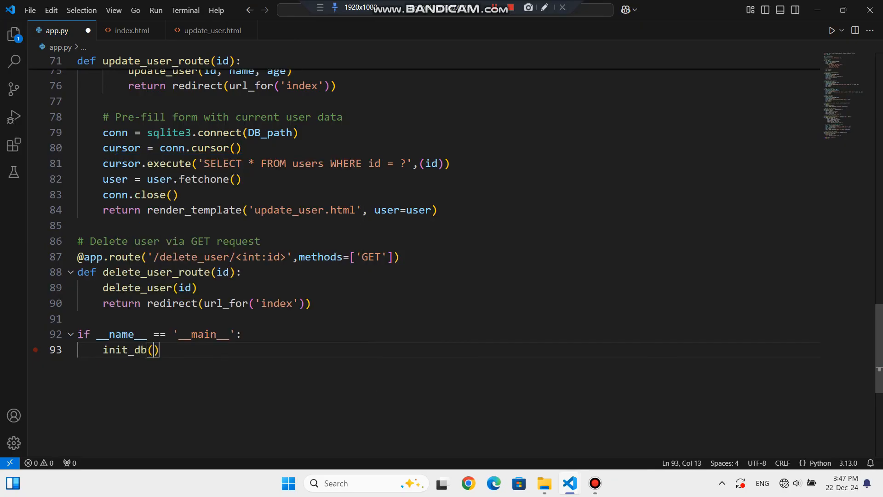
type("app.run()")
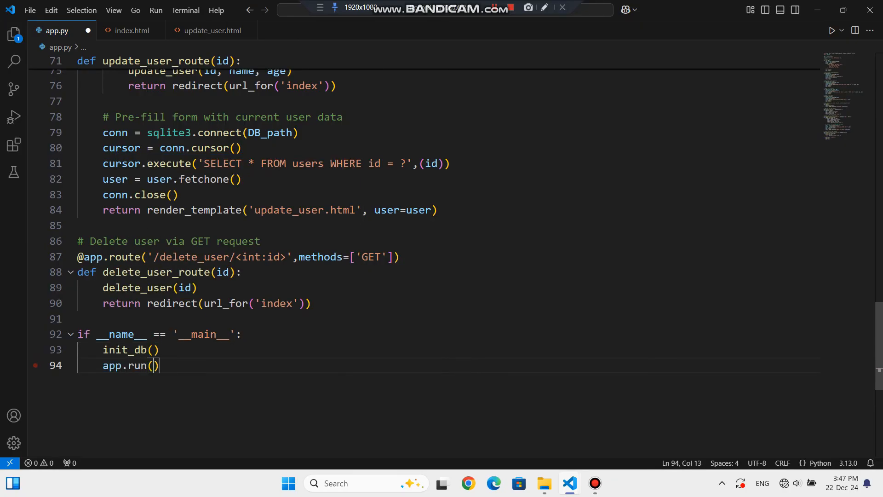
type("debug=T")
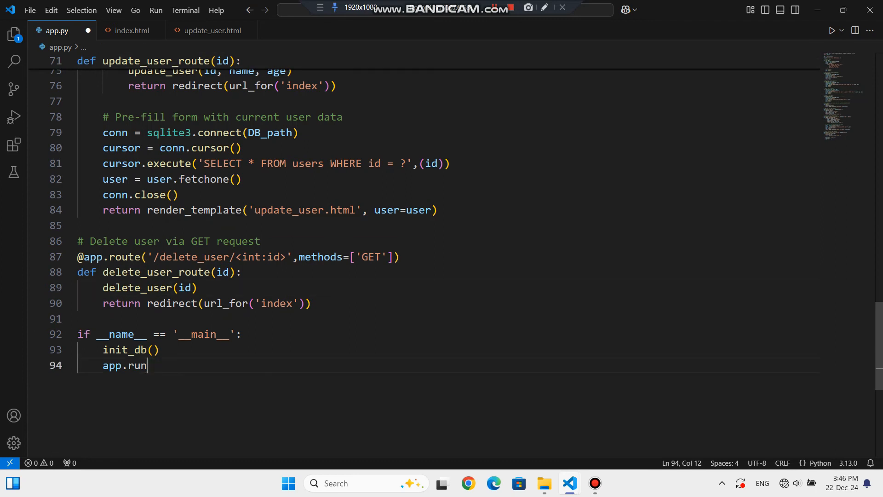
type("(debug=True)")
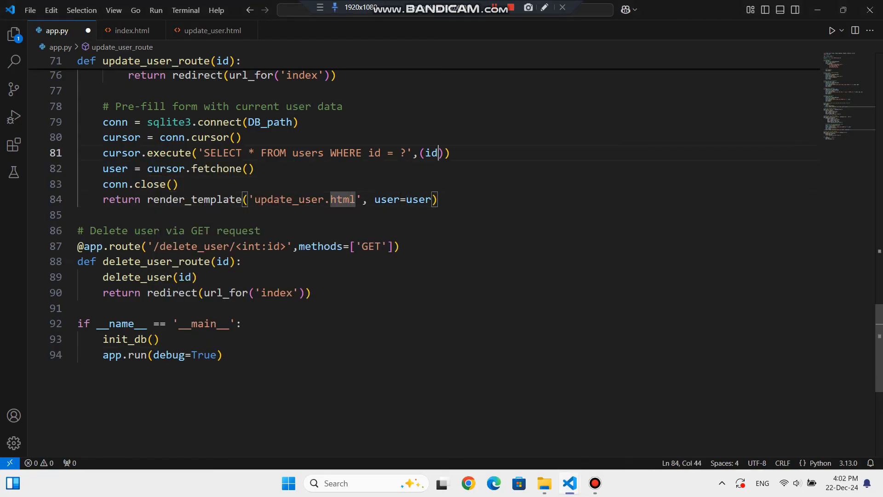
Pass id as the one-item tuple (id,) in the execute calls and review DB_path at the top.
type(",")
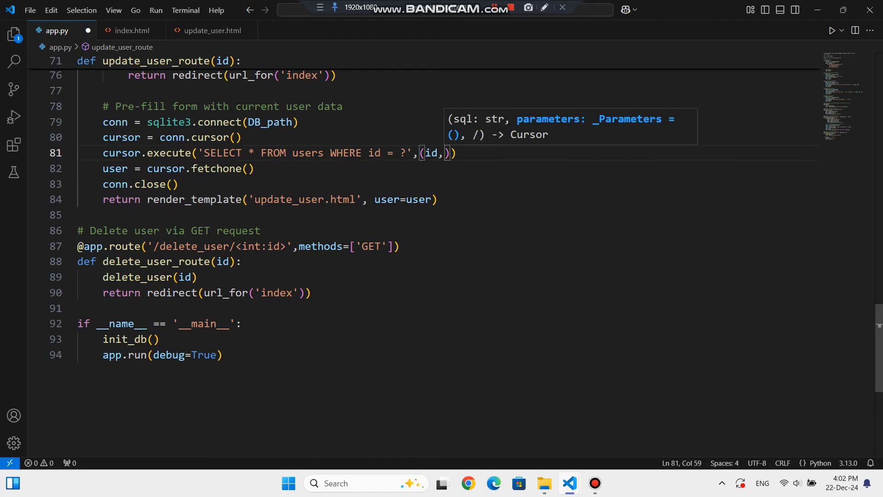
scroll("up", 3)
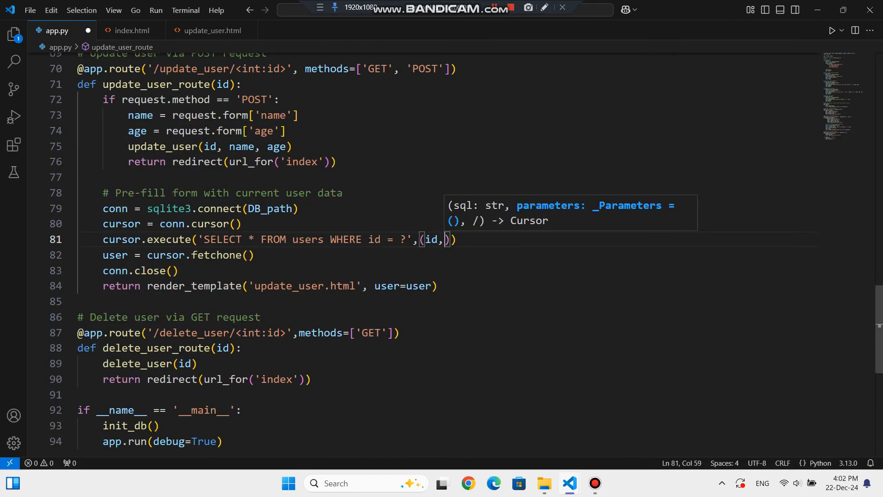
scroll("up", 3)
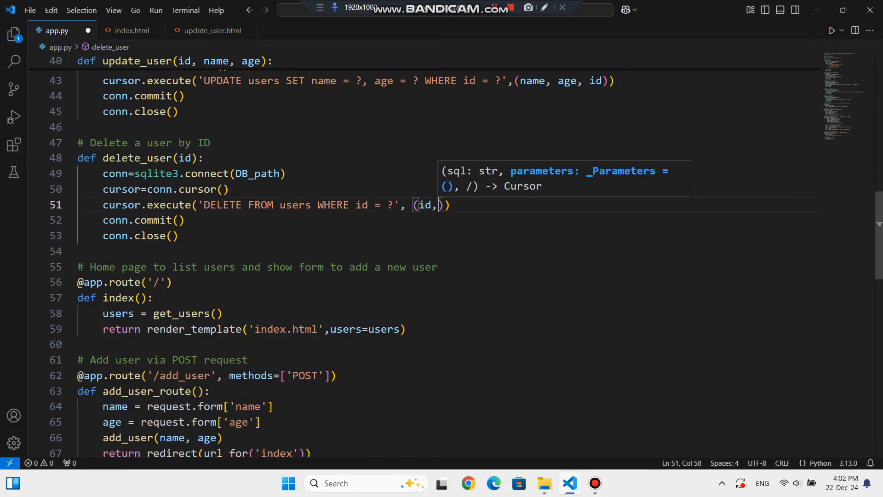
scroll("up", 3)
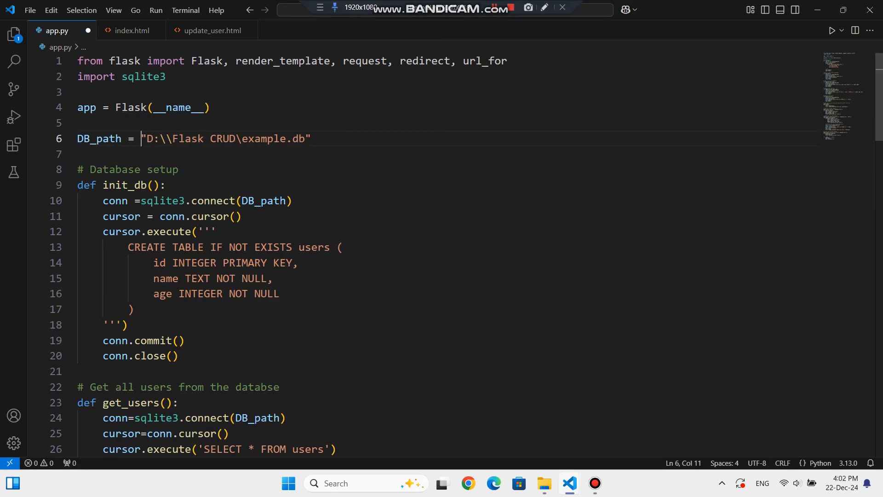
double_click(263, 138)
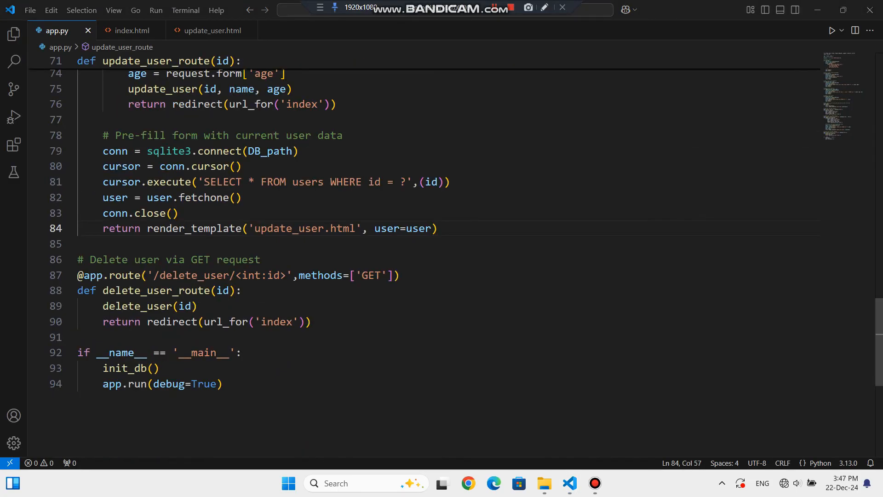
Open the index.html template from the Explorer and scroll through its user-list markup.
left_click(14, 34)
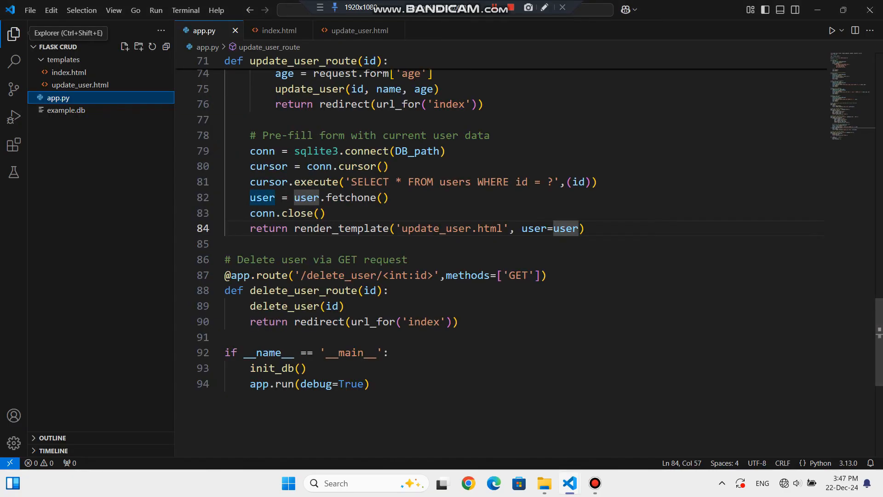
left_click(277, 31)
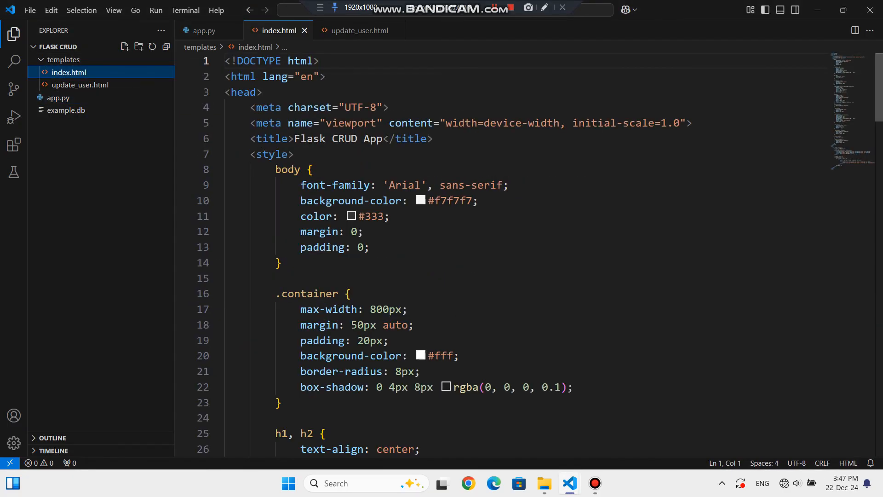
scroll("down", 3)
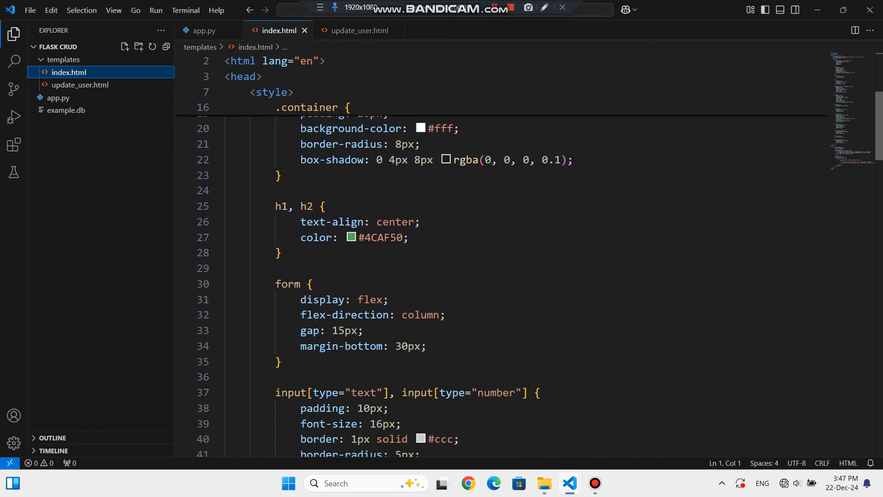
scroll("down", 3)
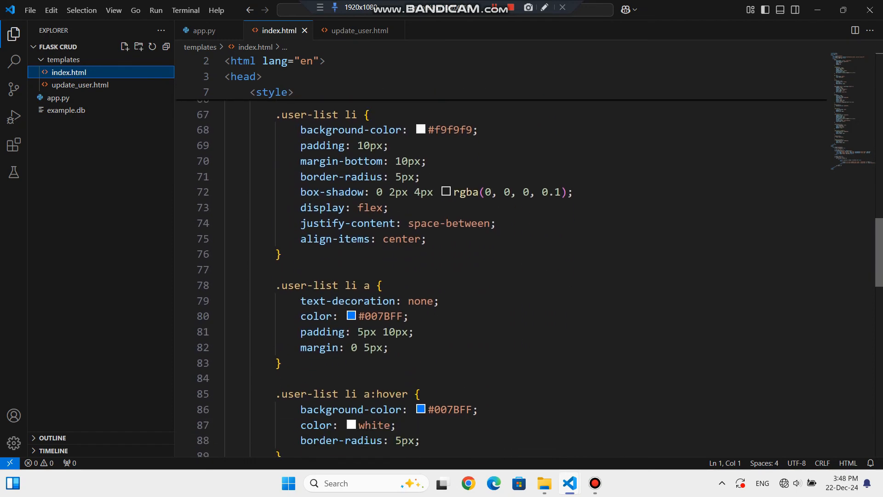
scroll("down", 3)
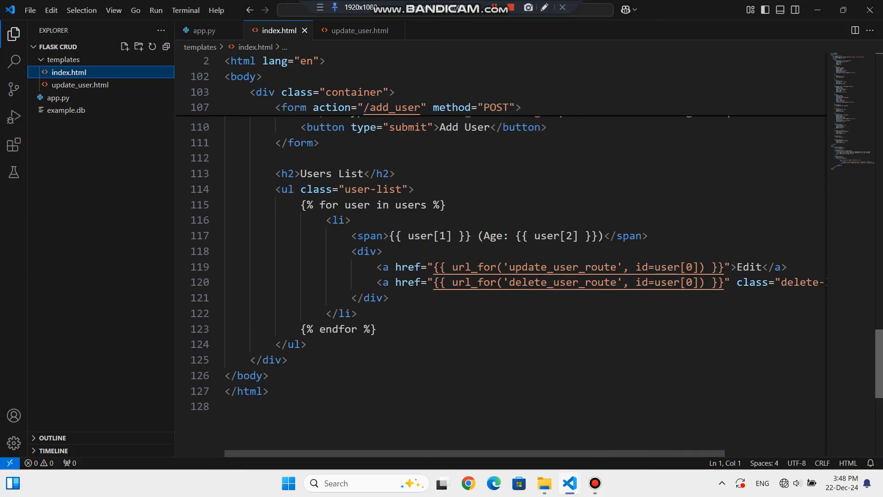
scroll("up", 3)
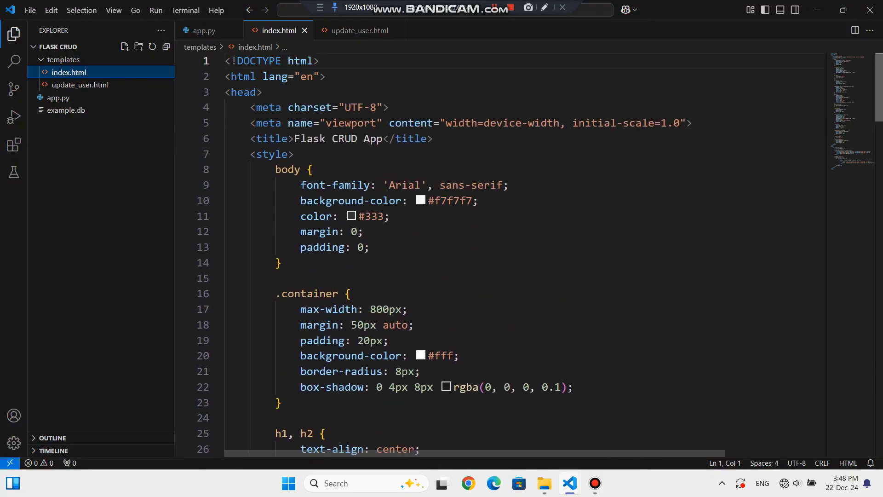
Open update_user.html and scroll through its Update User form body.
left_click(358, 30)
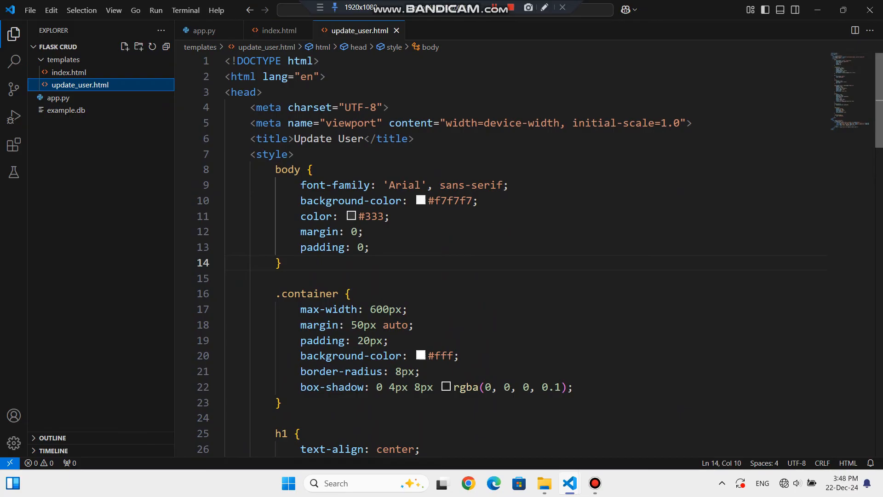
scroll("down", 3)
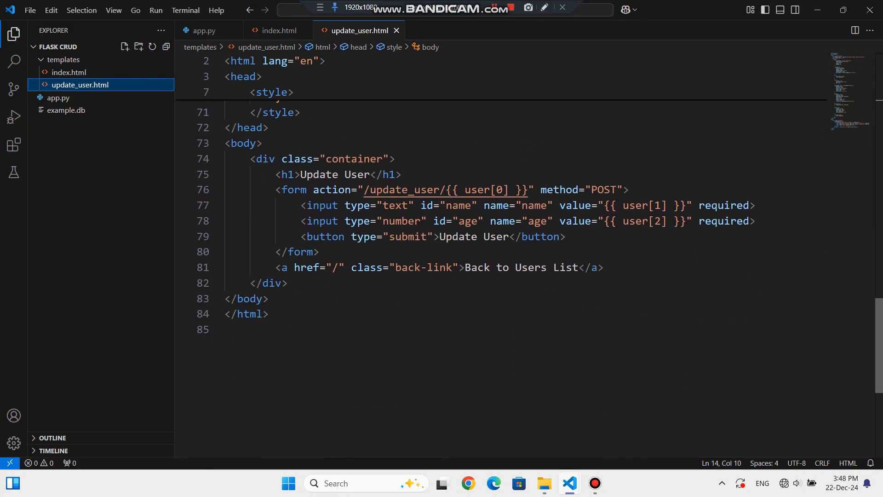
scroll("up", 3)
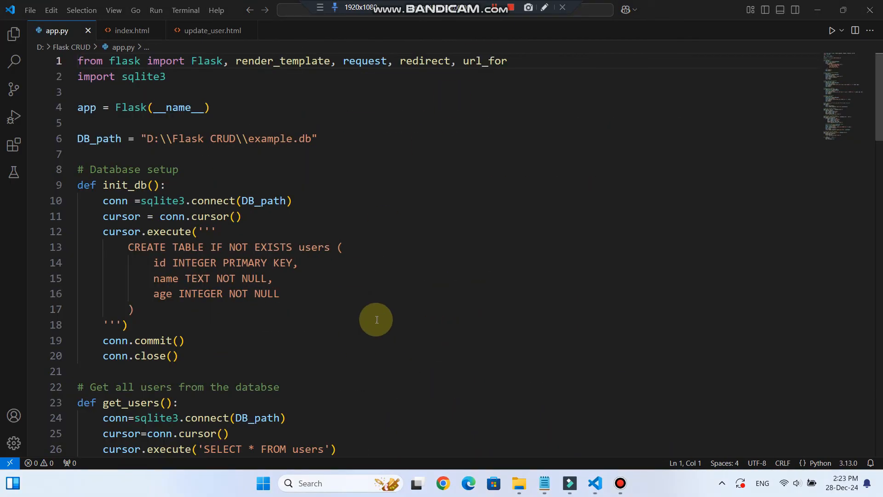
mouse_move(794, 73)
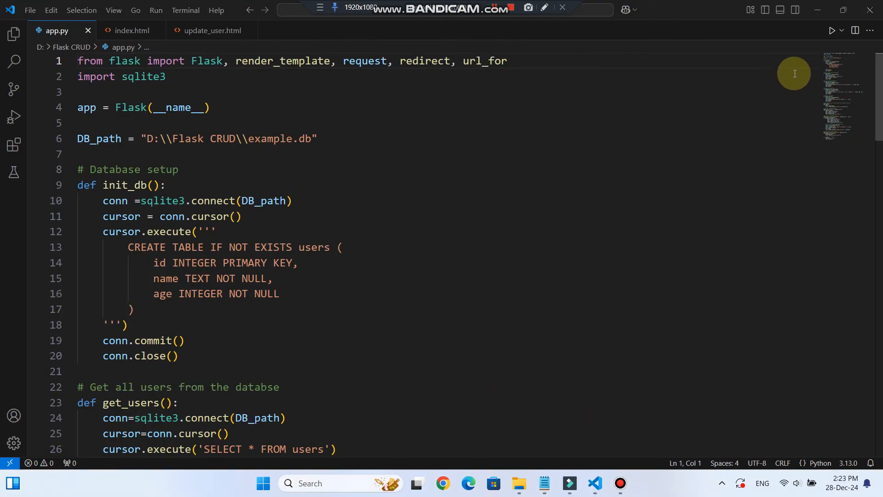
left_click(186, 10)
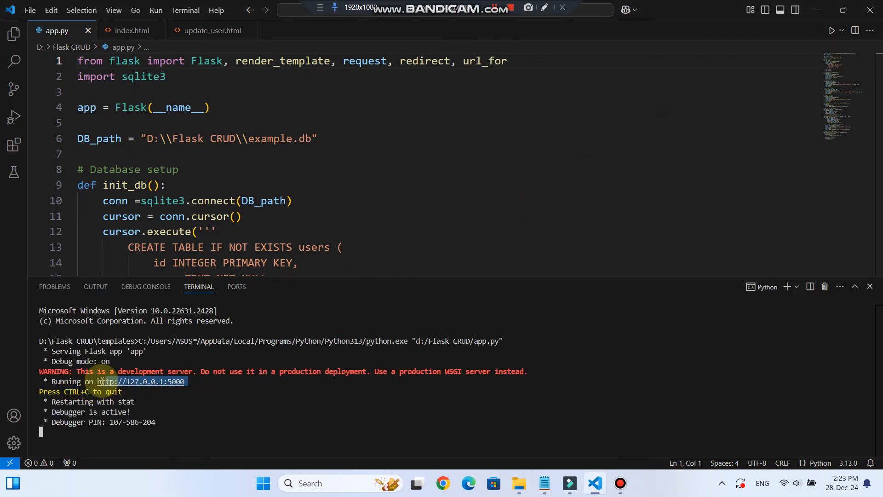
mouse_move(140, 381)
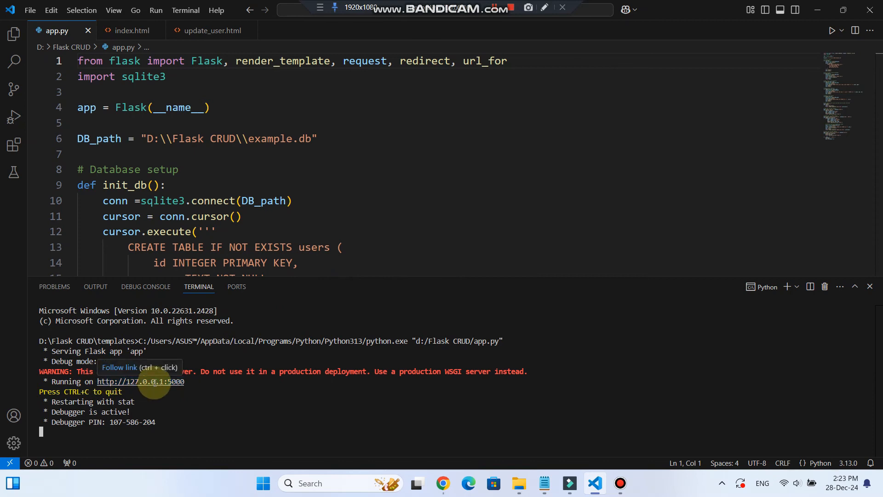
left_click(140, 381)
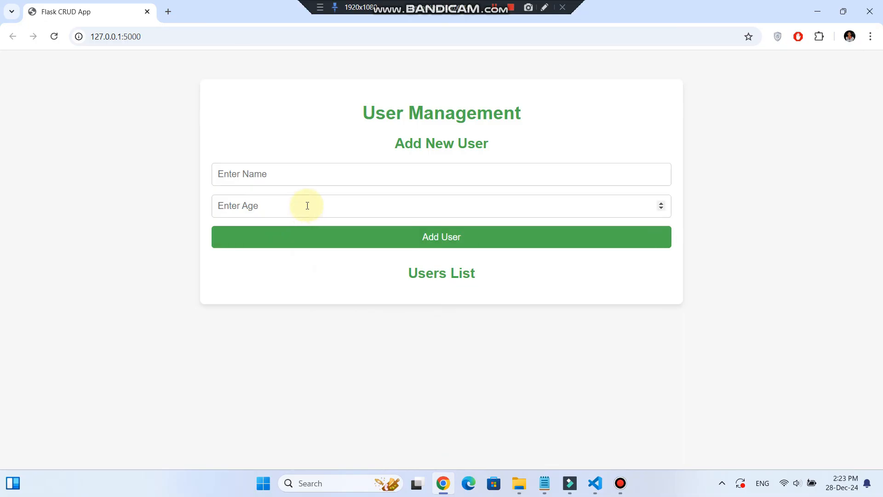
Add users Peter Parker (22), Steven (34) and adam (52) through the add-user form.
type("Peter Parker")
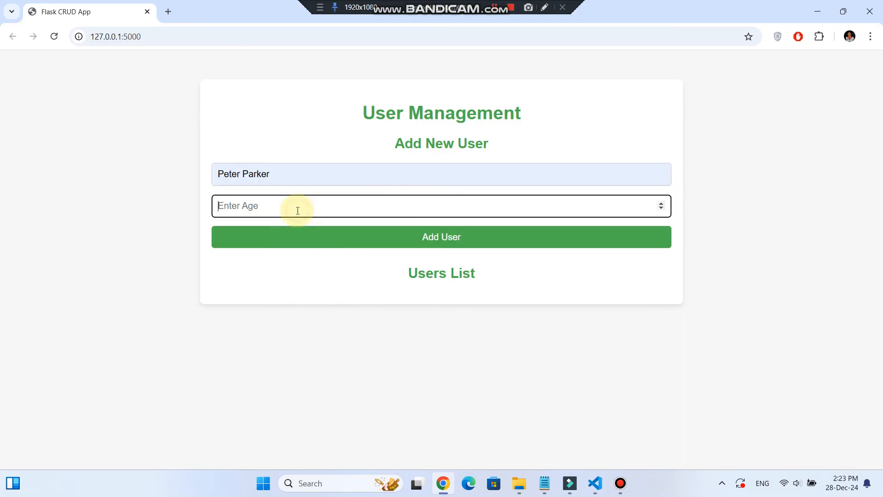
left_click(441, 237)
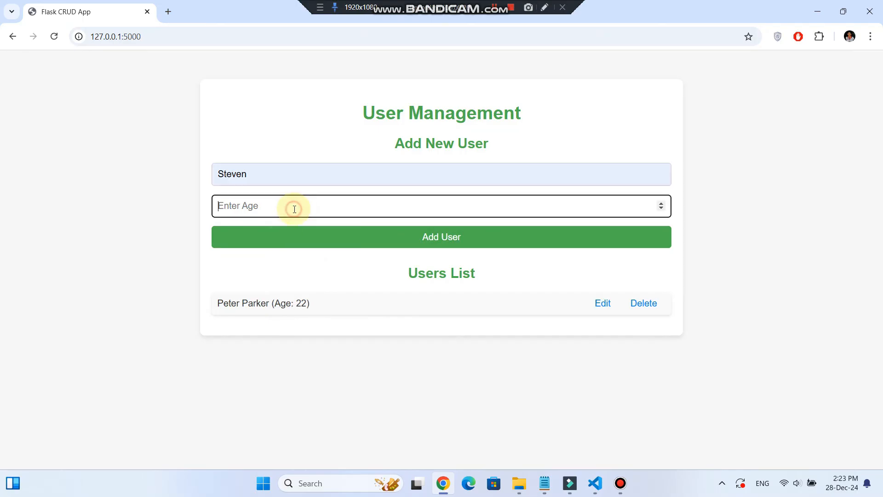
left_click(441, 237)
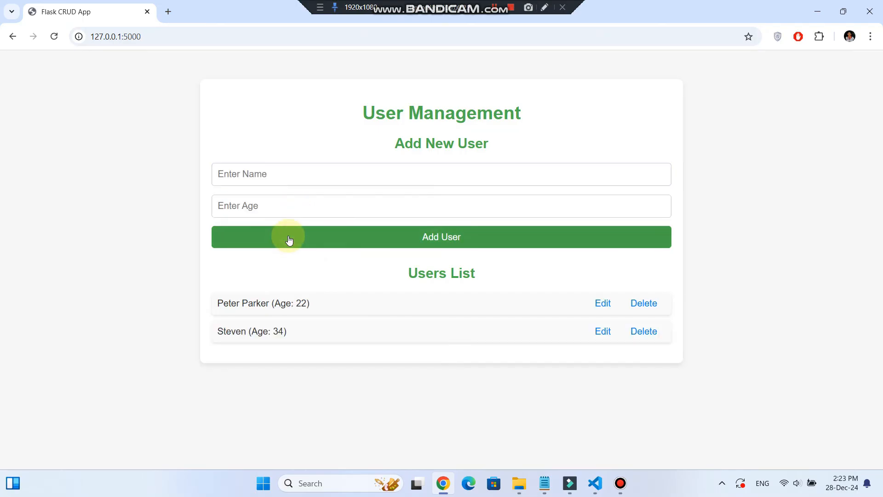
type("adam")
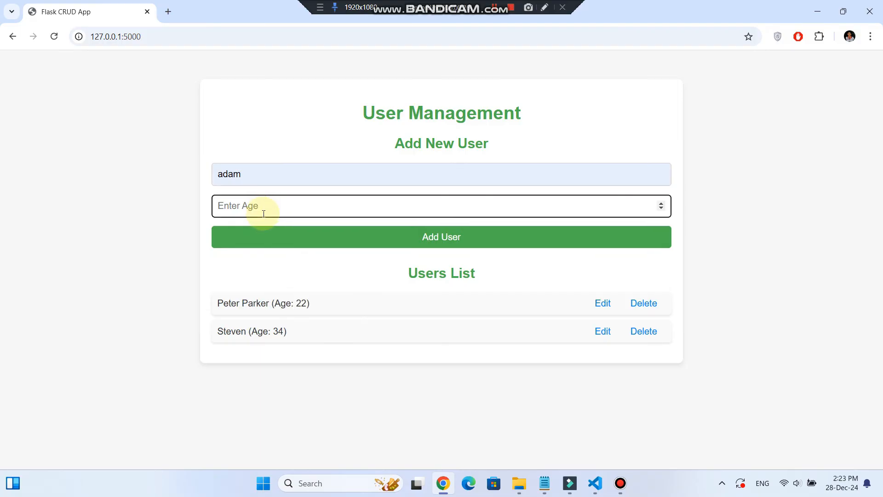
type("52")
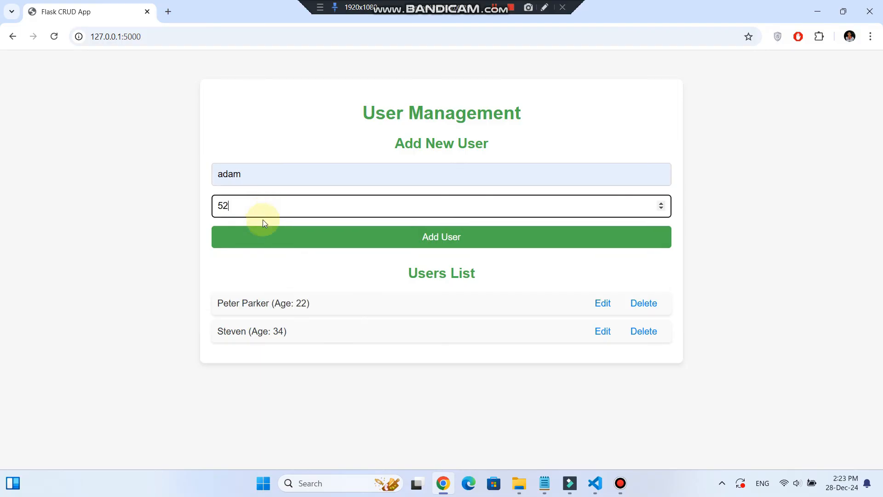
left_click(441, 236)
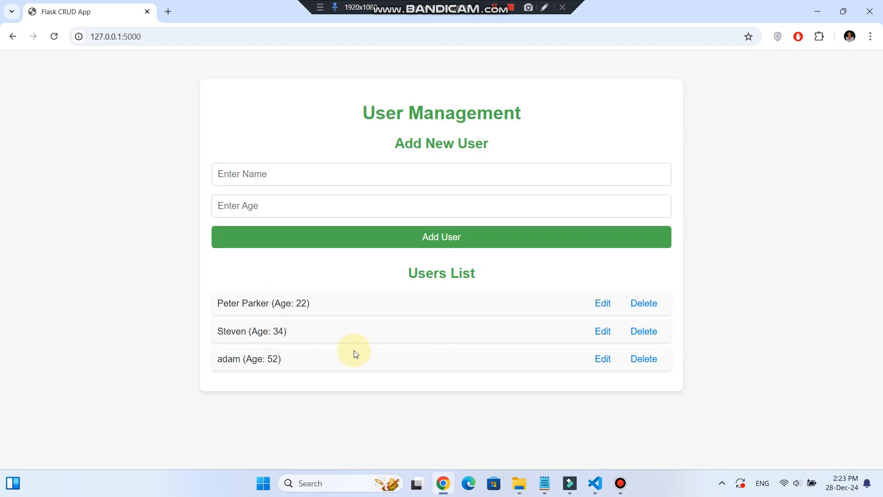
mouse_move(602, 303)
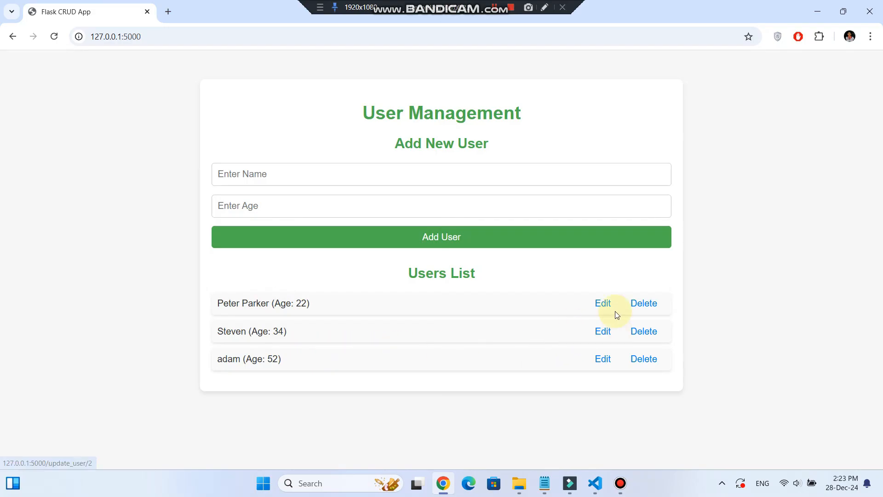
Edit the first user to the name Peter and age 24, and submit the update.
left_click(602, 303)
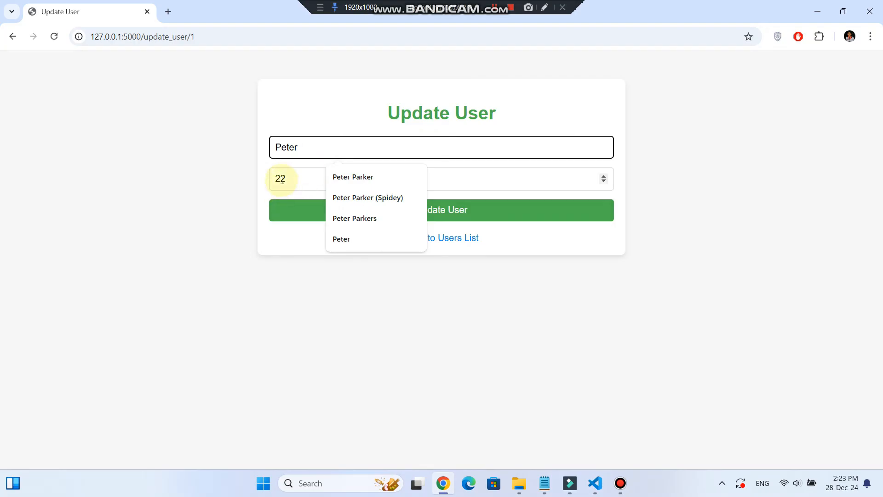
left_click(603, 176)
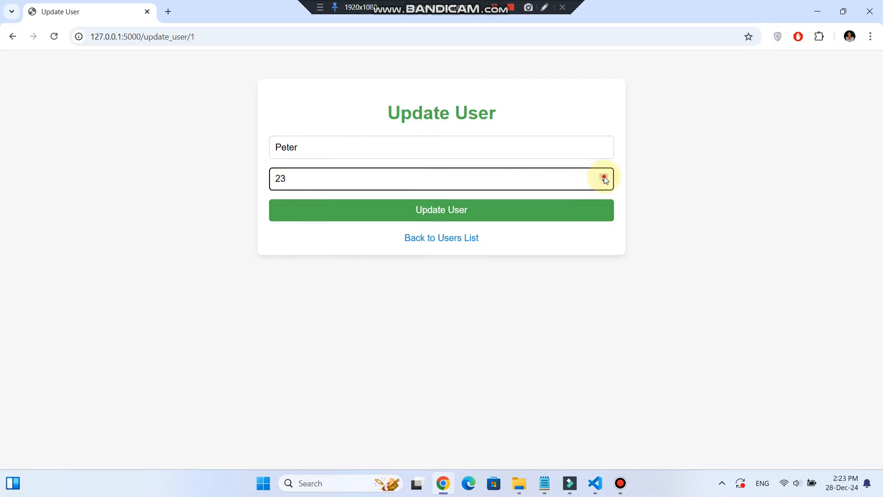
left_click(441, 210)
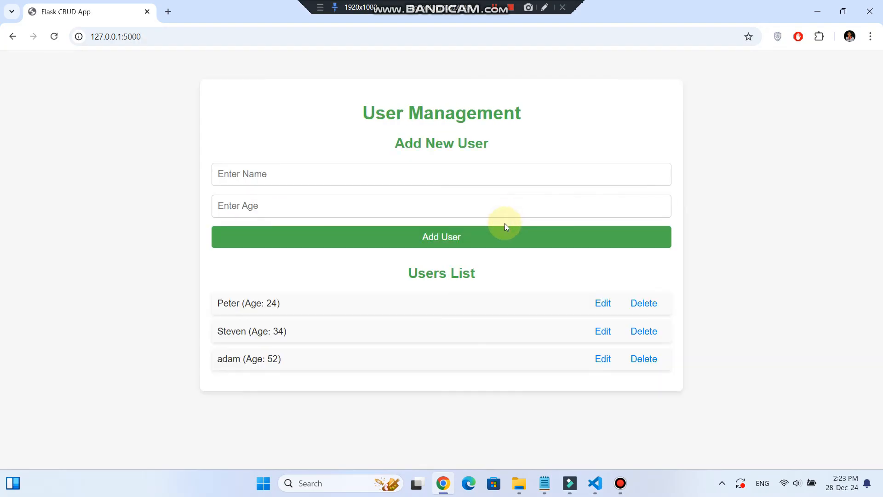
Delete adam (52) from the Users List, leaving Peter and Steven.
double_click(248, 303)
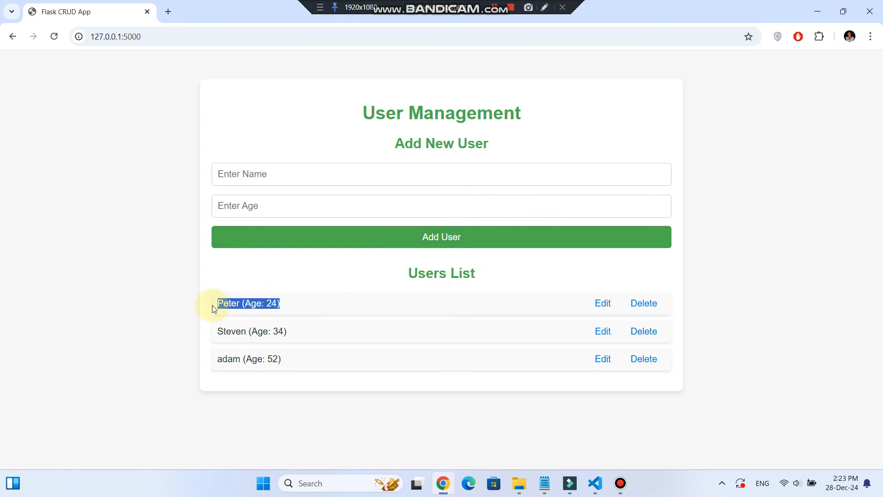
mouse_move(524, 341)
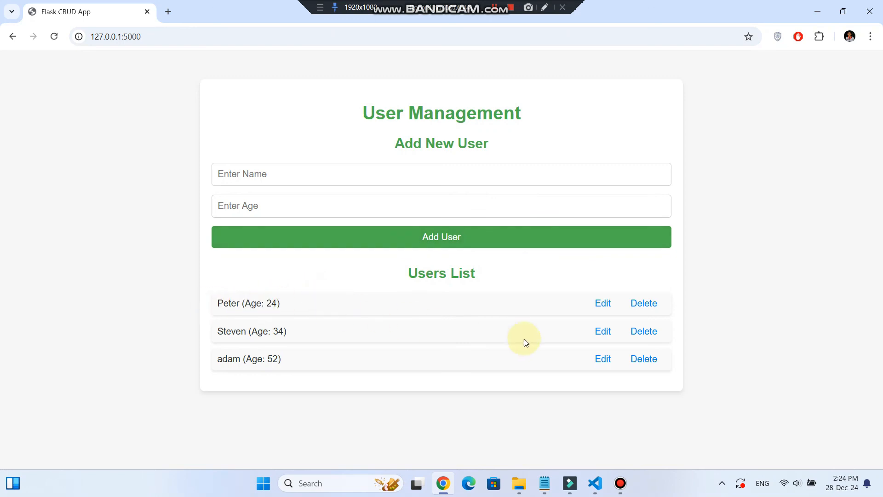
left_click(643, 359)
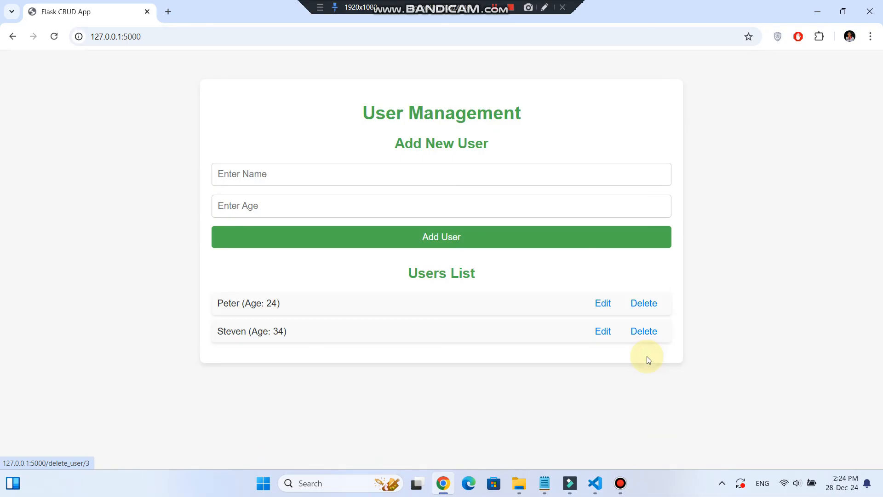
mouse_move(589, 360)
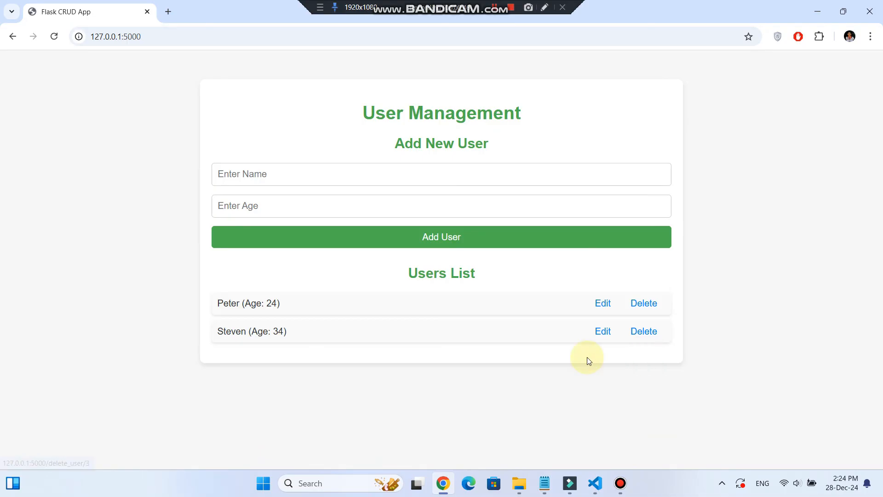